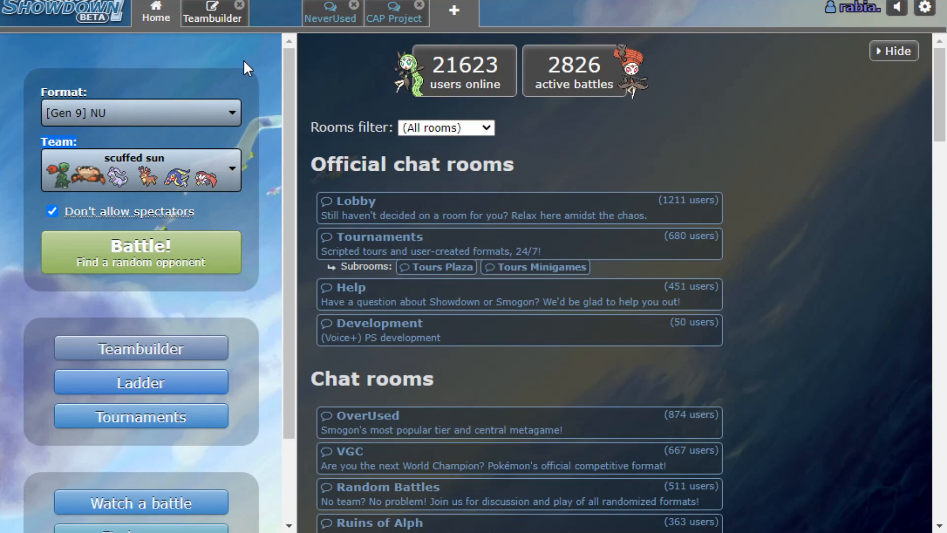
{"action": "mouse_move", "coordinate": [232, 75]}
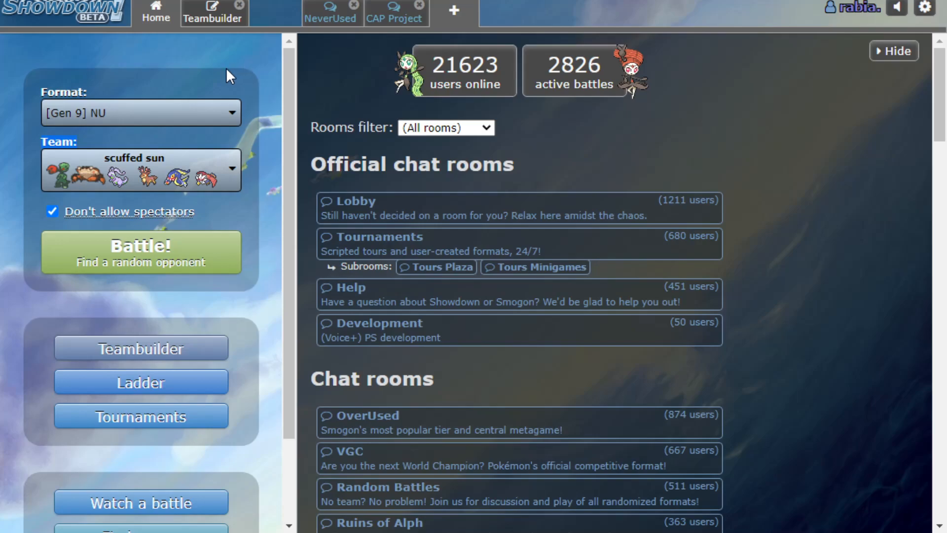
{"action": "mouse_move", "coordinate": [201, 55]}
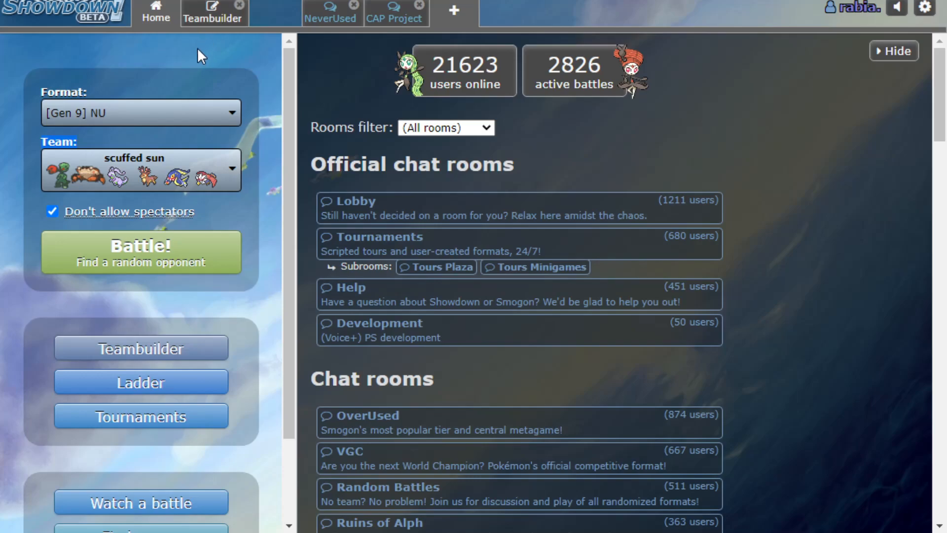
{"action": "mouse_move", "coordinate": [173, 92]}
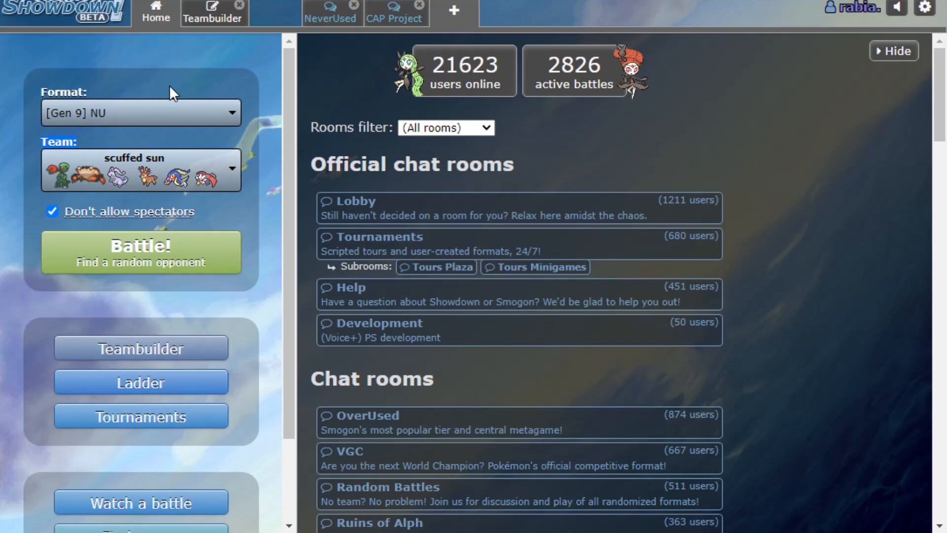
{"action": "mouse_move", "coordinate": [202, 36]}
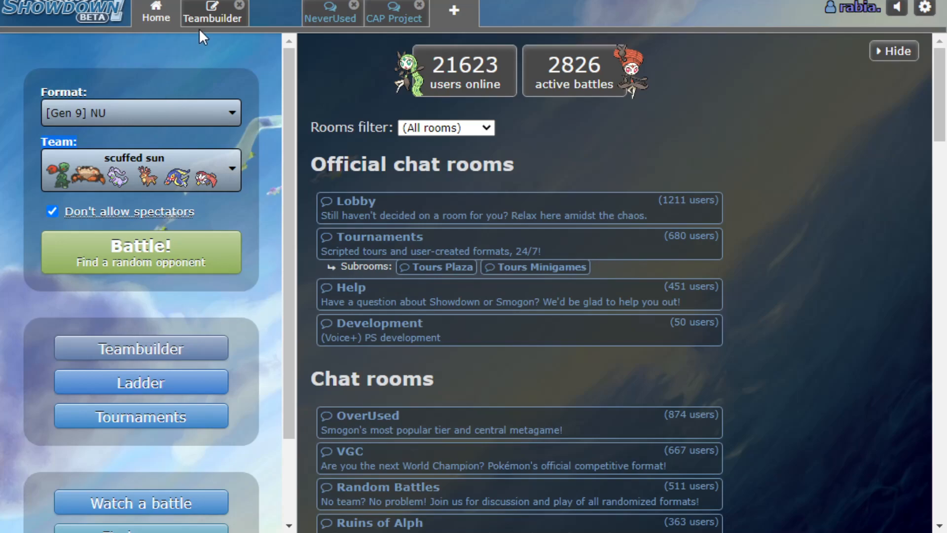
- Review the scuffed sun team in Teambuilder, scrolling from Scovillain down to Braviary
{"action": "left_click", "coordinate": [212, 15]}
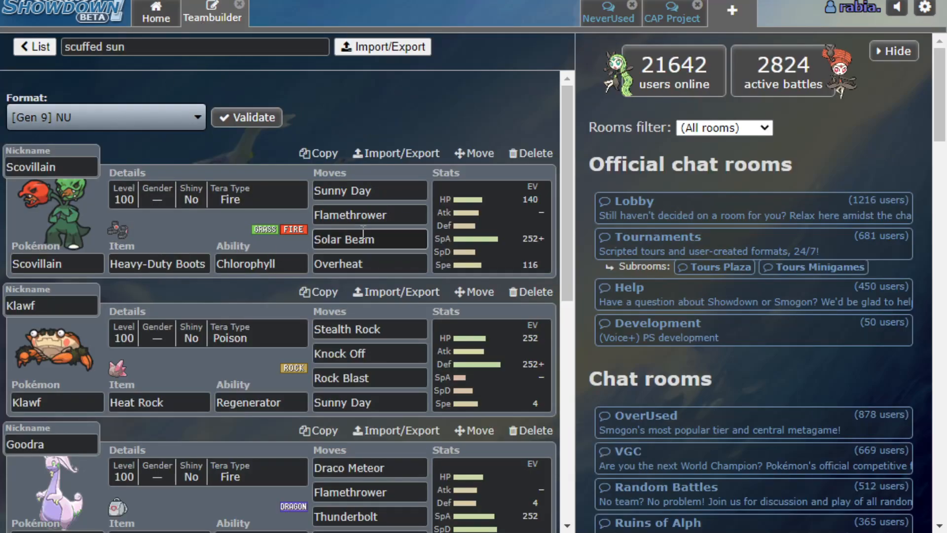
{"action": "mouse_move", "coordinate": [224, 221]}
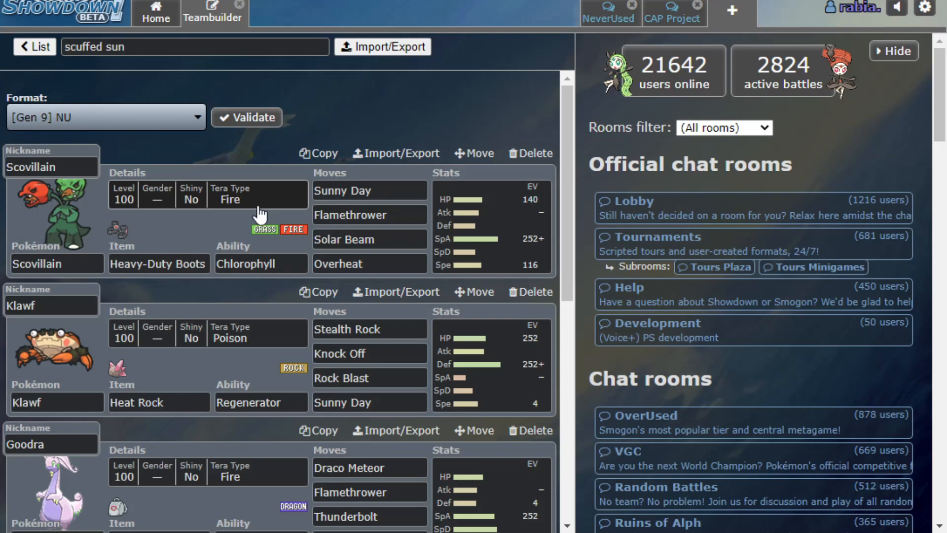
{"action": "mouse_move", "coordinate": [167, 200]}
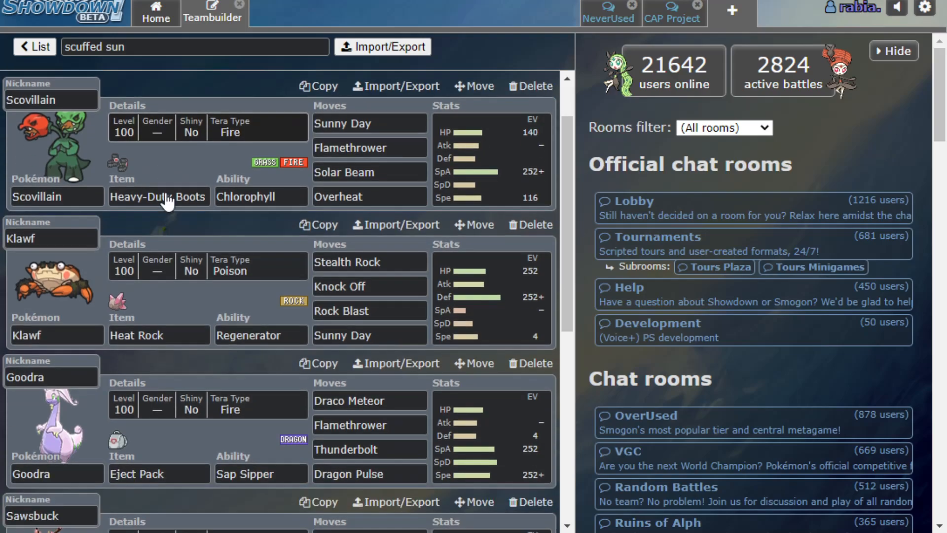
{"action": "scroll", "scroll_direction": "down", "scroll_amount": 3}
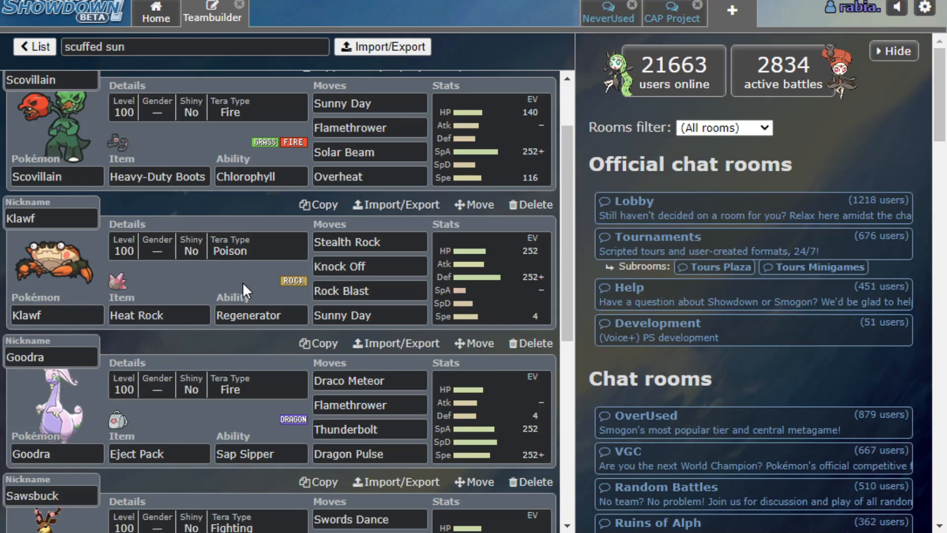
{"action": "scroll", "scroll_direction": "down", "scroll_amount": 3}
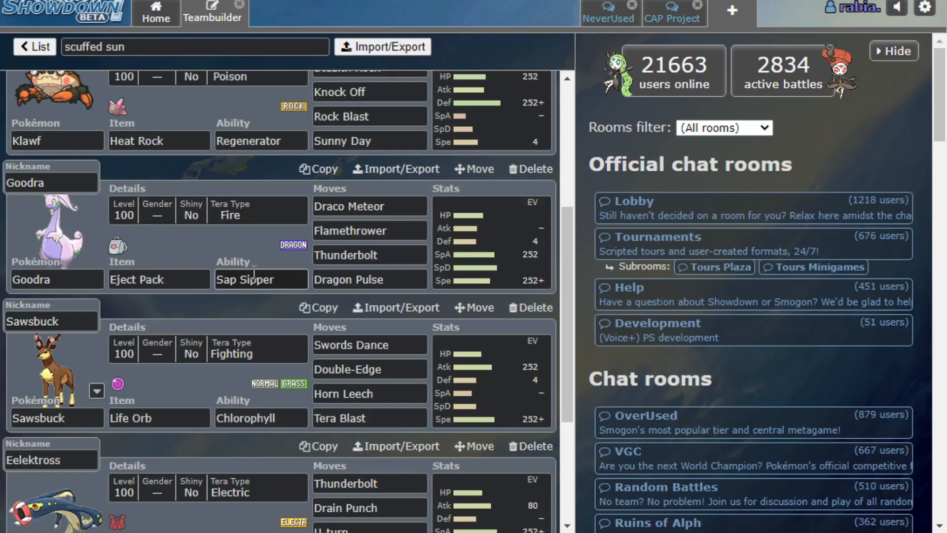
{"action": "scroll", "scroll_direction": "down", "scroll_amount": 3}
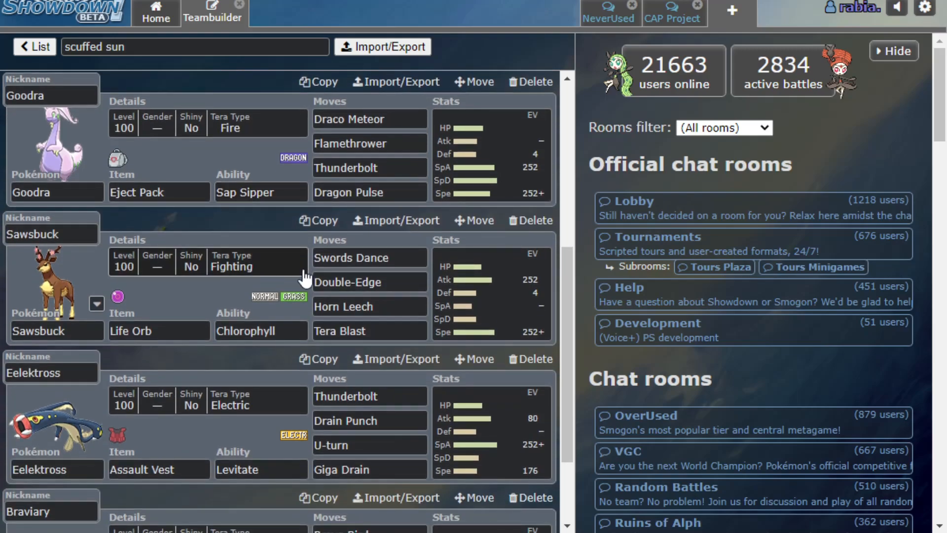
{"action": "scroll", "scroll_direction": "down", "scroll_amount": 3}
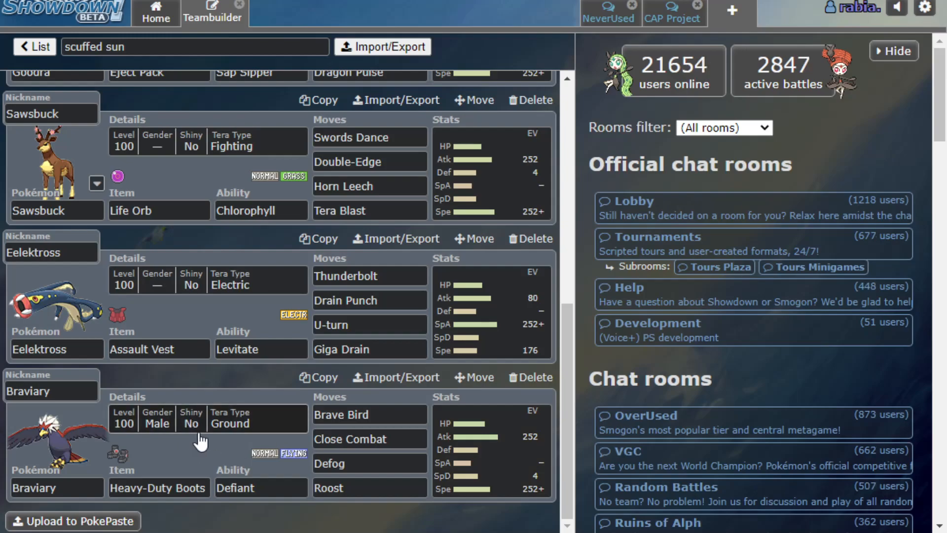
- Return to the home page and queue a rated Gen 9 NU ladder battle
{"action": "left_click", "coordinate": [155, 14]}
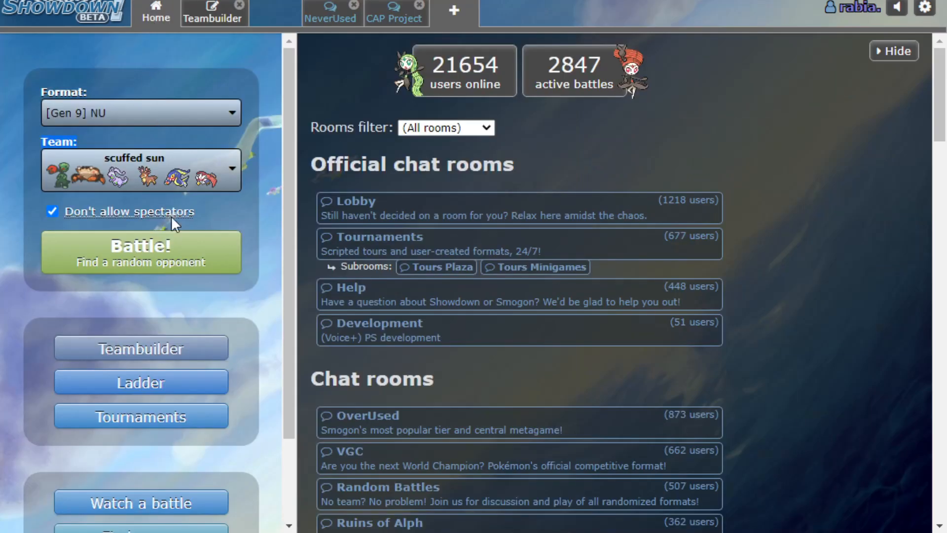
{"action": "left_click", "coordinate": [140, 252]}
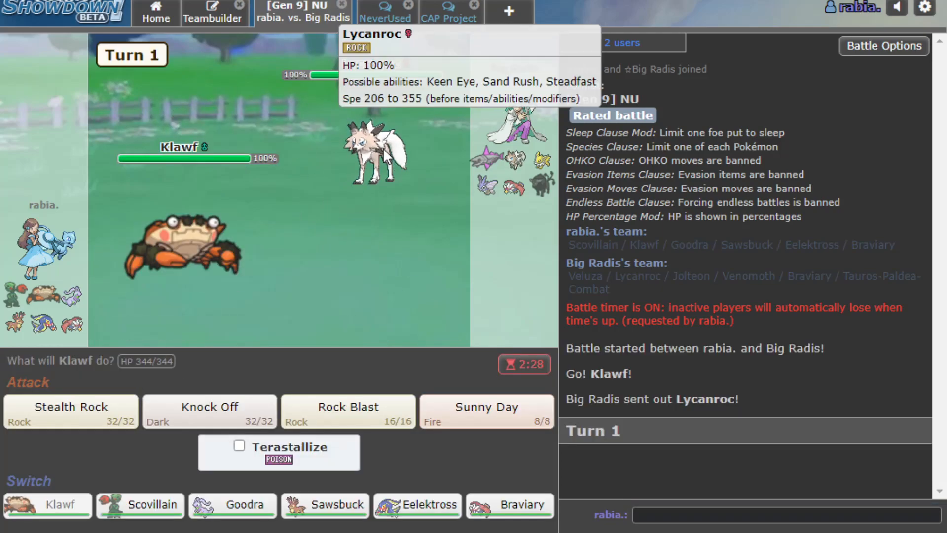
{"action": "mouse_move", "coordinate": [439, 100]}
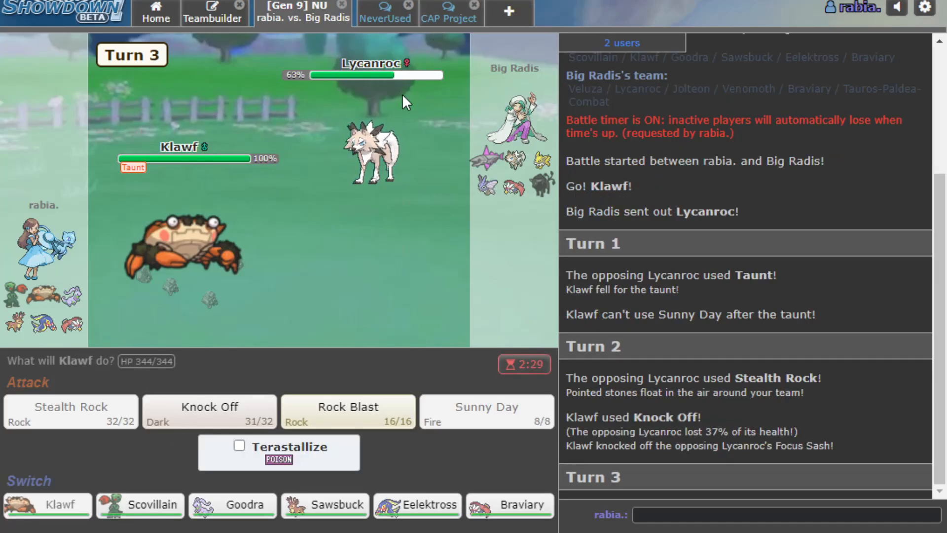
{"action": "mouse_move", "coordinate": [218, 244]}
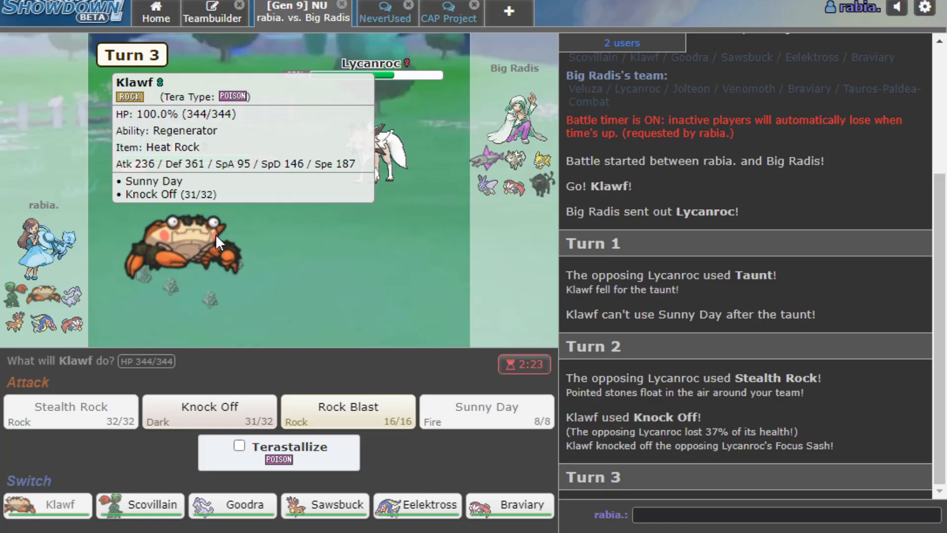
{"action": "mouse_move", "coordinate": [326, 217]}
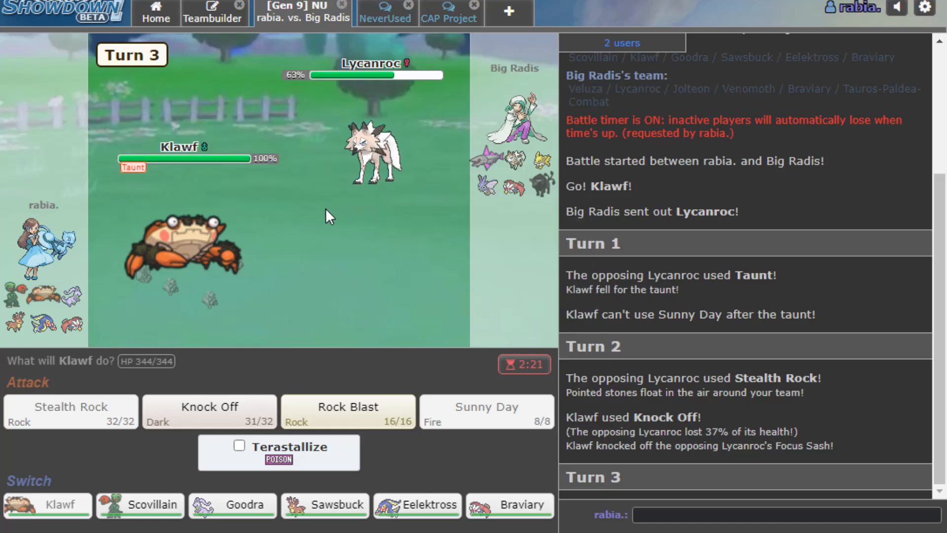
{"action": "mouse_move", "coordinate": [415, 115]}
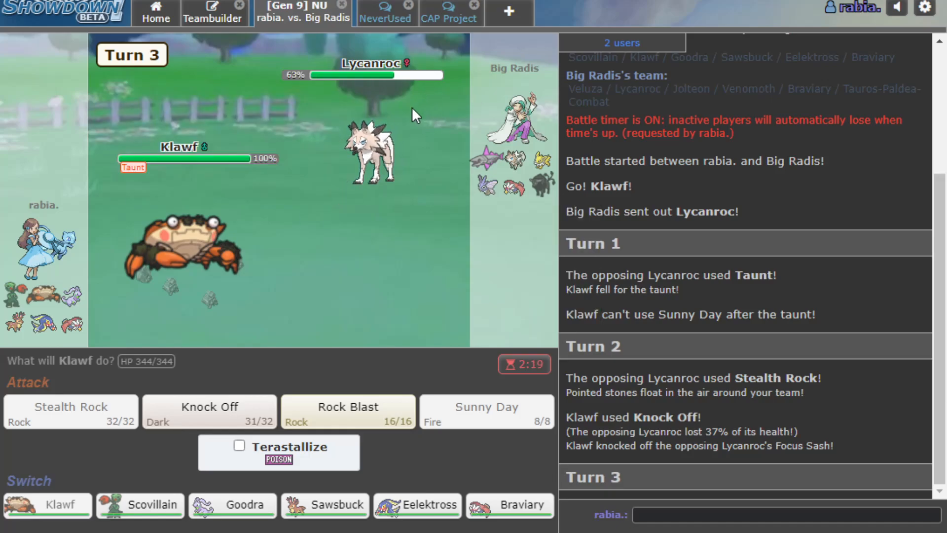
- Attack Lycanroc with Klawf's Rock Blast, then finish it with Knock Off
{"action": "left_click", "coordinate": [348, 411]}
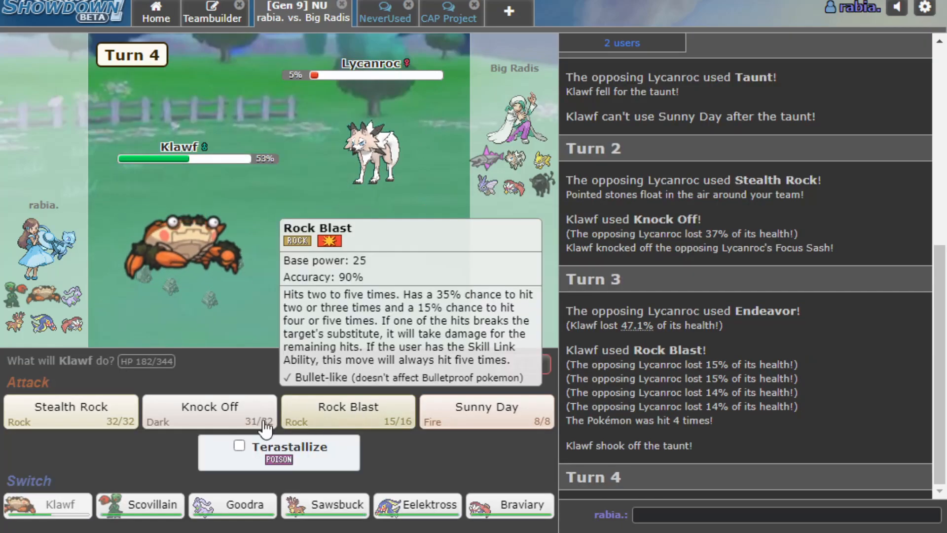
{"action": "mouse_move", "coordinate": [209, 407]}
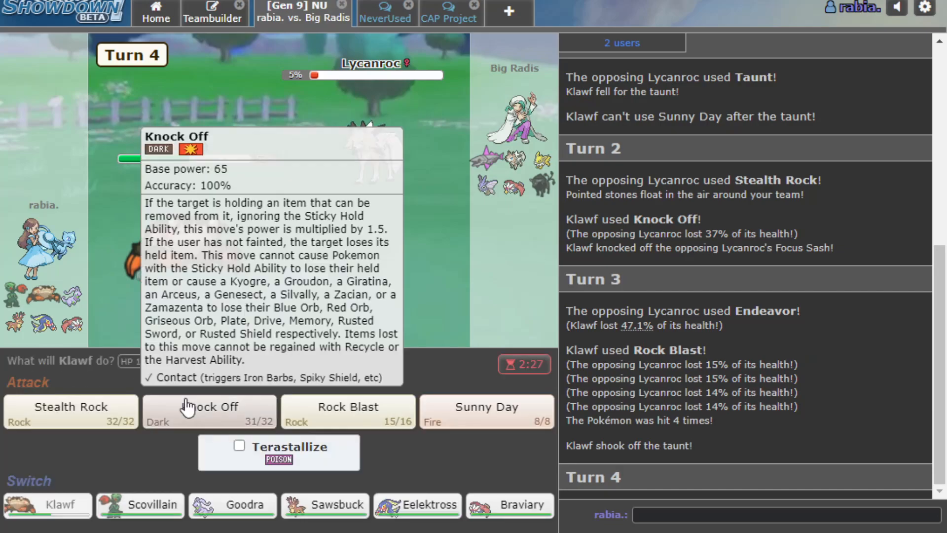
{"action": "left_click", "coordinate": [209, 406]}
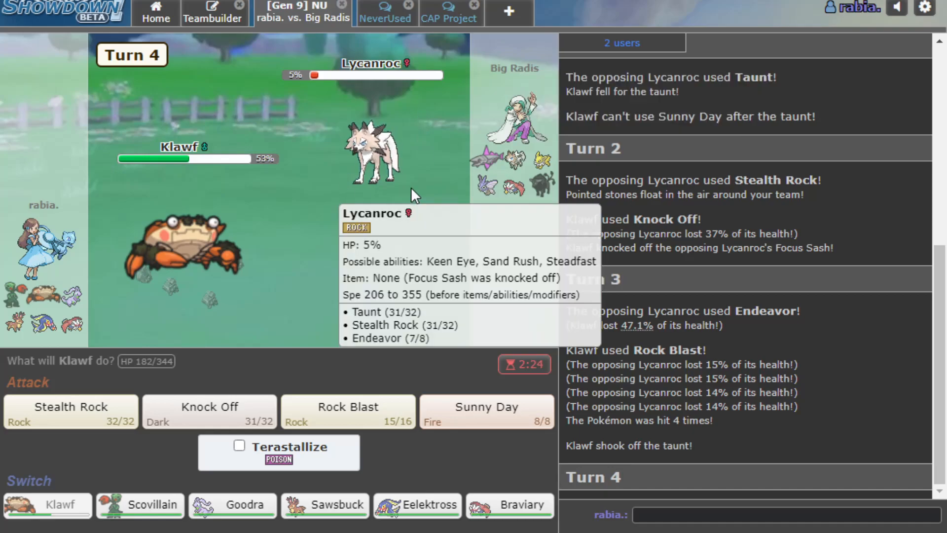
{"action": "mouse_move", "coordinate": [833, 393]}
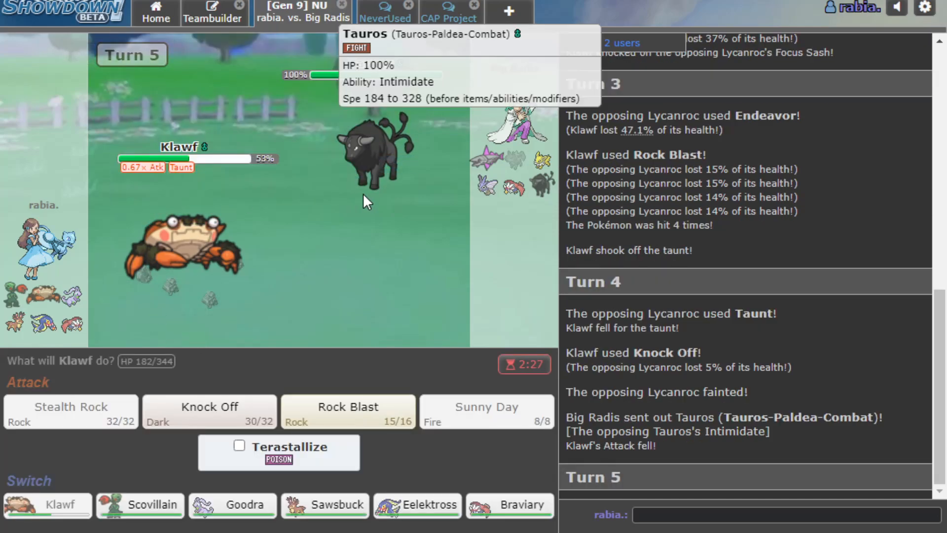
{"action": "mouse_move", "coordinate": [236, 317]}
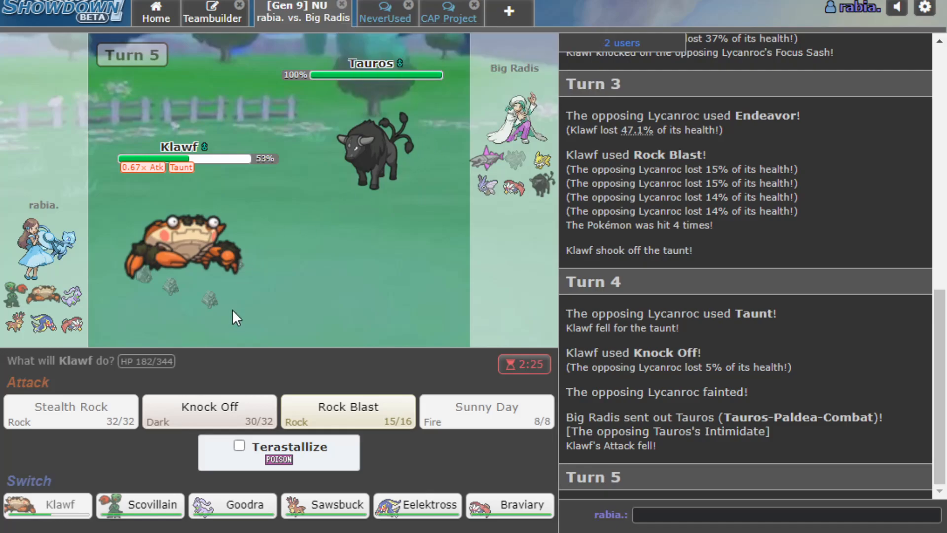
- Knock Off Tauros with Klawf, switch to Goodra, and choose Draco Meteor
{"action": "left_click", "coordinate": [208, 411]}
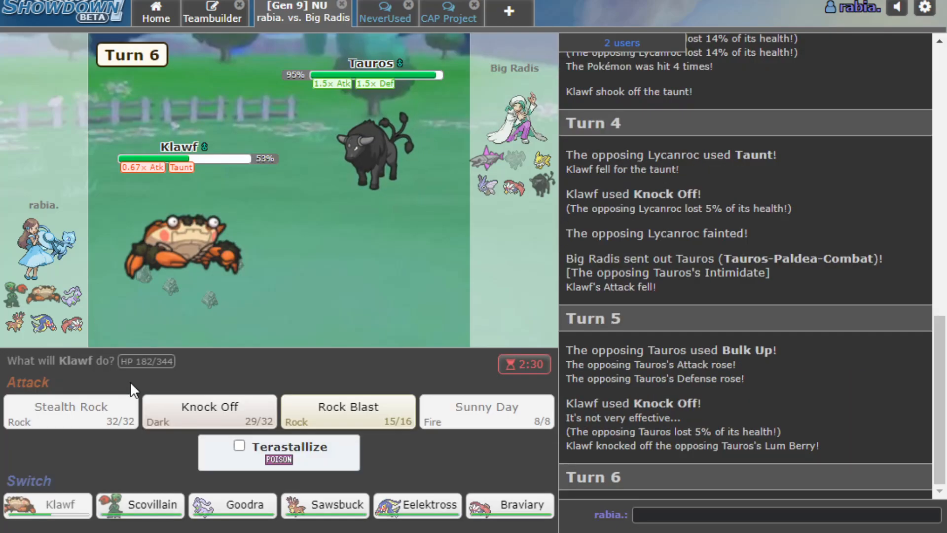
{"action": "mouse_move", "coordinate": [387, 360]}
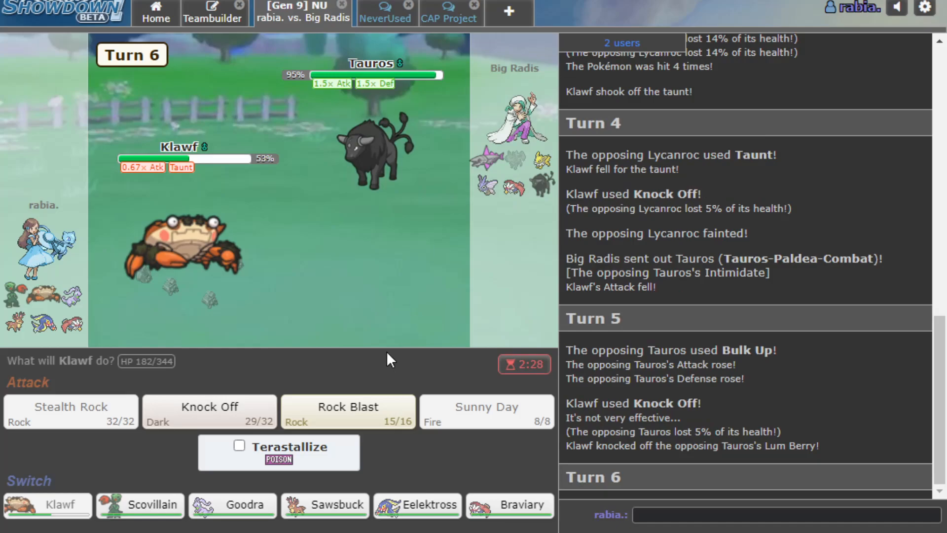
{"action": "mouse_move", "coordinate": [374, 156]}
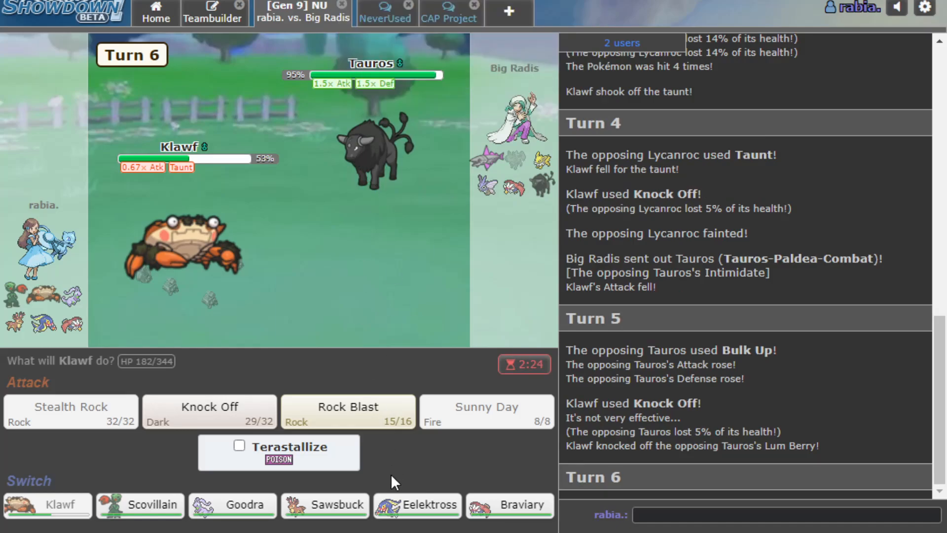
{"action": "mouse_move", "coordinate": [232, 505]}
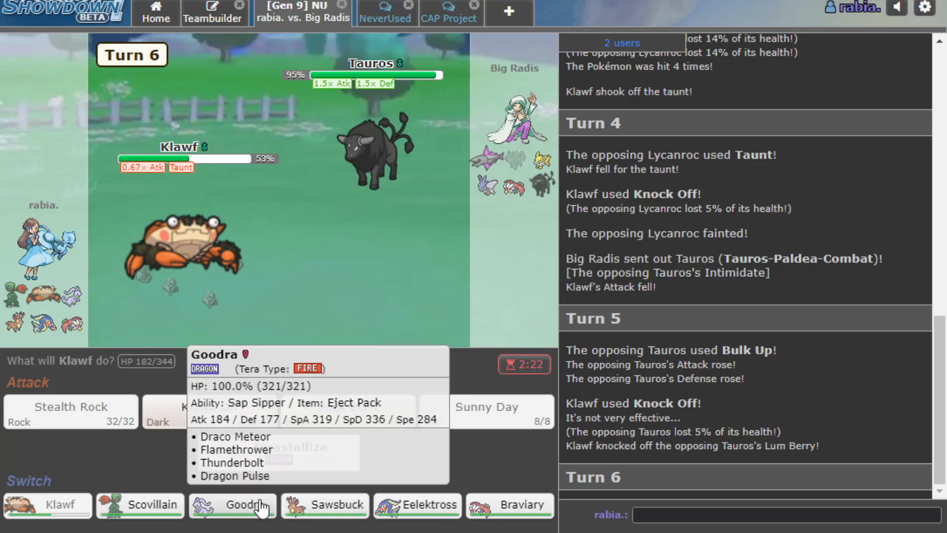
{"action": "left_click", "coordinate": [231, 505]}
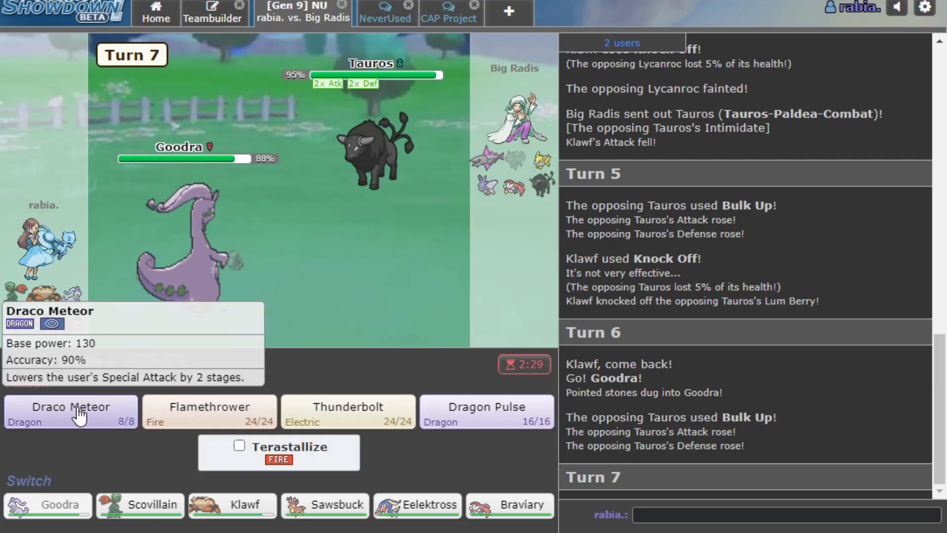
{"action": "left_click", "coordinate": [70, 412]}
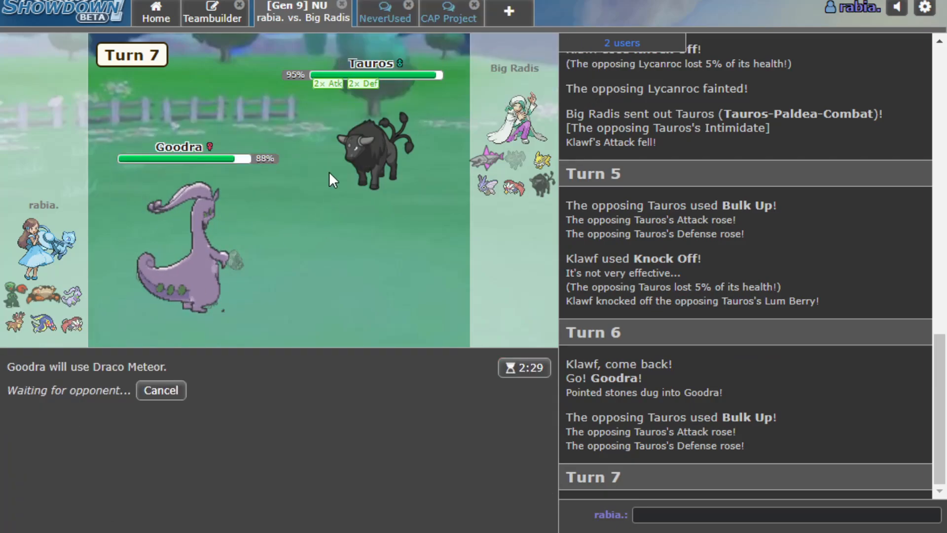
{"action": "mouse_move", "coordinate": [296, 350]}
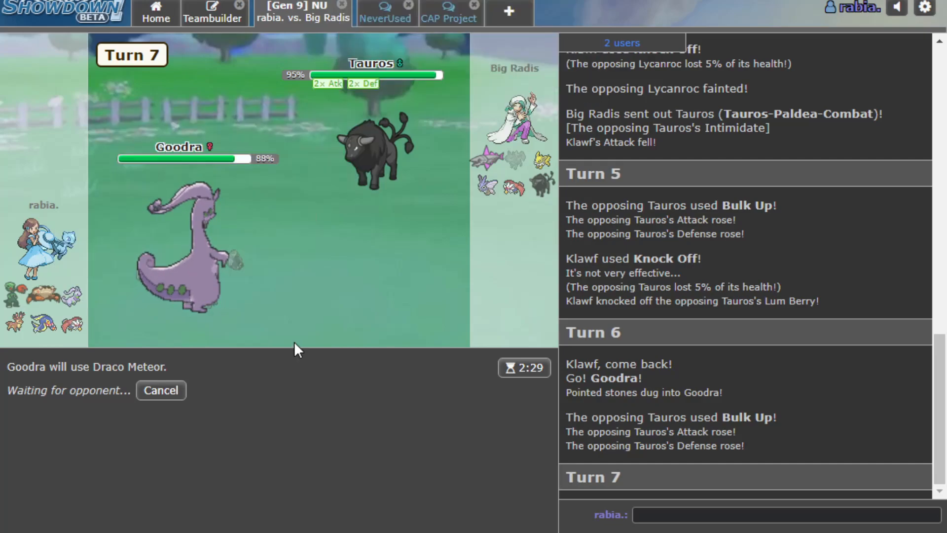
{"action": "mouse_move", "coordinate": [279, 251]}
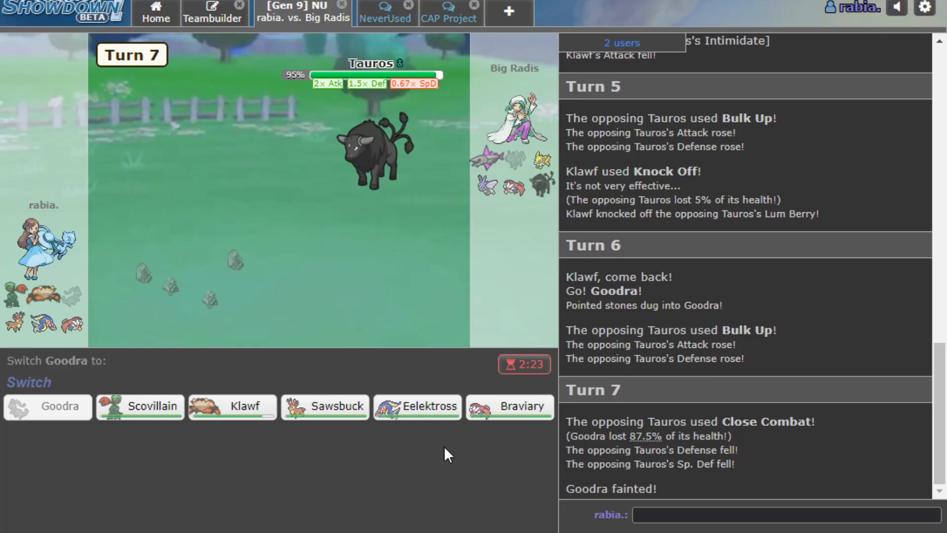
{"action": "mouse_move", "coordinate": [416, 406]}
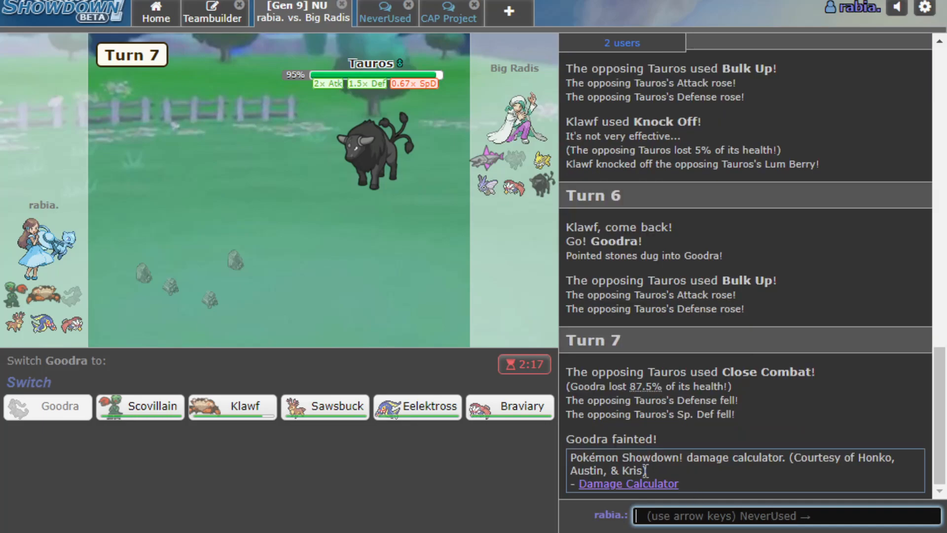
- In the damage calculator, set Tauros-Paldea as the defender and Eelektross as the attacker
{"action": "left_click", "coordinate": [627, 483]}
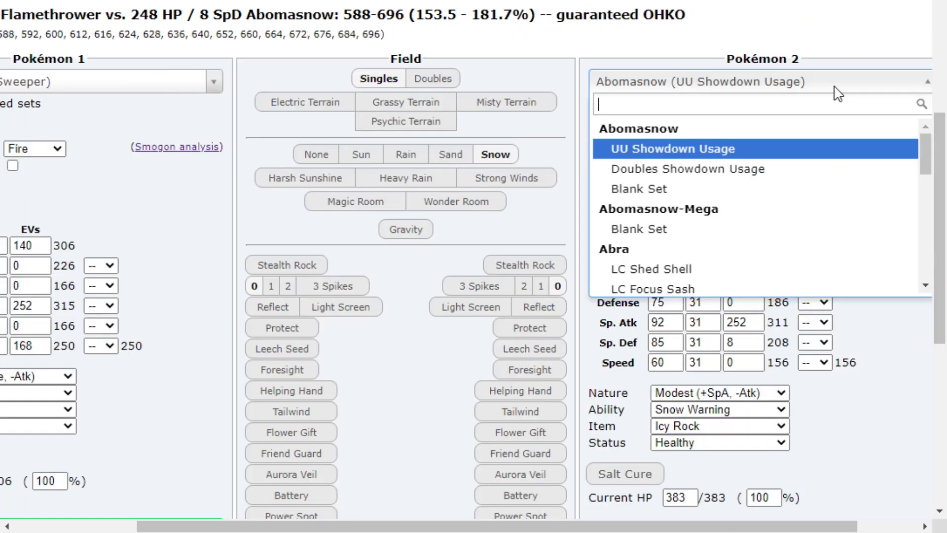
{"action": "type", "text": "tauros"}
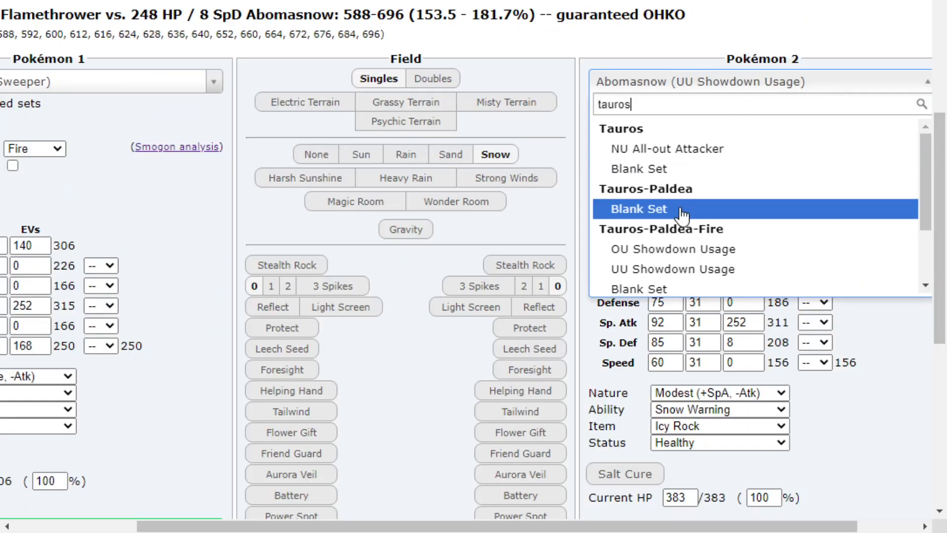
{"action": "left_click", "coordinate": [639, 208]}
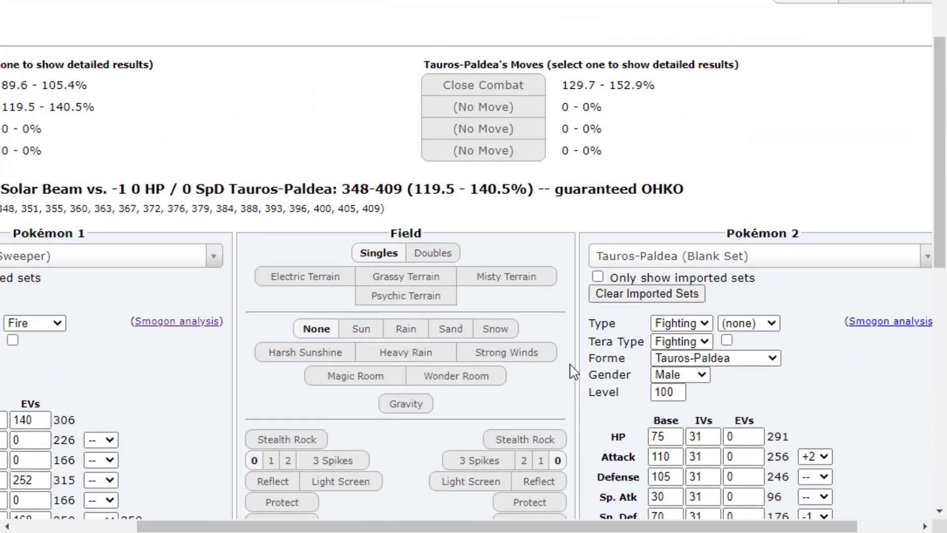
{"action": "scroll", "scroll_direction": "down", "scroll_amount": 3}
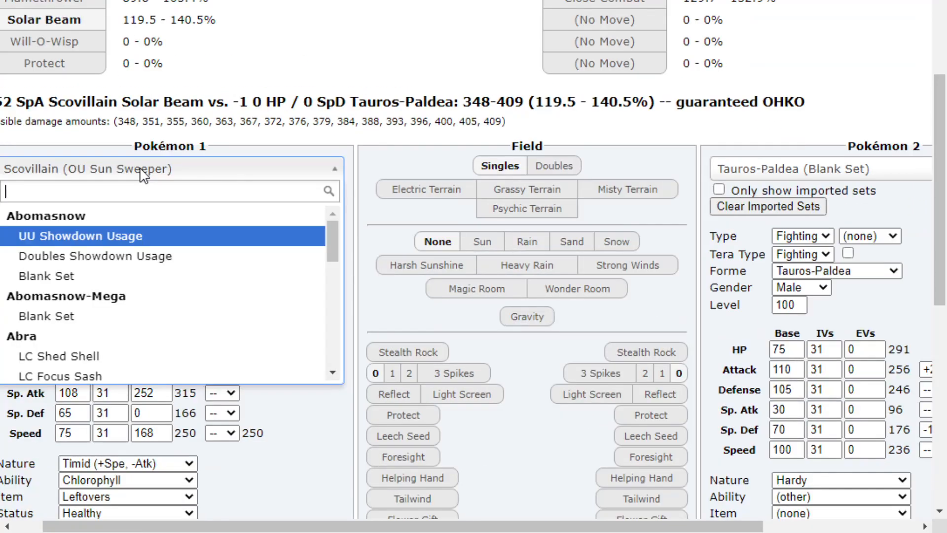
{"action": "type", "text": "eele"}
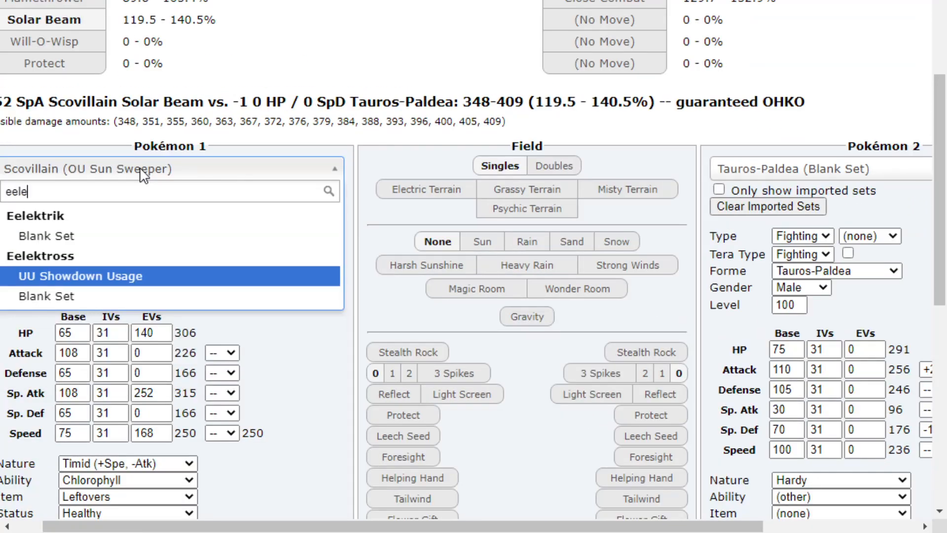
{"action": "left_click", "coordinate": [87, 276]}
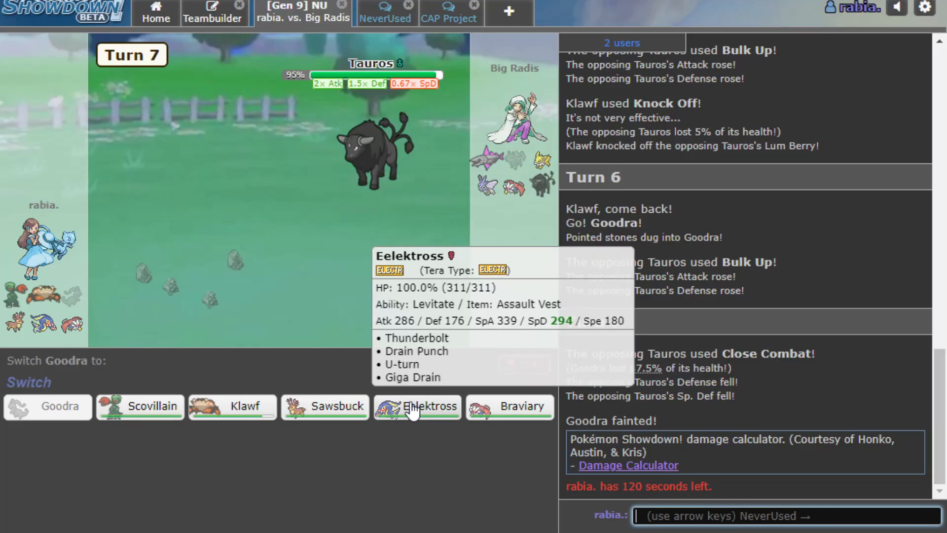
{"action": "mouse_move", "coordinate": [139, 406]}
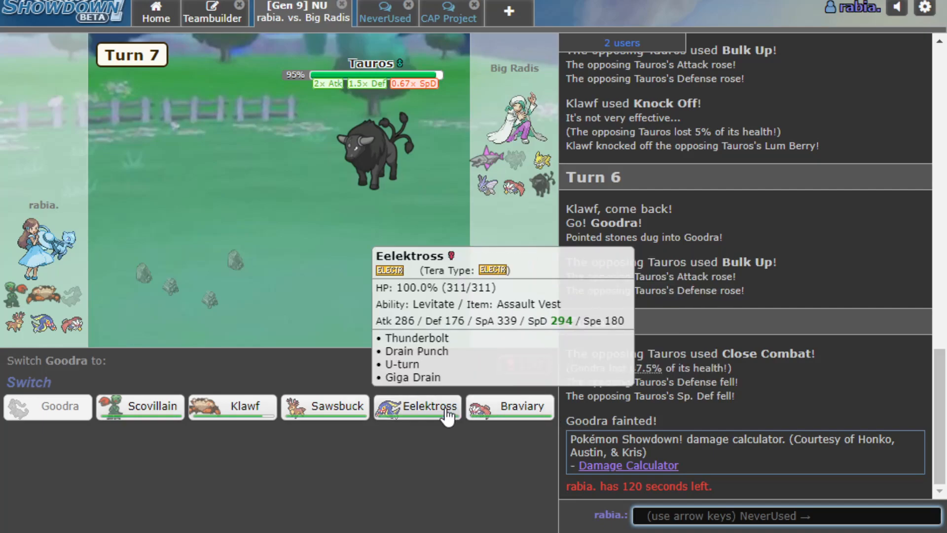
- Send in Braviary, then Eelektross, then forfeit with /forfeit and close the battle
{"action": "left_click", "coordinate": [508, 406]}
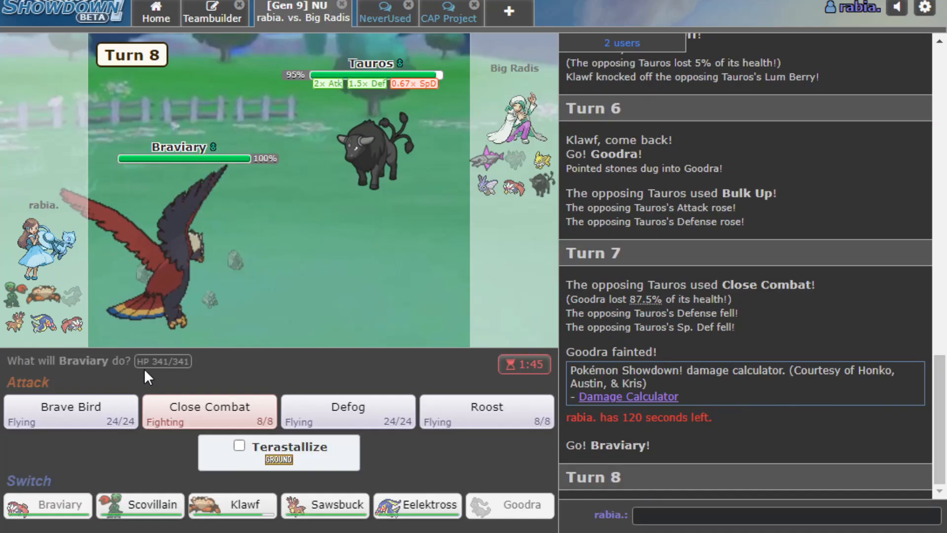
{"action": "left_click", "coordinate": [69, 411]}
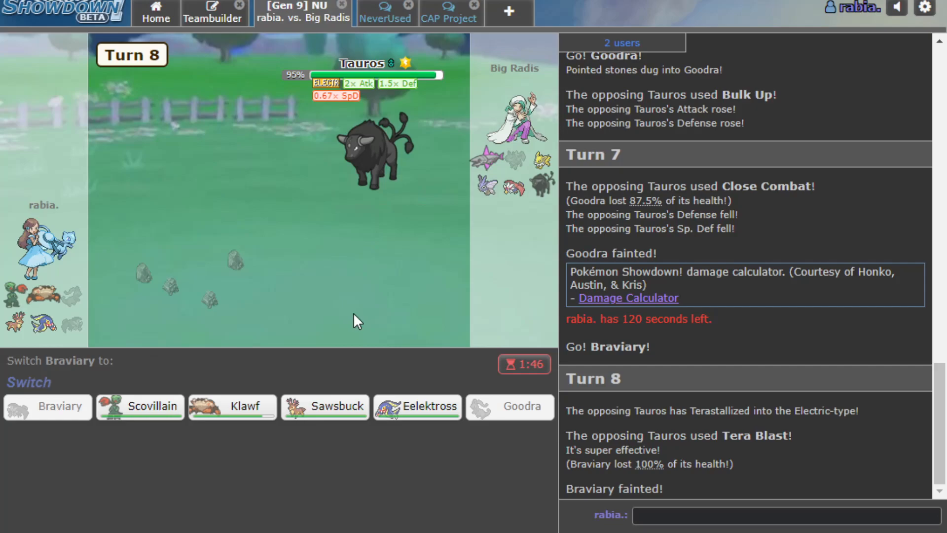
{"action": "left_click", "coordinate": [417, 405]}
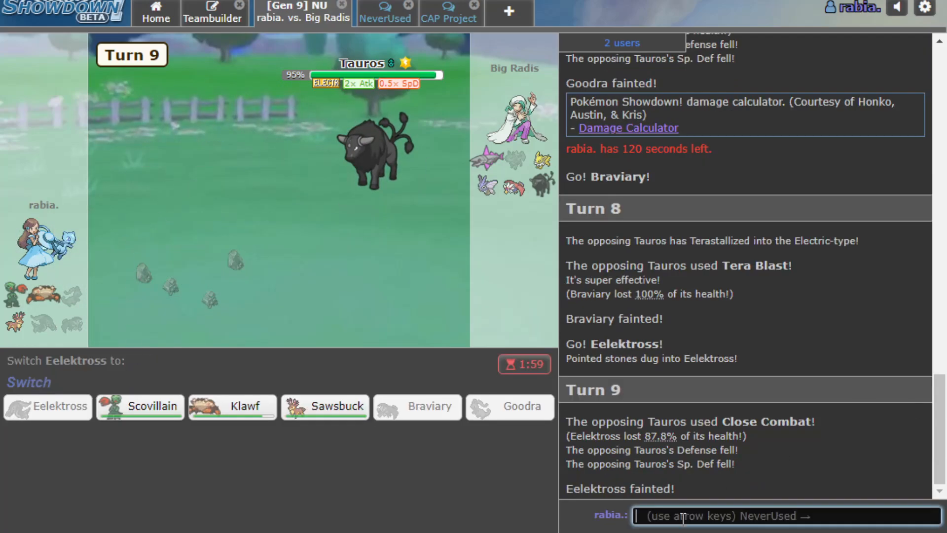
{"action": "type", "text": "/forfei"}
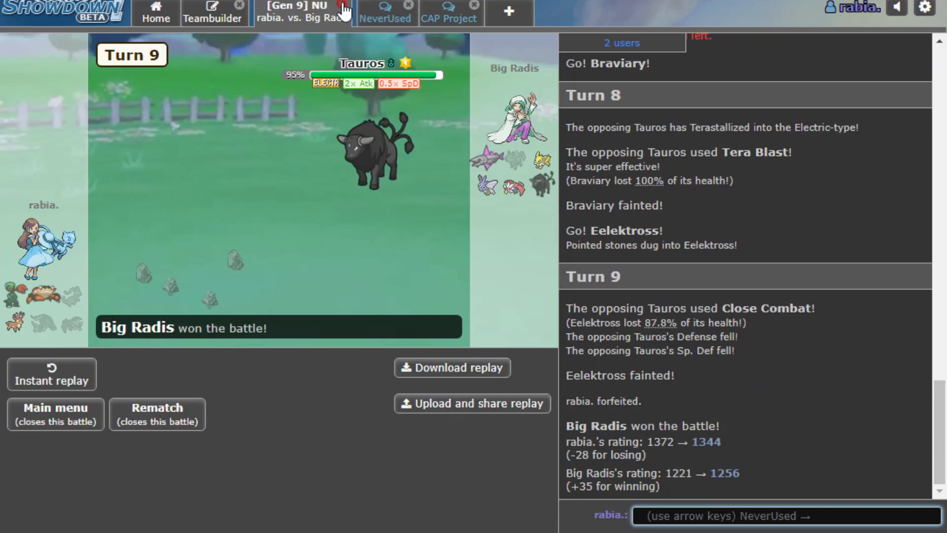
{"action": "left_click", "coordinate": [343, 6]}
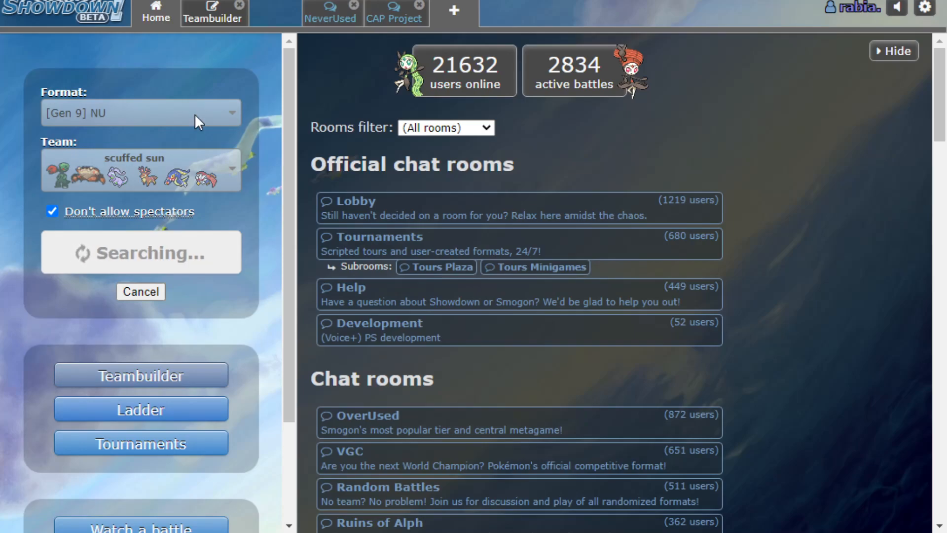
{"action": "mouse_move", "coordinate": [192, 143]}
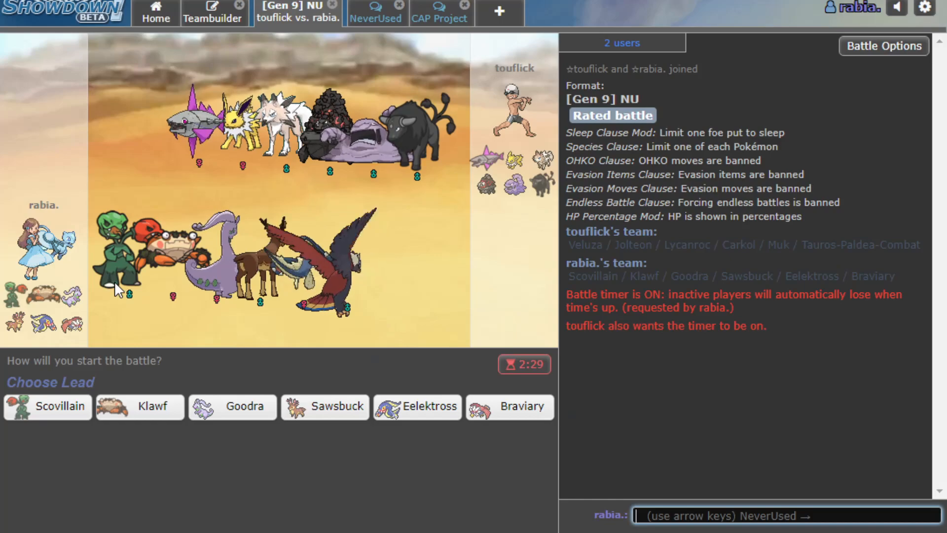
{"action": "mouse_move", "coordinate": [515, 50]}
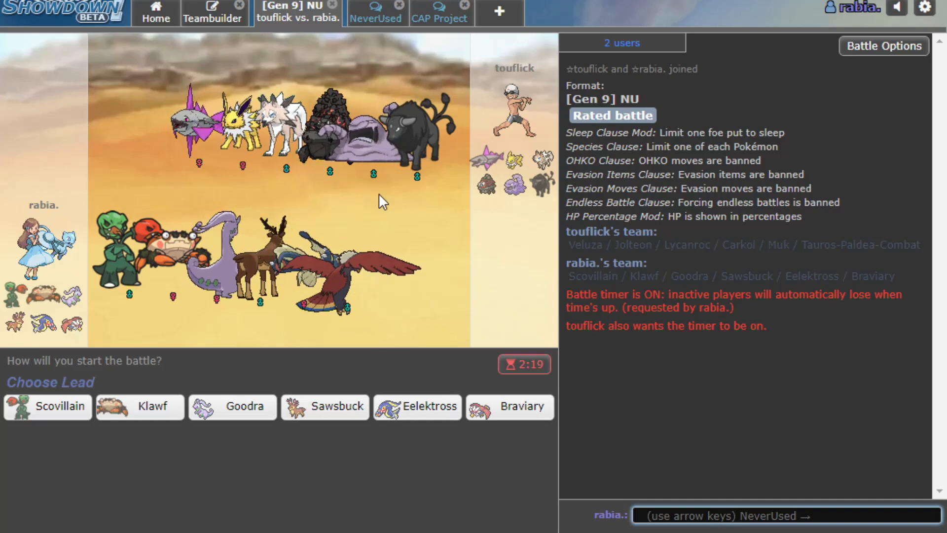
- Lead with Klawf and hit Lycanroc with Rock Blast twice
{"action": "left_click", "coordinate": [139, 406]}
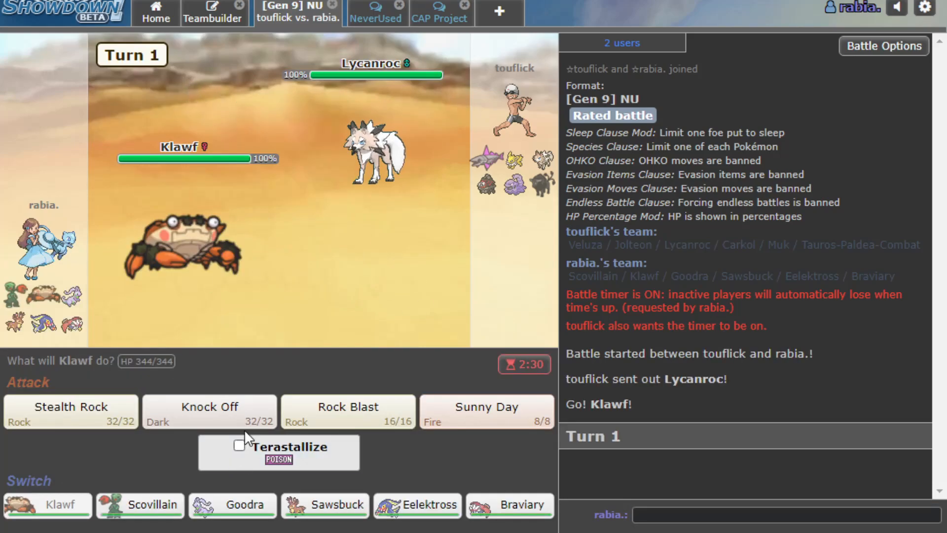
{"action": "mouse_move", "coordinate": [373, 149]}
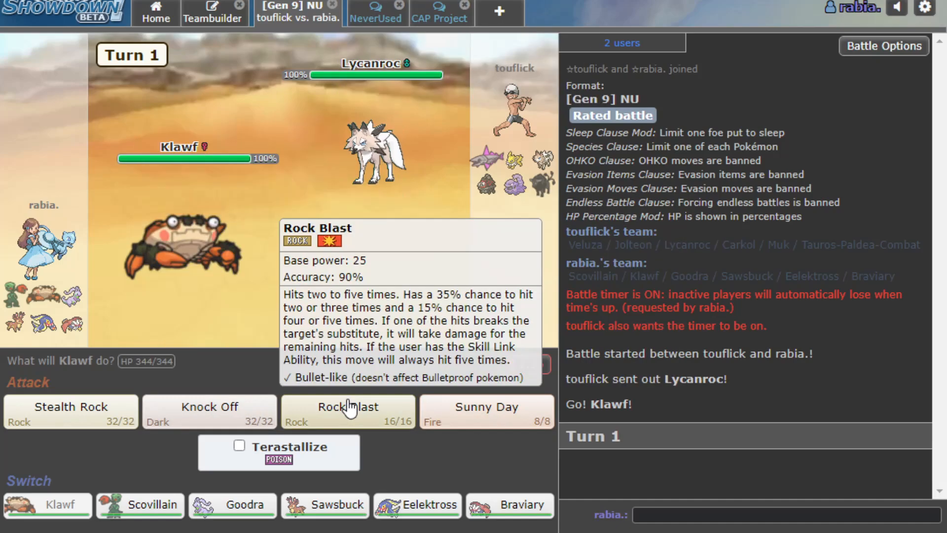
{"action": "left_click", "coordinate": [347, 411]}
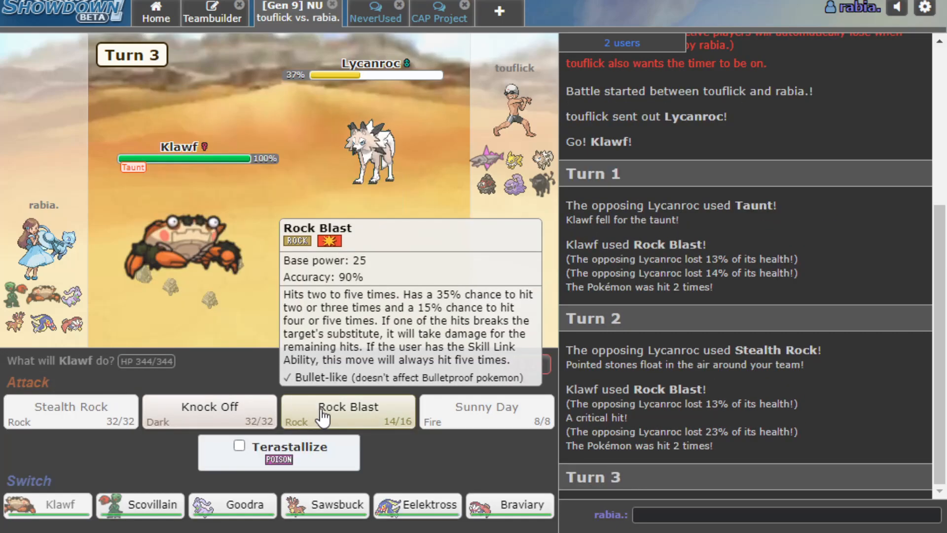
{"action": "left_click", "coordinate": [347, 411]}
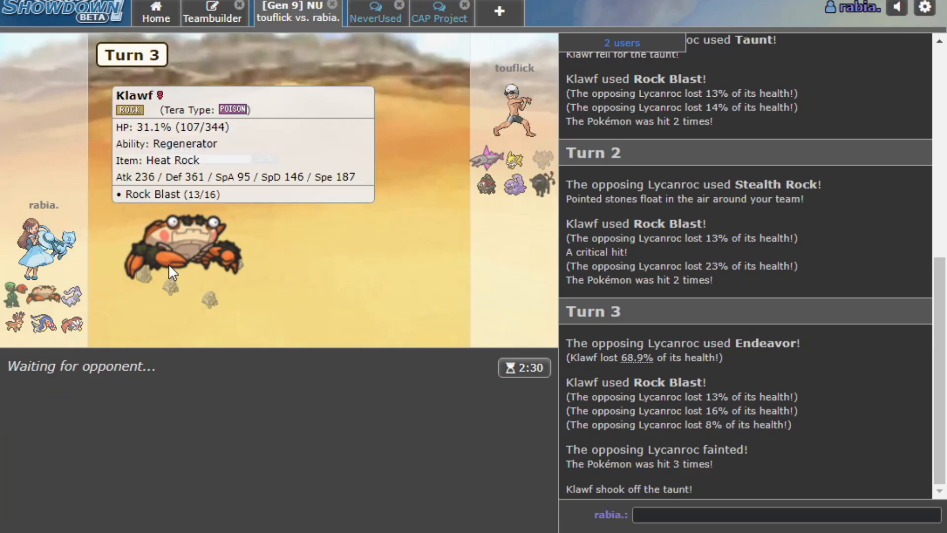
{"action": "mouse_move", "coordinate": [164, 283]}
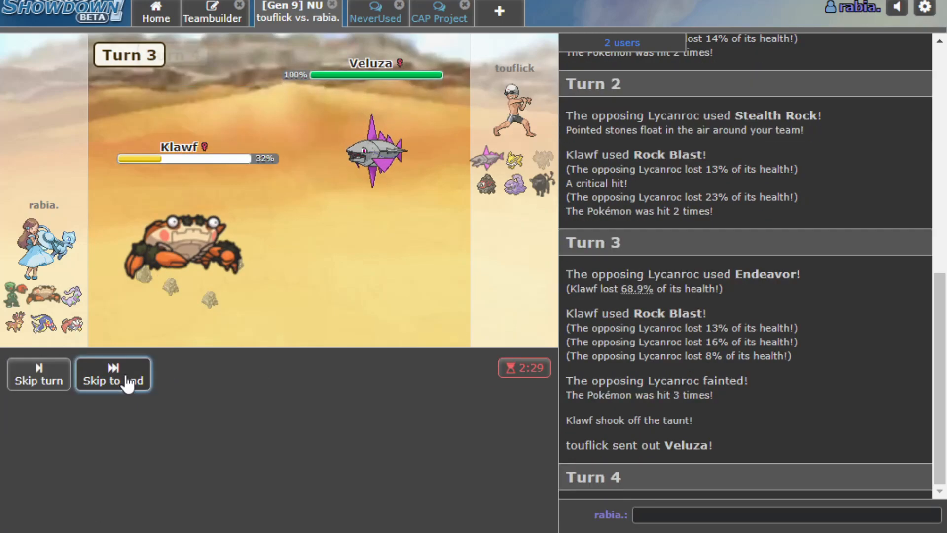
{"action": "left_click", "coordinate": [113, 375]}
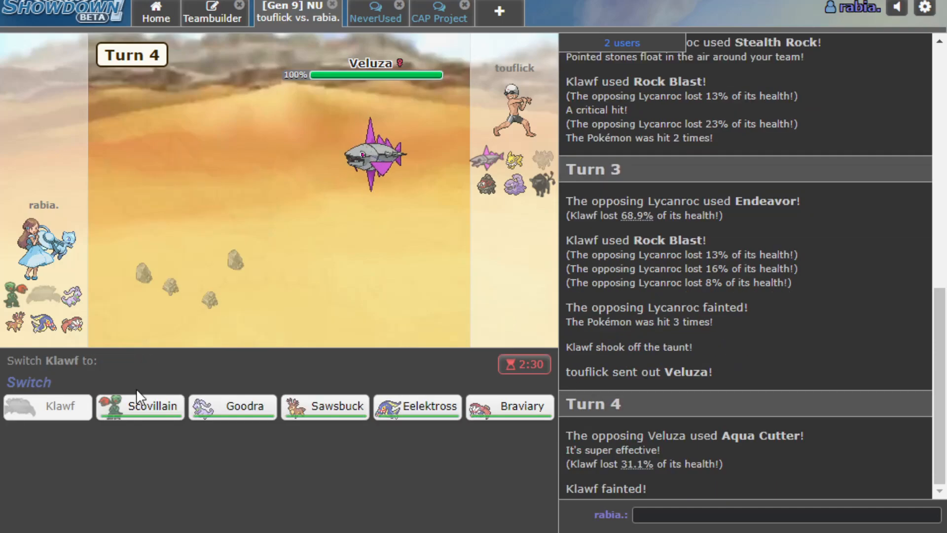
- Bring in Scovillain for Sunny Day and Overheat on Muk, then send in Goodra
{"action": "left_click", "coordinate": [139, 406]}
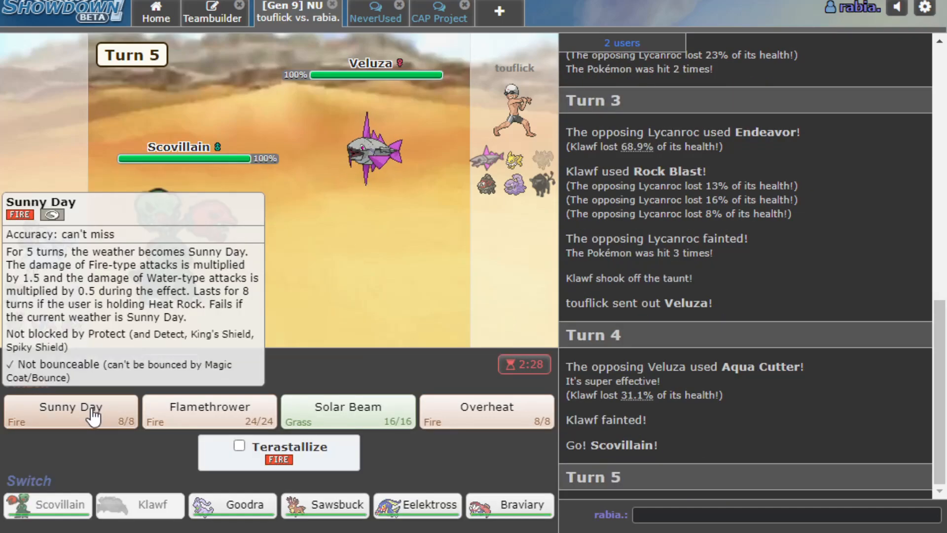
{"action": "left_click", "coordinate": [70, 411]}
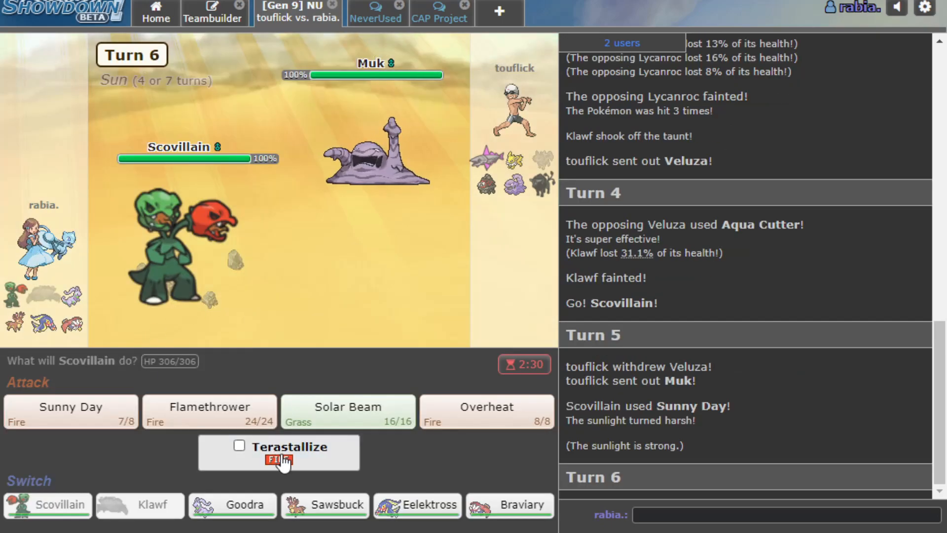
{"action": "mouse_move", "coordinate": [169, 253]}
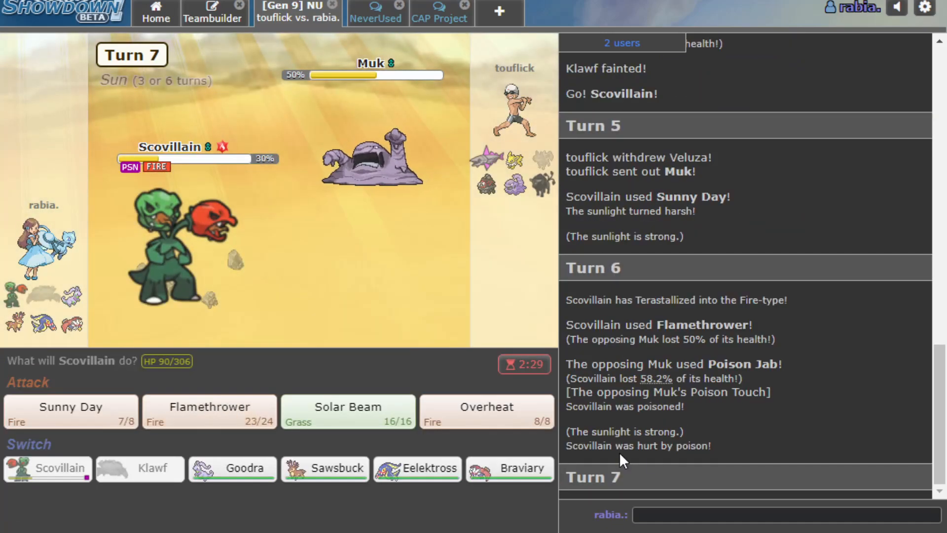
{"action": "left_click", "coordinate": [485, 411]}
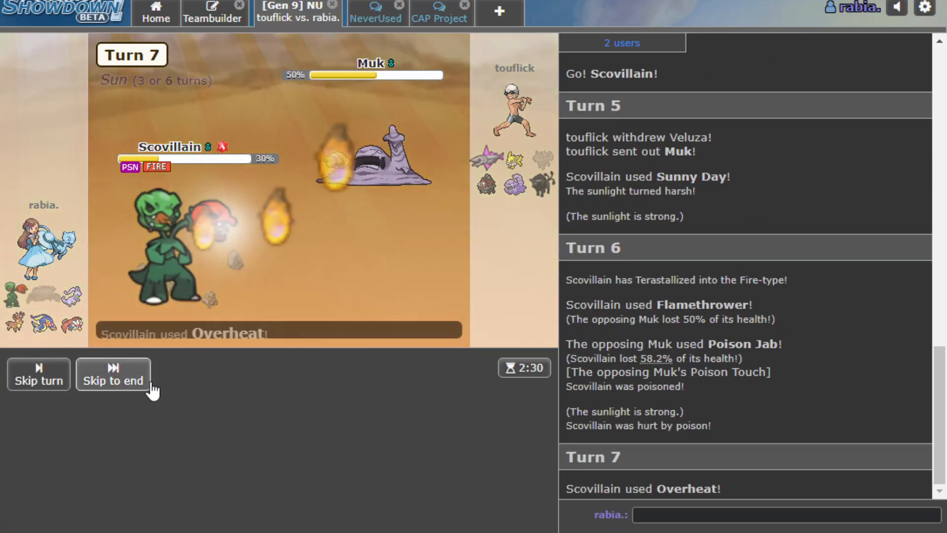
{"action": "left_click", "coordinate": [112, 373]}
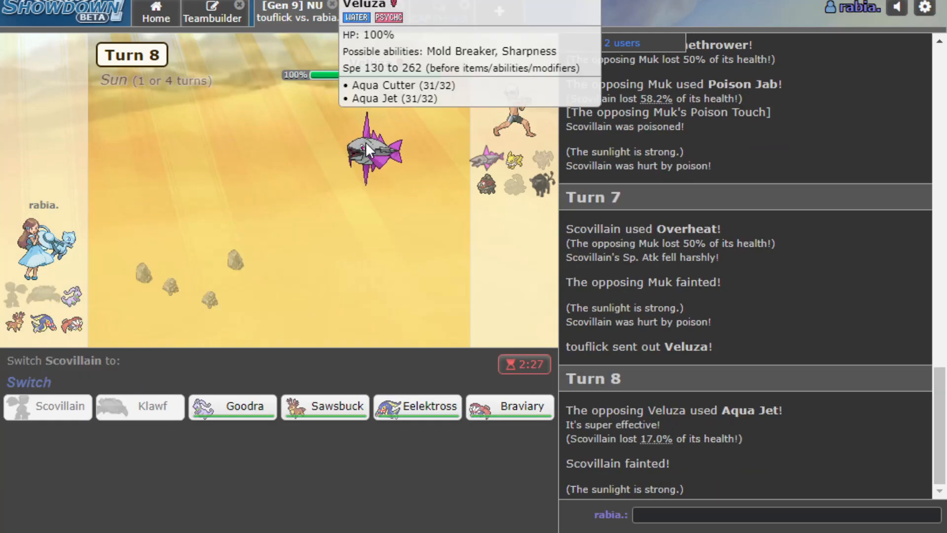
{"action": "left_click", "coordinate": [232, 406]}
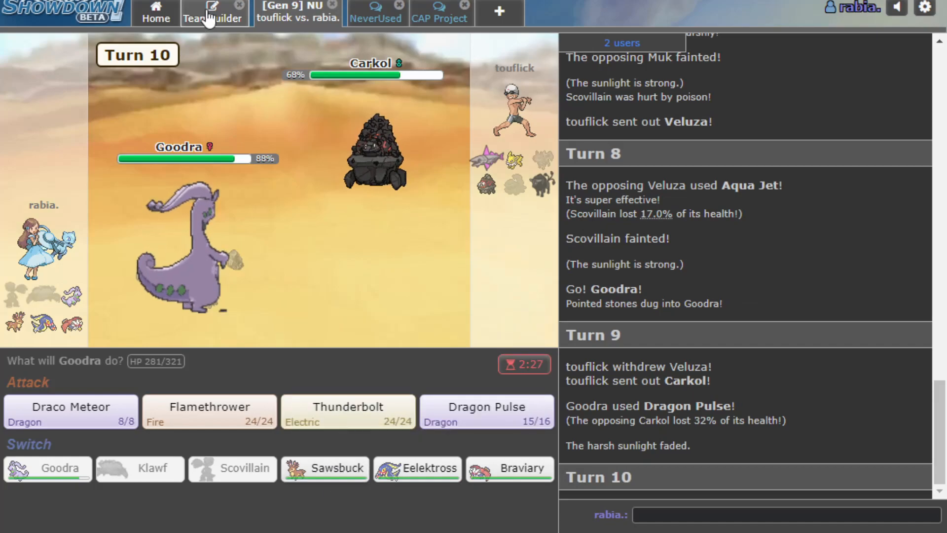
- Give Eelektross Heat Rock and Sunny Day in Teambuilder, then return to the battle
{"action": "left_click", "coordinate": [214, 14]}
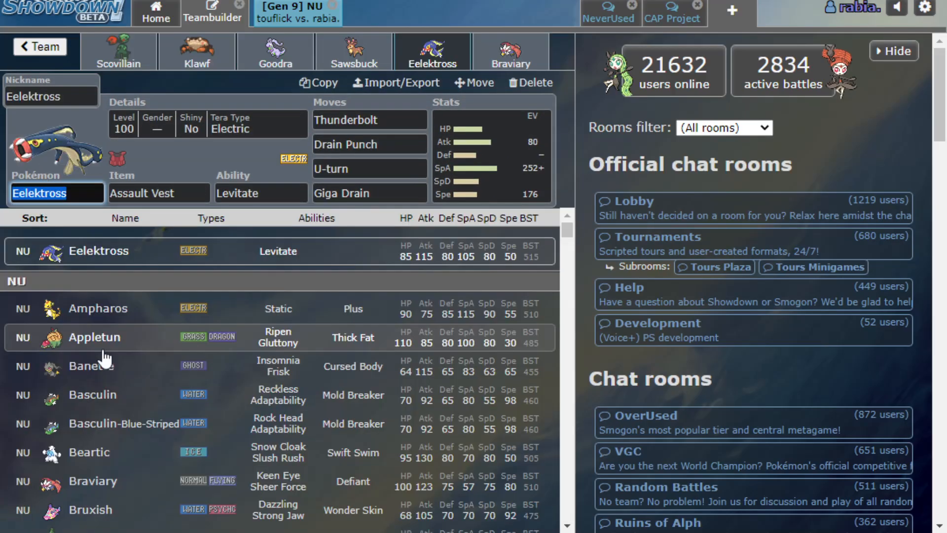
{"action": "left_click", "coordinate": [158, 193]}
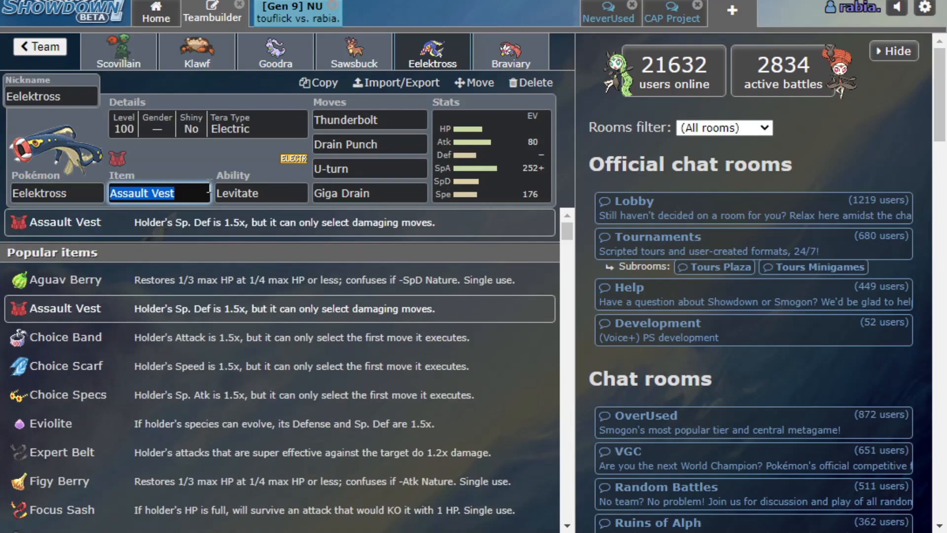
{"action": "left_click", "coordinate": [368, 193]}
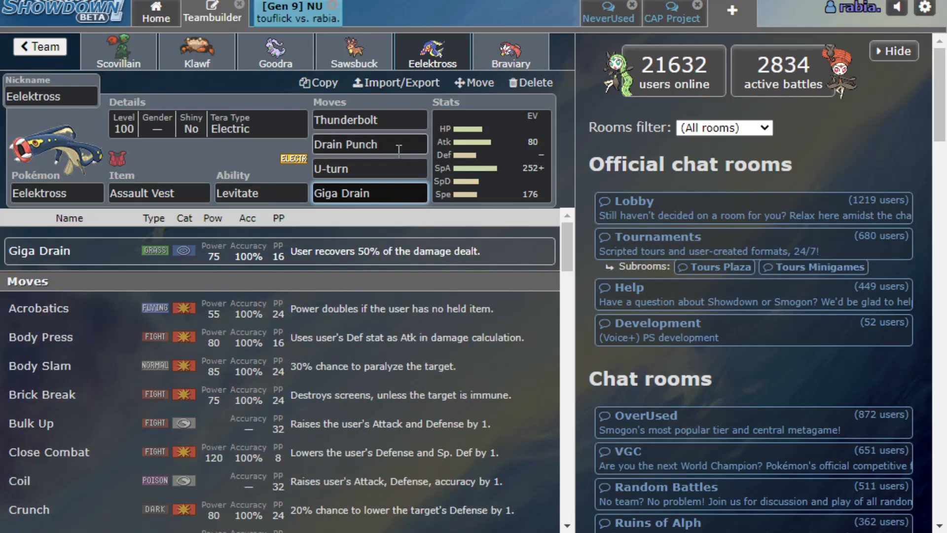
{"action": "left_click", "coordinate": [491, 154]}
{"action": "type", "text": "heat r"}
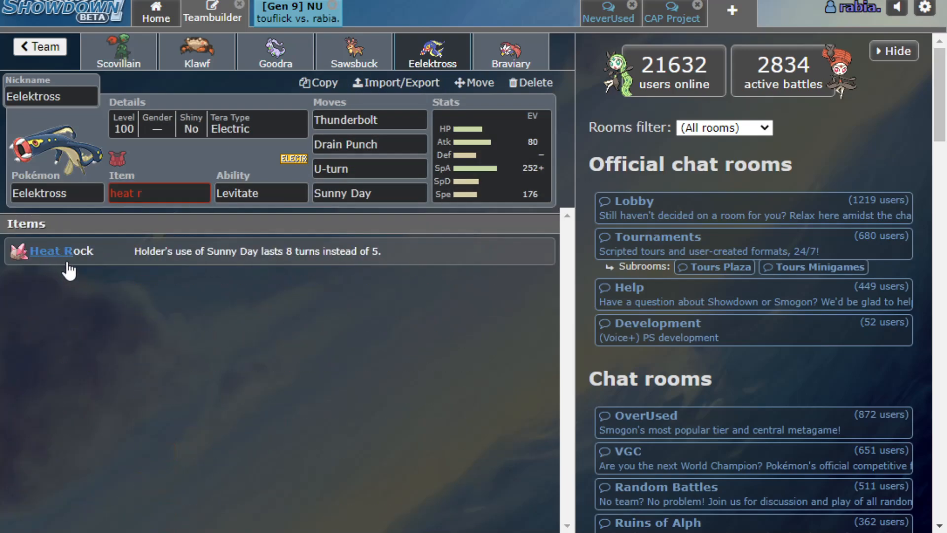
{"action": "left_click", "coordinate": [261, 194]}
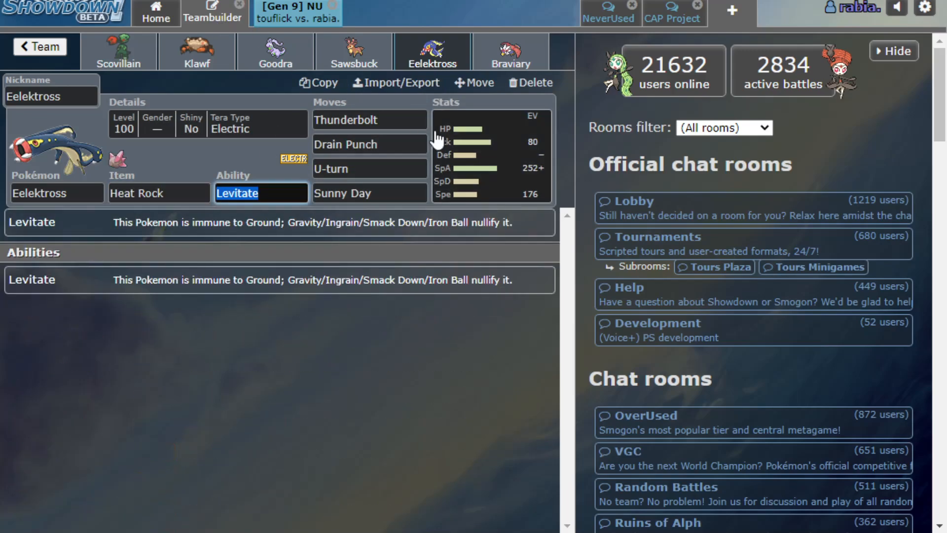
{"action": "left_click", "coordinate": [229, 13]}
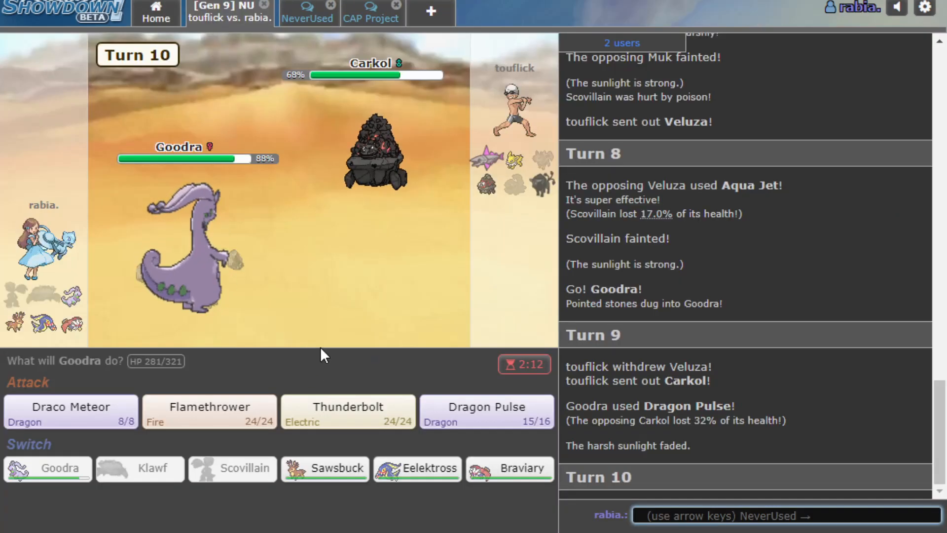
{"action": "mouse_move", "coordinate": [69, 412]}
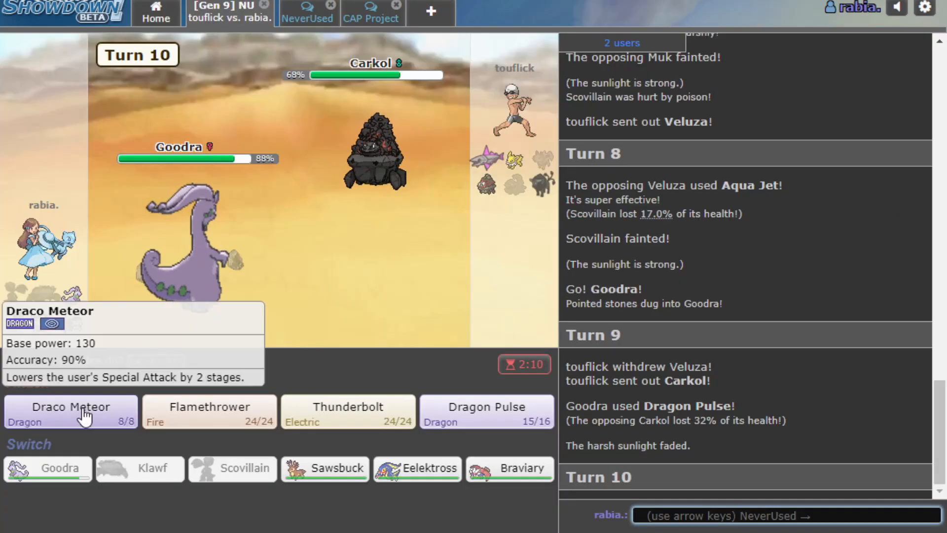
- Use Goodra's Draco Meteor on Carkol, Eelektross's Thunderbolt twice on Tauros, then Braviary's attack
{"action": "left_click", "coordinate": [70, 412]}
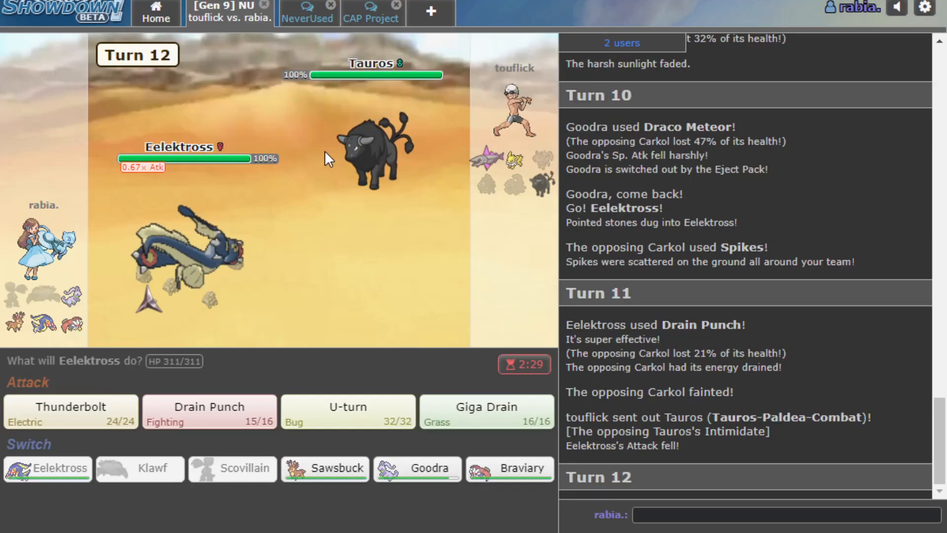
{"action": "left_click", "coordinate": [70, 411]}
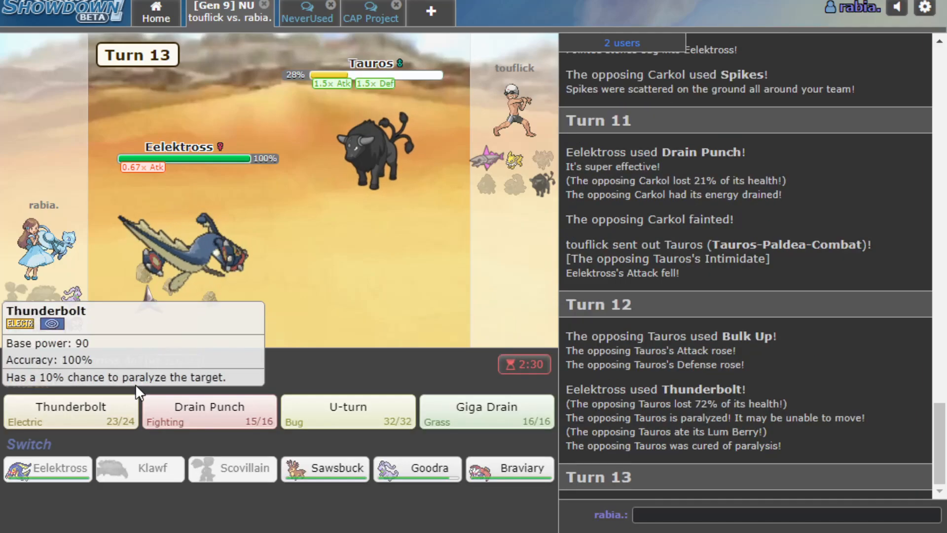
{"action": "left_click", "coordinate": [70, 411]}
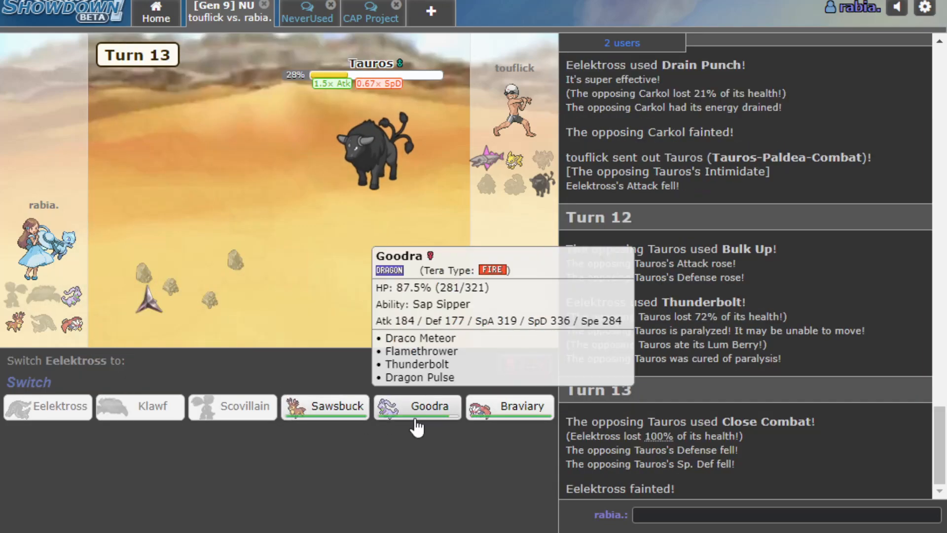
{"action": "left_click", "coordinate": [508, 406]}
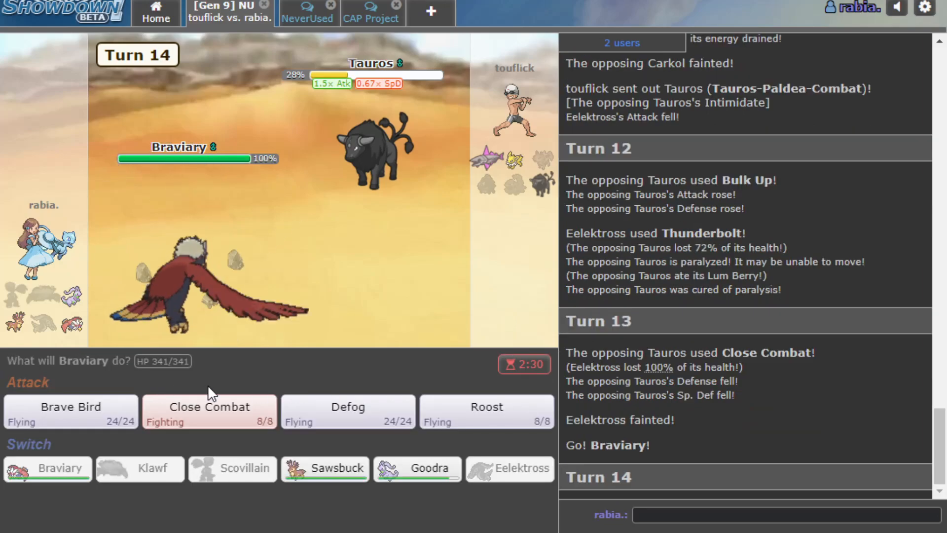
{"action": "left_click", "coordinate": [69, 411]}
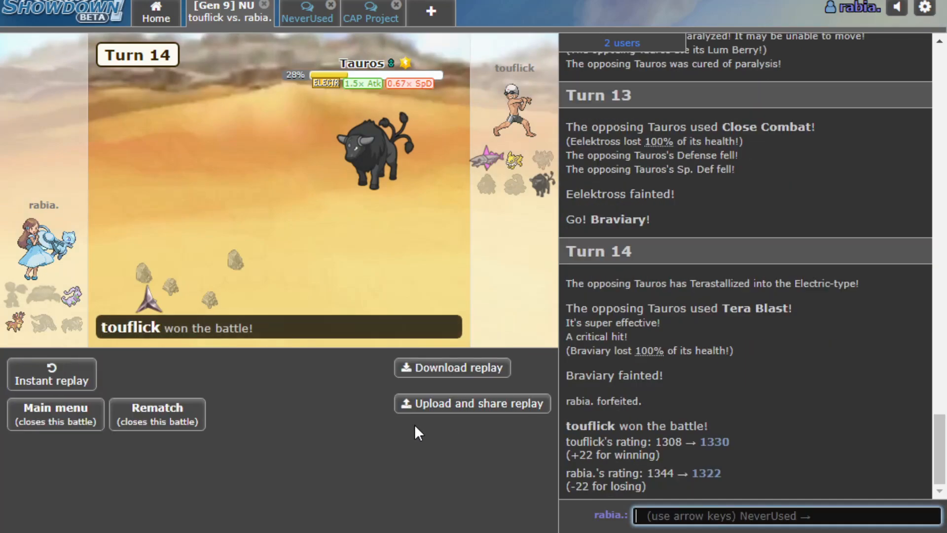
- Leave the battle for the main menu, start a Gen 9 NU search, then cancel it
{"action": "left_click", "coordinate": [54, 414]}
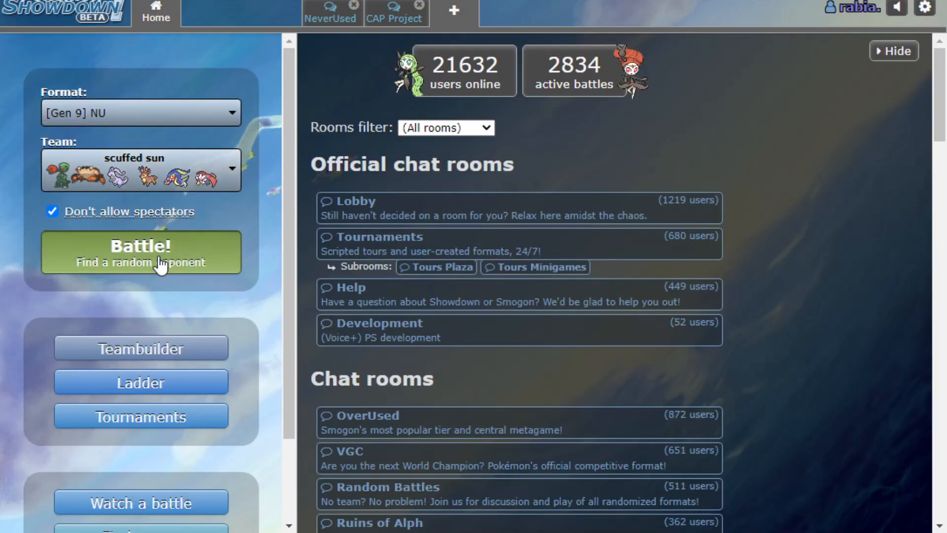
{"action": "left_click", "coordinate": [140, 252]}
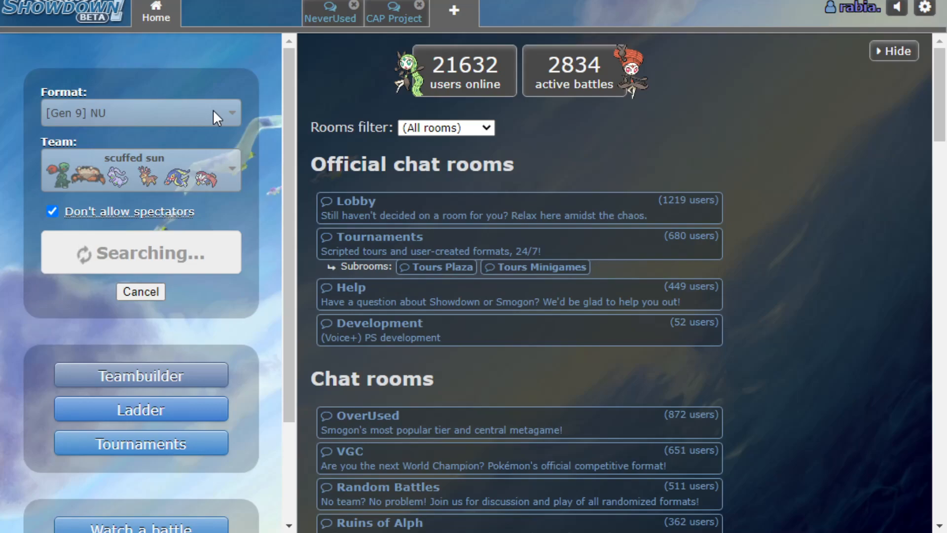
{"action": "left_click", "coordinate": [140, 292]}
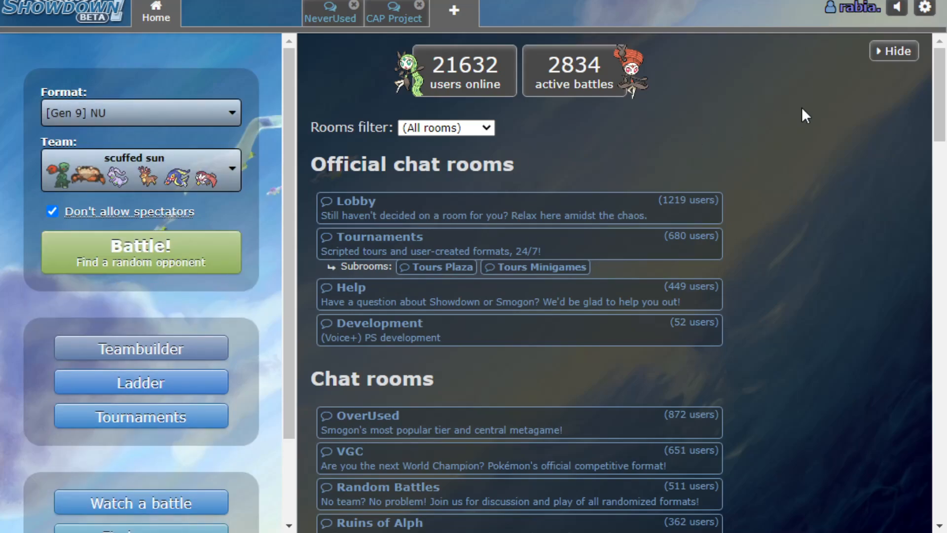
- Rename the account to 'thissunteamsucks' and dismiss the registration prompt
{"action": "left_click", "coordinate": [923, 9]}
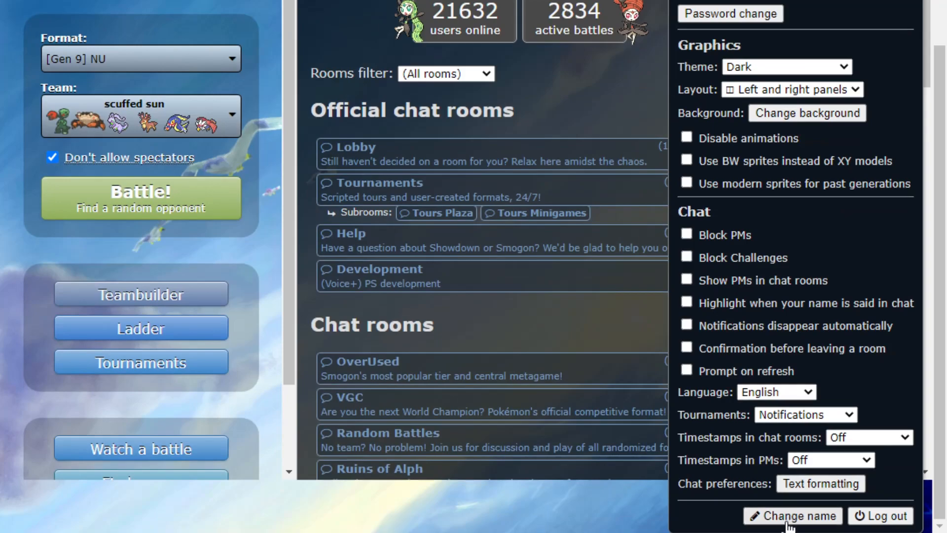
{"action": "left_click", "coordinate": [792, 515]}
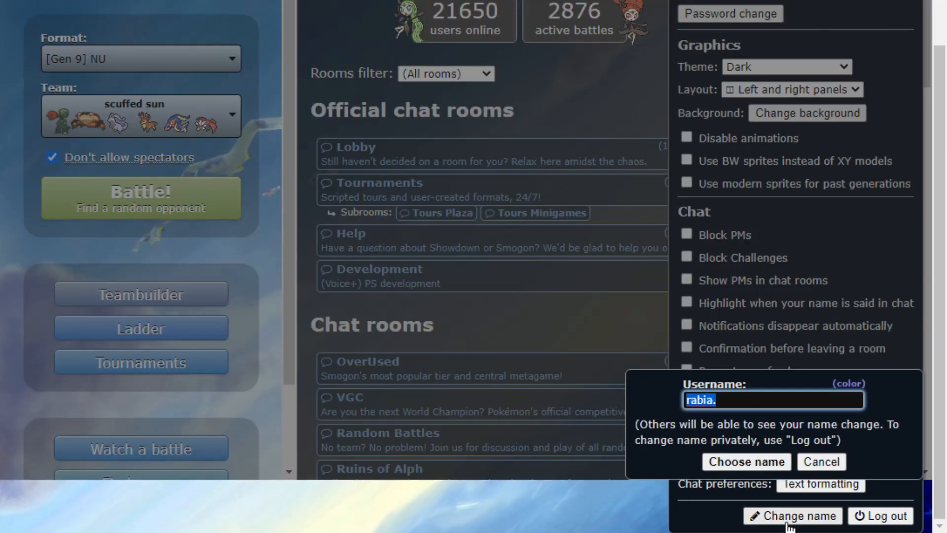
{"action": "type", "text": "thissun tea"}
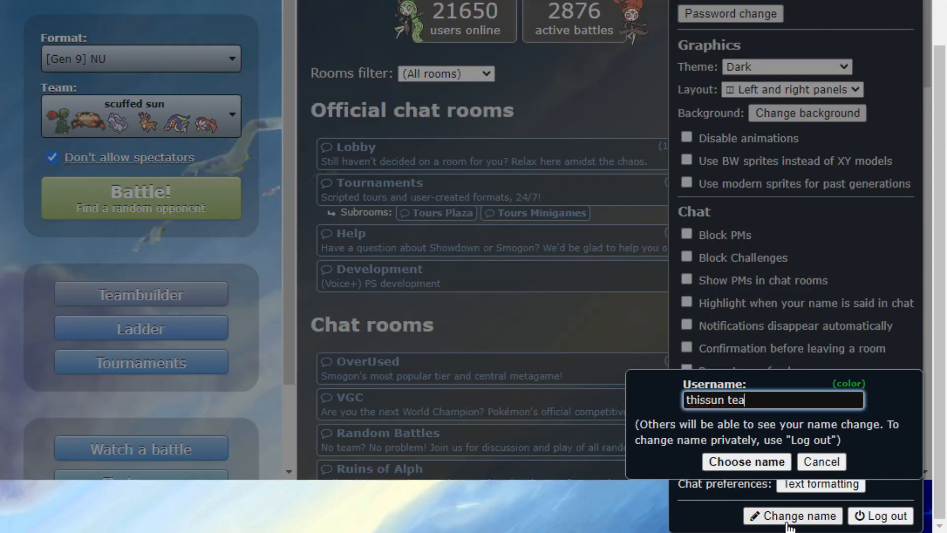
{"action": "key", "text": "Backspace"}
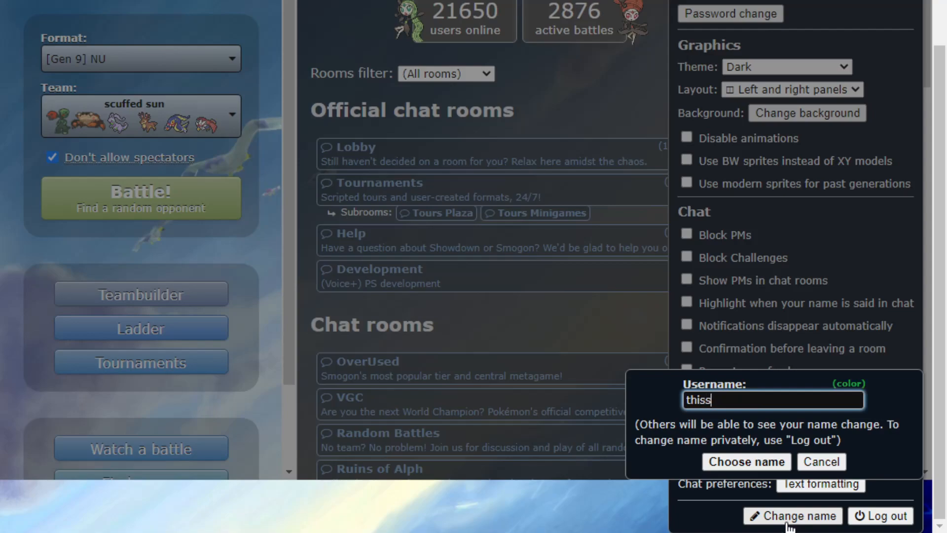
{"action": "left_click", "coordinate": [821, 462]}
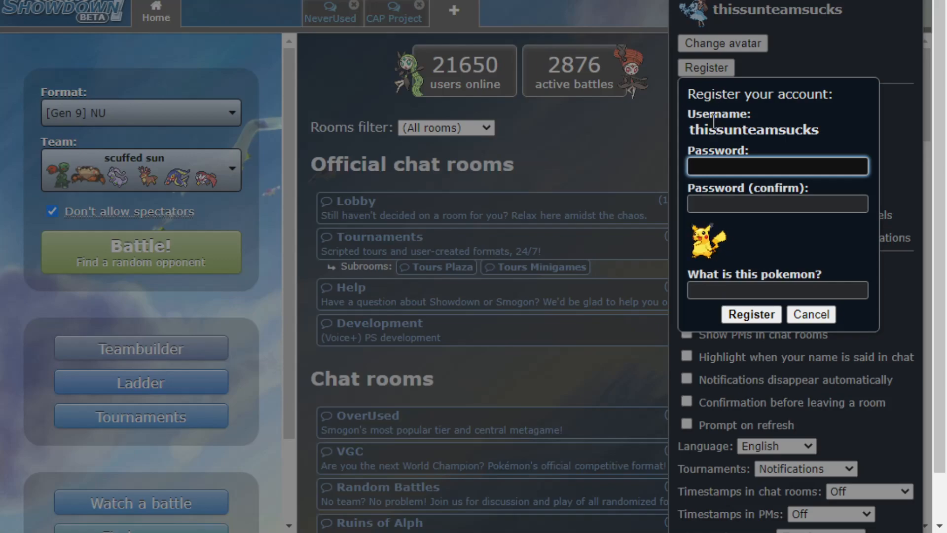
{"action": "left_click", "coordinate": [777, 166]}
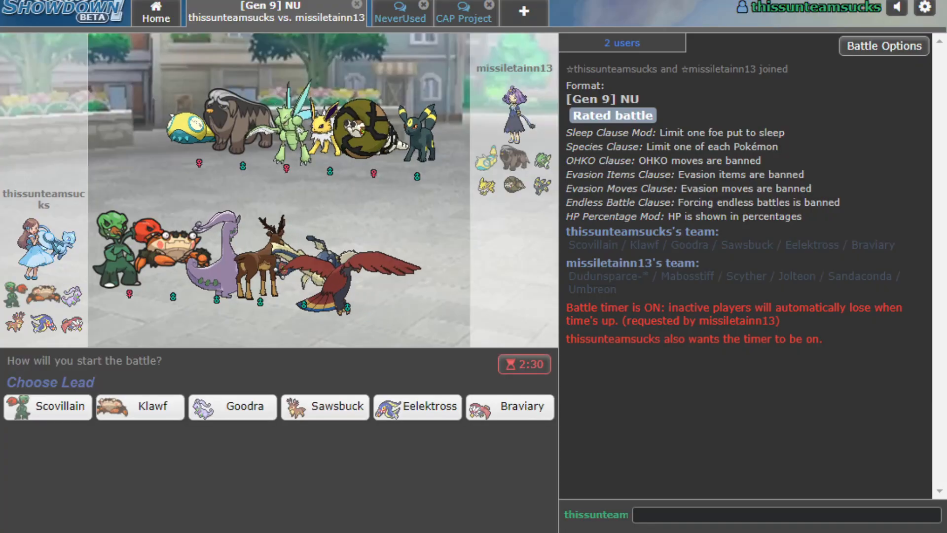
{"action": "left_click", "coordinate": [773, 514]}
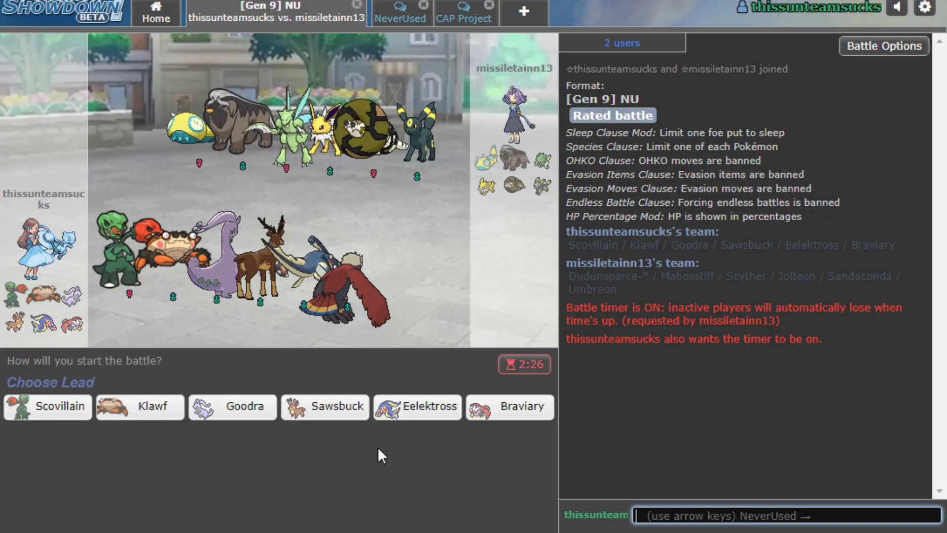
{"action": "mouse_move", "coordinate": [60, 406]}
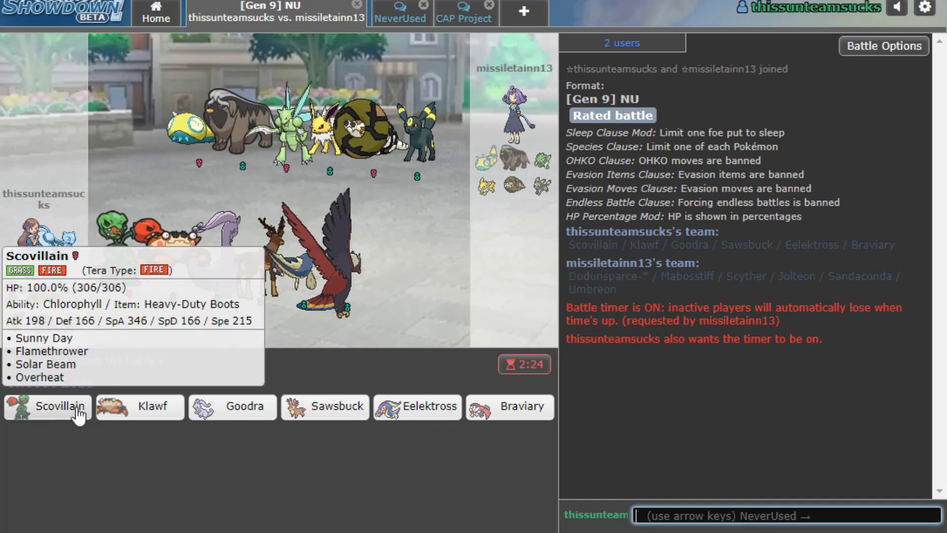
{"action": "mouse_move", "coordinate": [417, 406]}
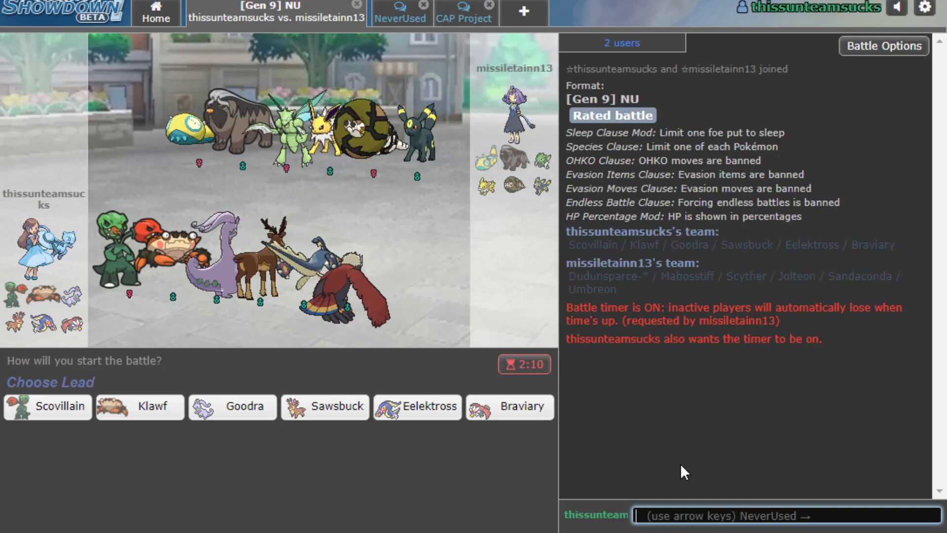
{"action": "type", "text": "/learn murkrow,"}
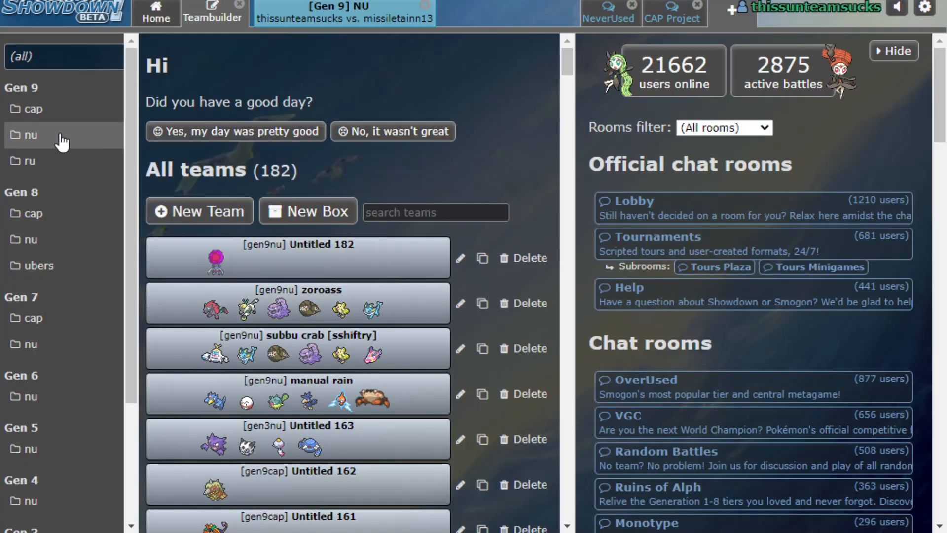
- Replace Braviary in scuffed sun with Heat Rock Prankster Murkrow running Sunny Day and max HP EVs
{"action": "left_click", "coordinate": [29, 134]}
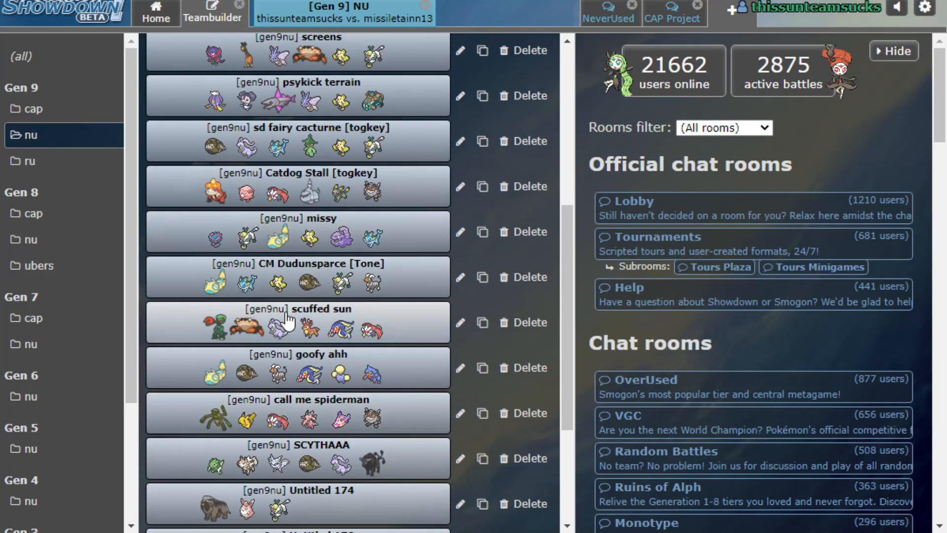
{"action": "left_click", "coordinate": [299, 322]}
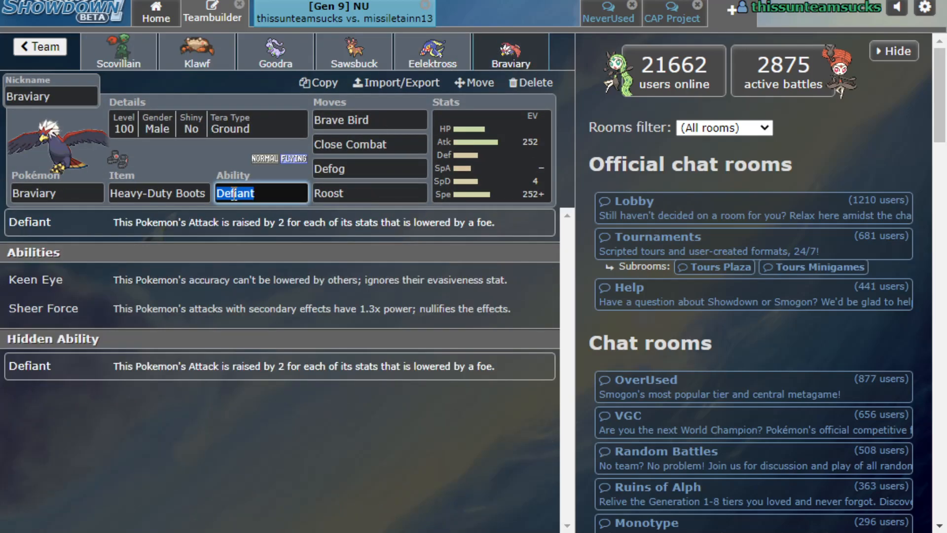
{"action": "left_click", "coordinate": [56, 194]}
{"action": "type", "text": "Murkrow"}
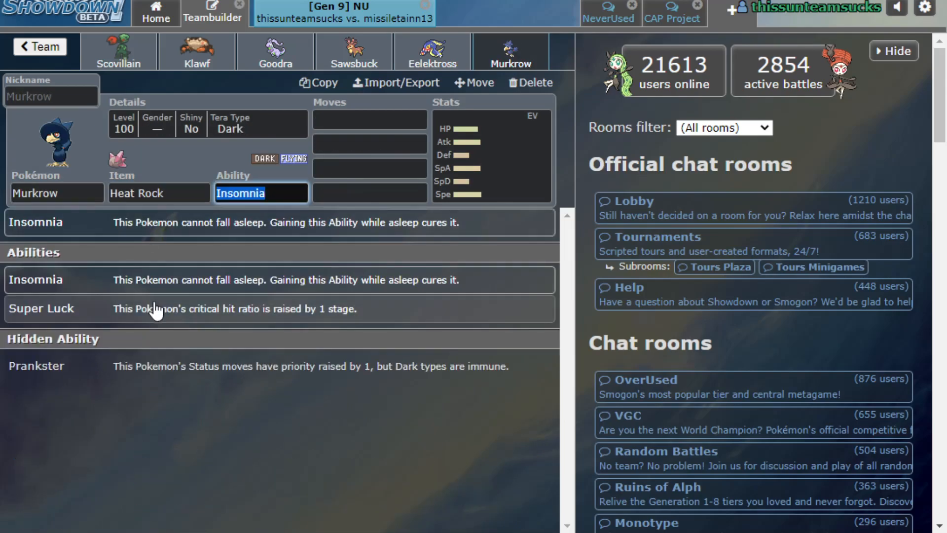
{"action": "type", "text": "sunny Day"}
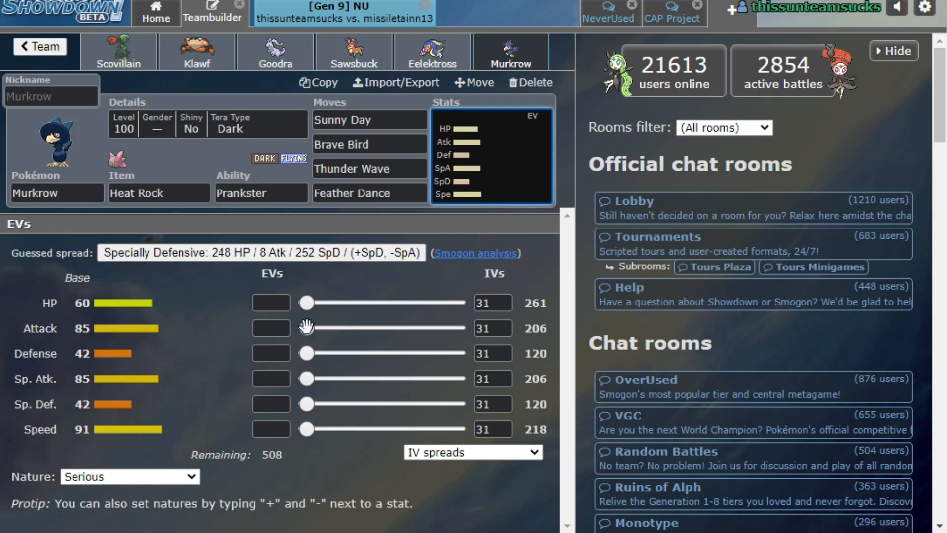
{"action": "left_click_drag", "start_coordinate": [307, 302], "coordinate": [455, 302]}
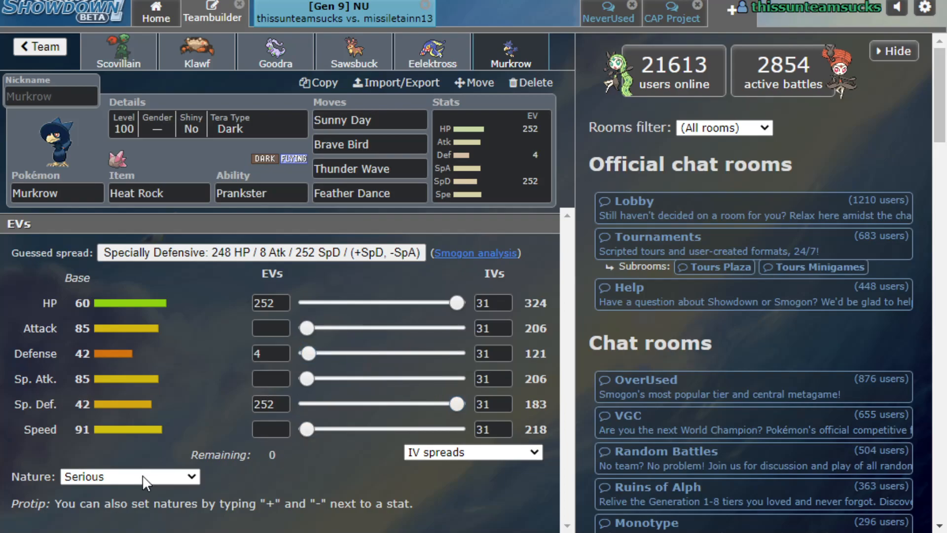
{"action": "left_click", "coordinate": [130, 476]}
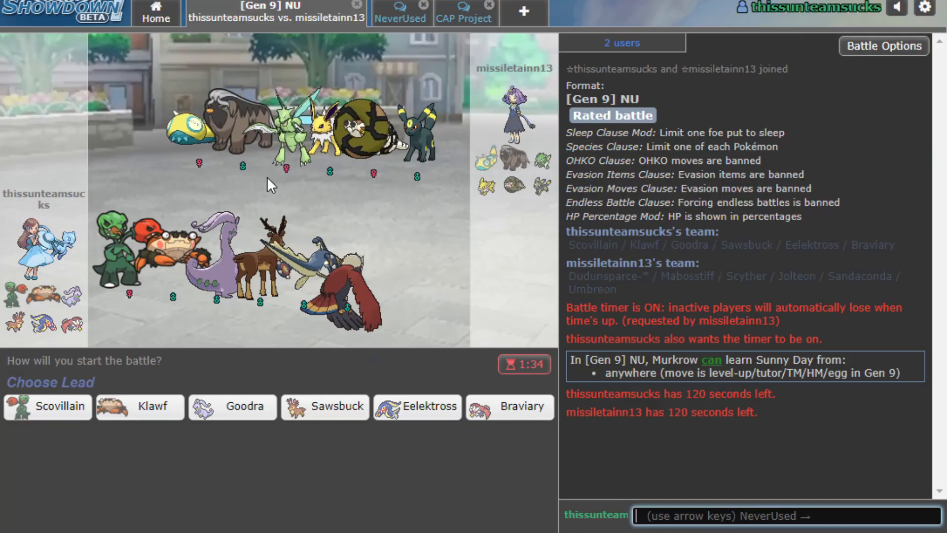
- Scroll through the scuffed sun team in Teambuilder, close it, and return to the NU battle
{"action": "left_click", "coordinate": [156, 13]}
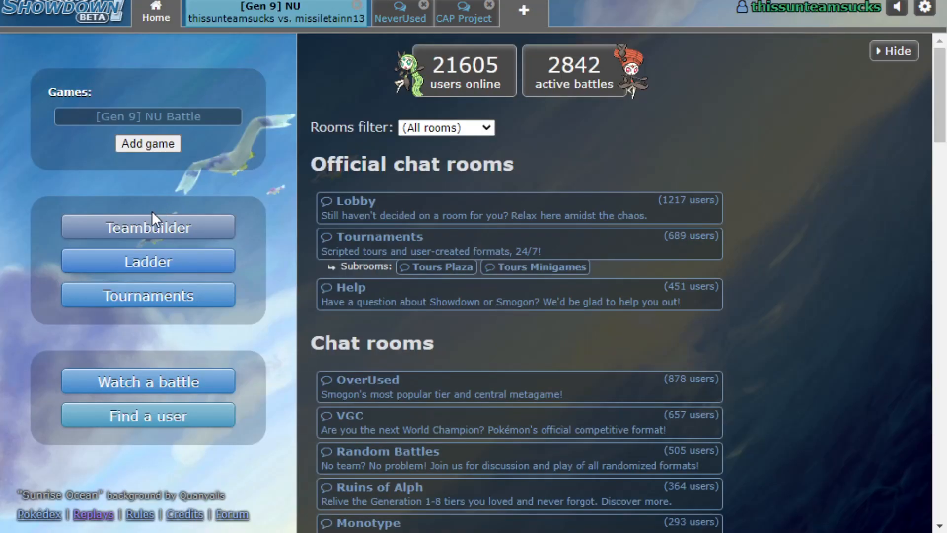
{"action": "left_click", "coordinate": [148, 226]}
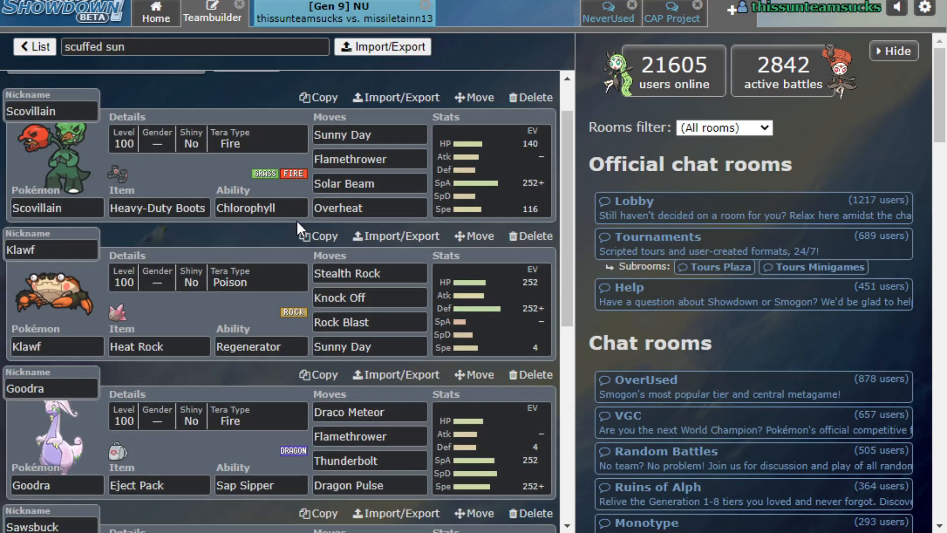
{"action": "scroll", "scroll_direction": "down", "scroll_amount": 3}
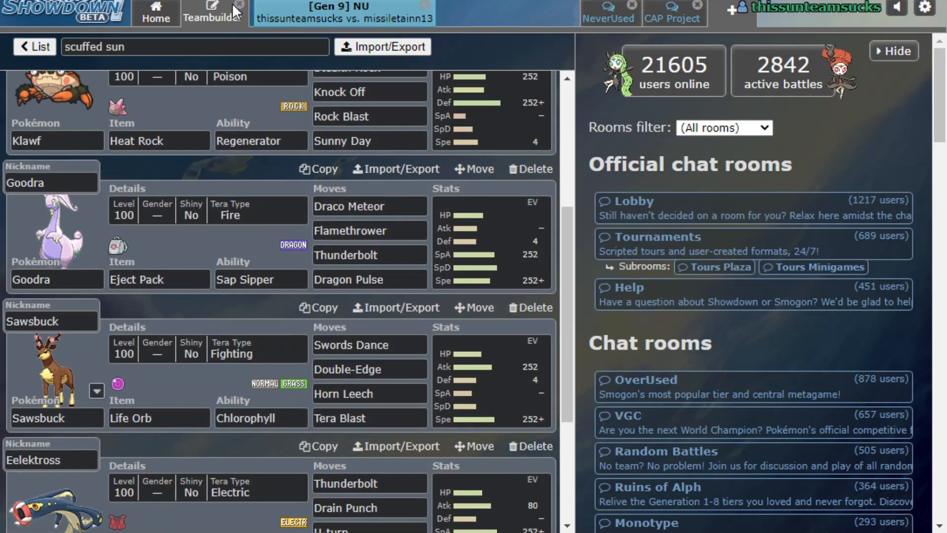
{"action": "scroll", "scroll_direction": "down", "scroll_amount": 3}
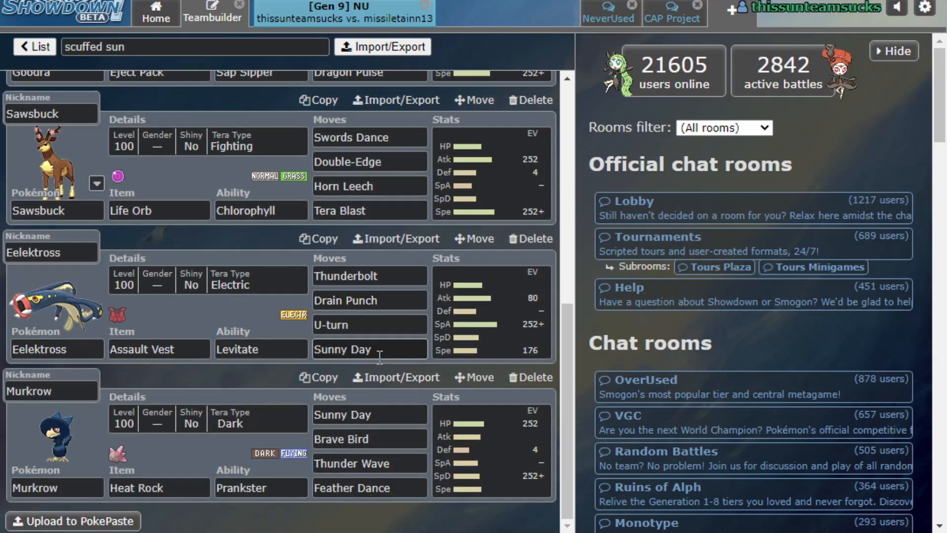
{"action": "type", "text": "fla"}
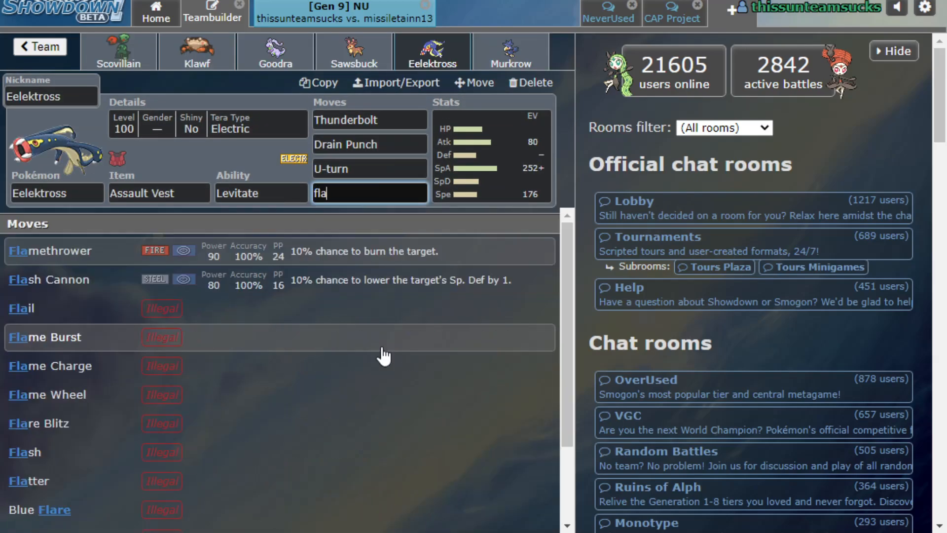
{"action": "left_click", "coordinate": [155, 14]}
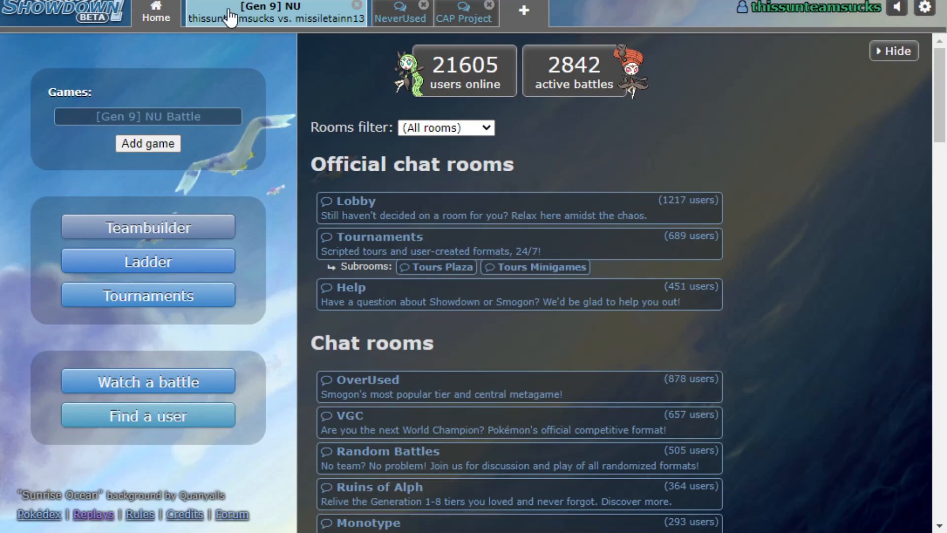
{"action": "left_click", "coordinate": [271, 18]}
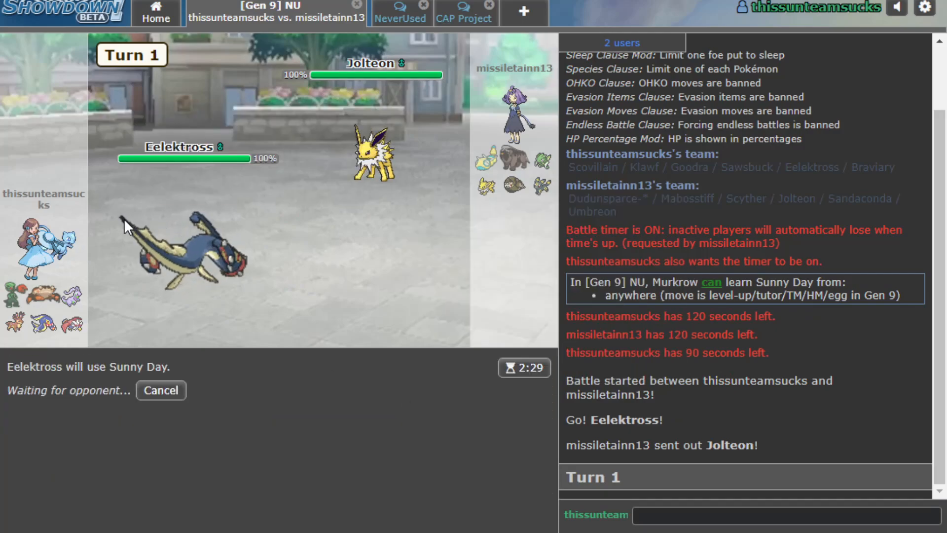
{"action": "mouse_move", "coordinate": [175, 241]}
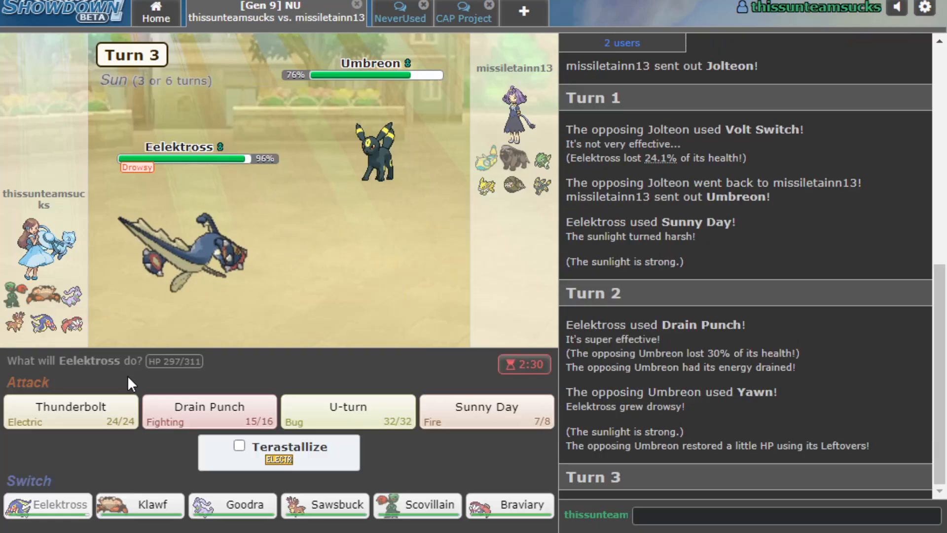
- Send Sawsbuck in for Eelektross after briefly cancelling, and skip the turn animation
{"action": "left_click", "coordinate": [325, 505]}
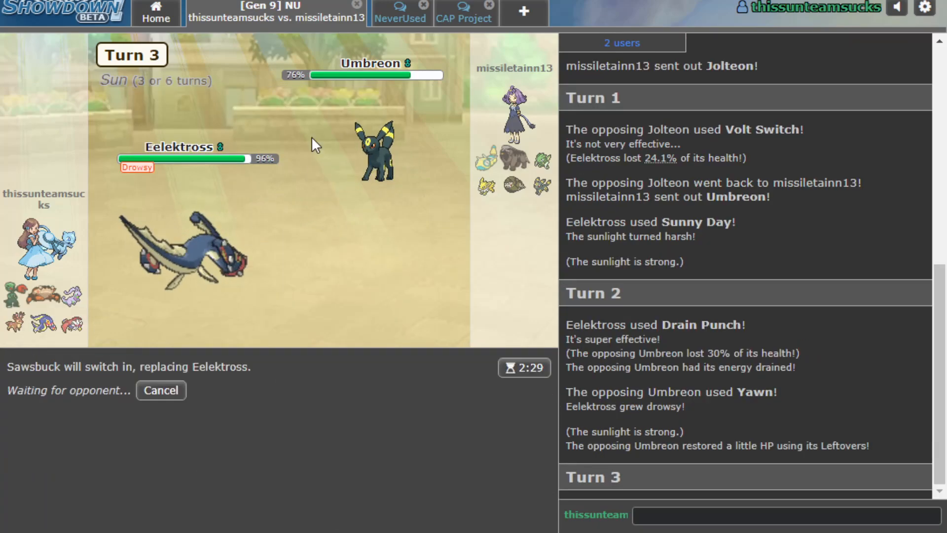
{"action": "left_click", "coordinate": [161, 390]}
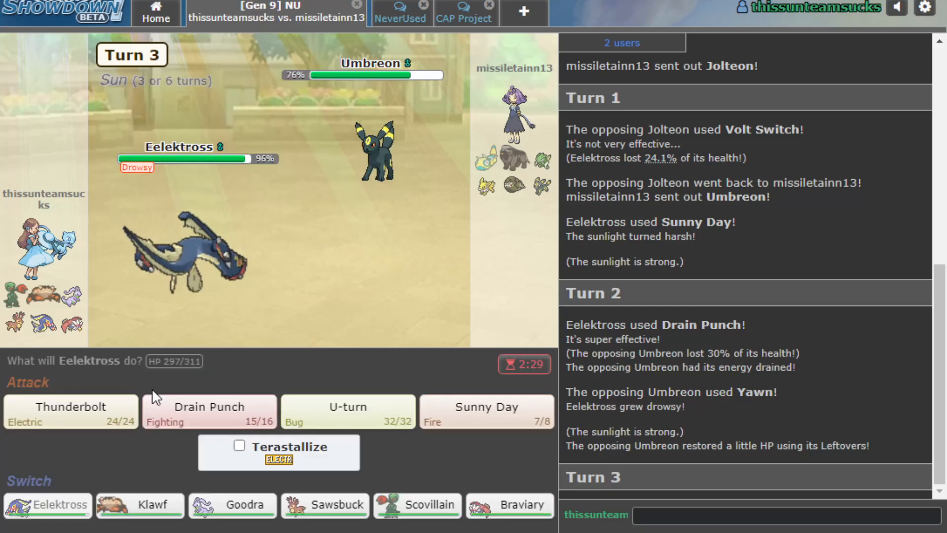
{"action": "mouse_move", "coordinate": [140, 504]}
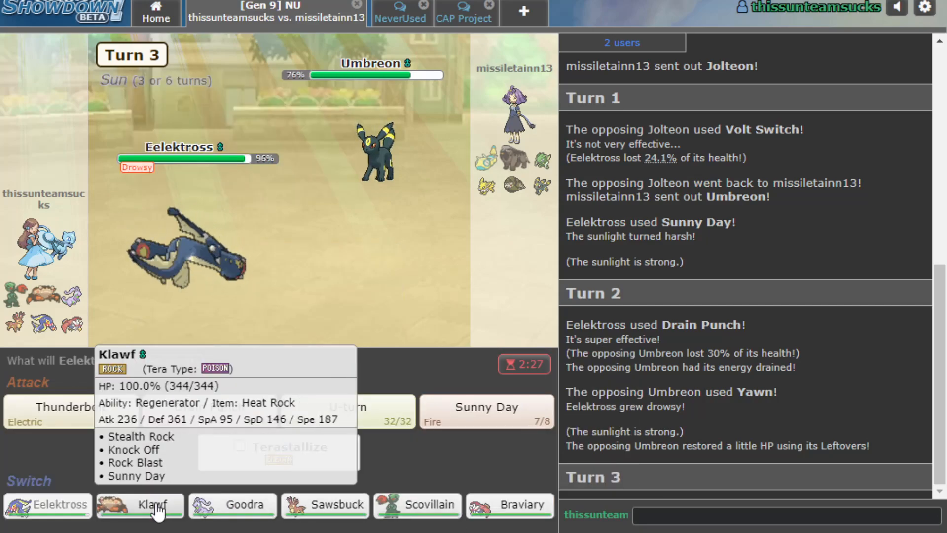
{"action": "left_click", "coordinate": [325, 505]}
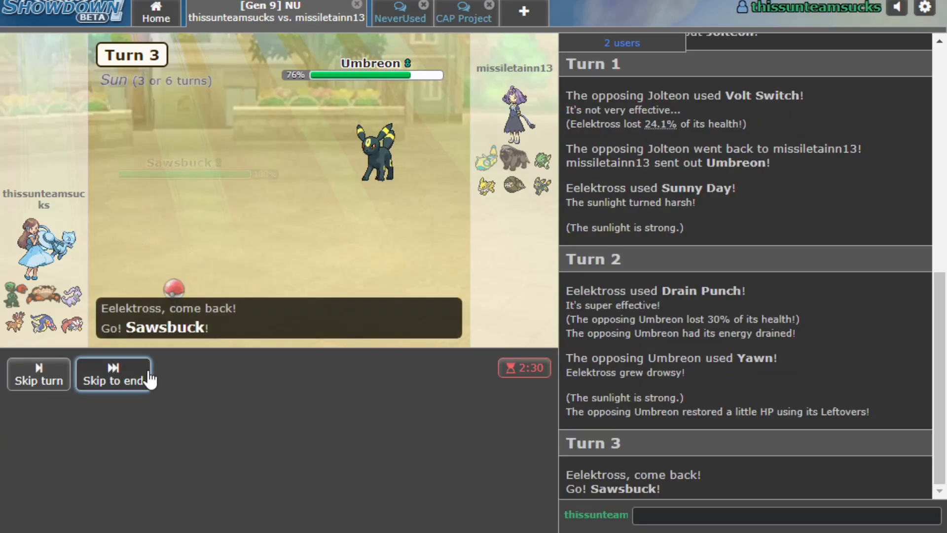
{"action": "left_click", "coordinate": [113, 373]}
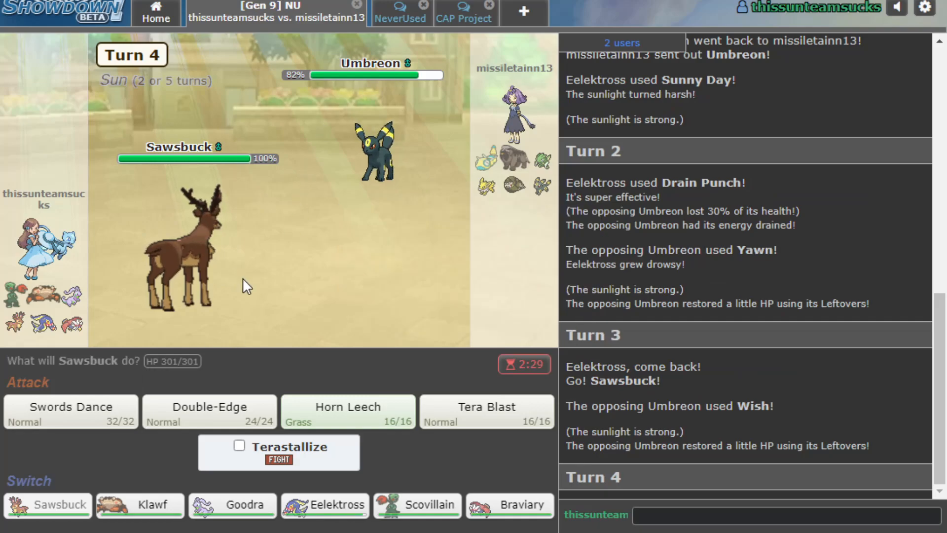
{"action": "mouse_move", "coordinate": [208, 411]}
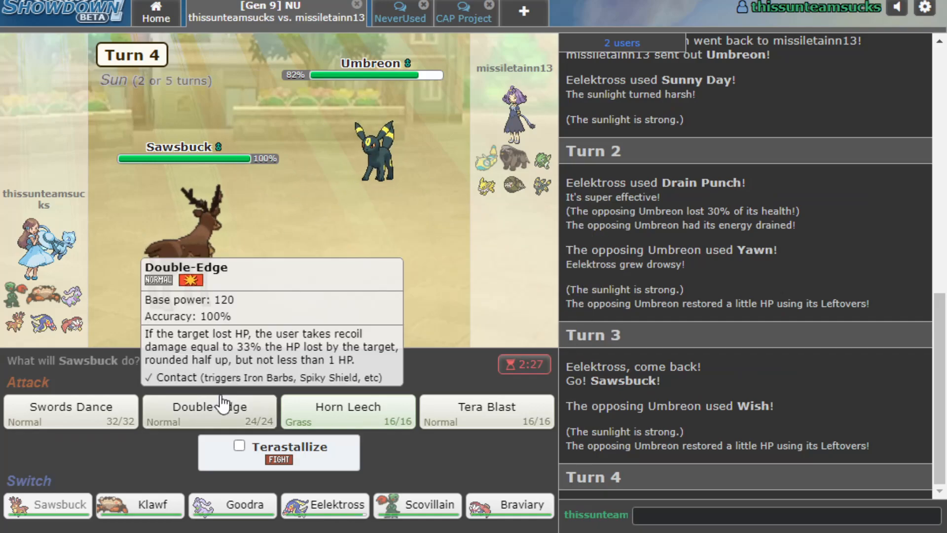
{"action": "mouse_move", "coordinate": [253, 363]}
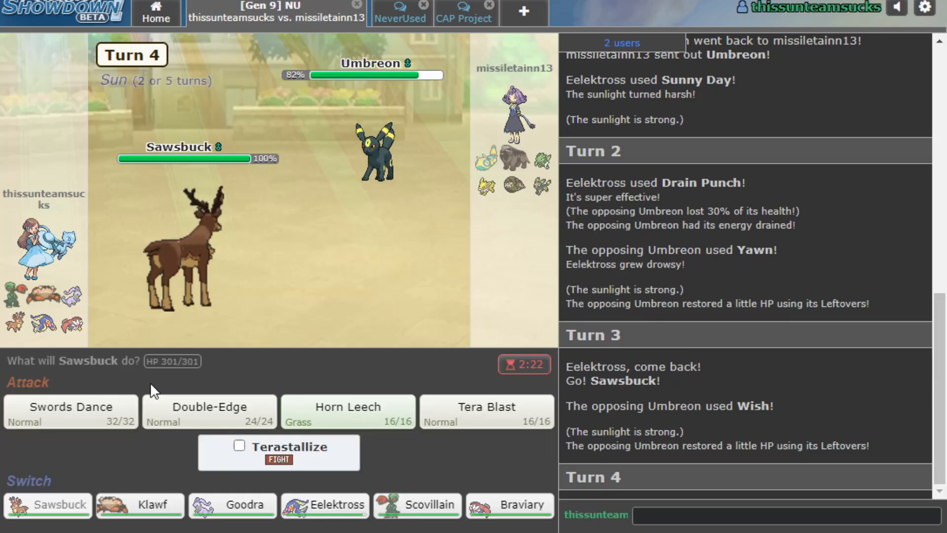
{"action": "mouse_move", "coordinate": [72, 411]}
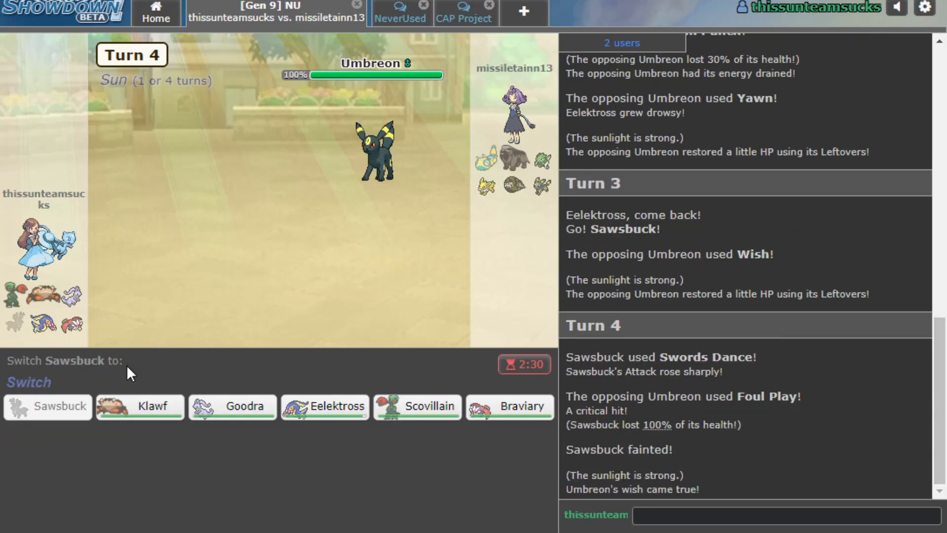
{"action": "mouse_move", "coordinate": [140, 406]}
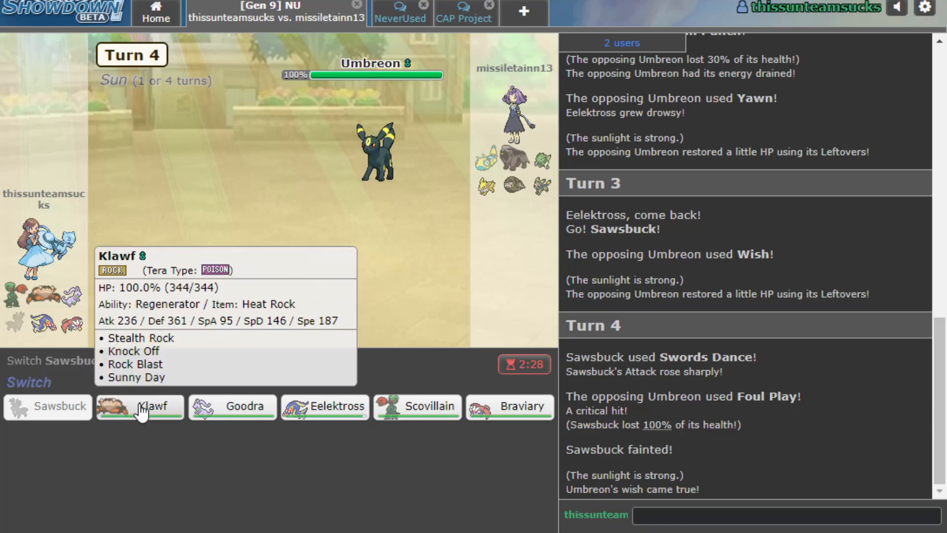
- Bring in Klawf for Stealth Rock, then chip foes with Eelektross's repeated Drain Punch
{"action": "left_click", "coordinate": [139, 406]}
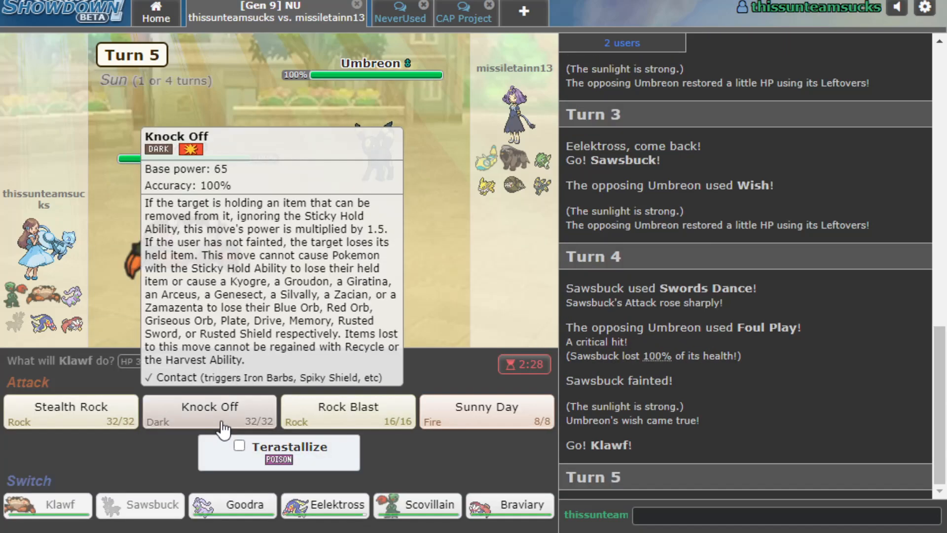
{"action": "left_click", "coordinate": [70, 412]}
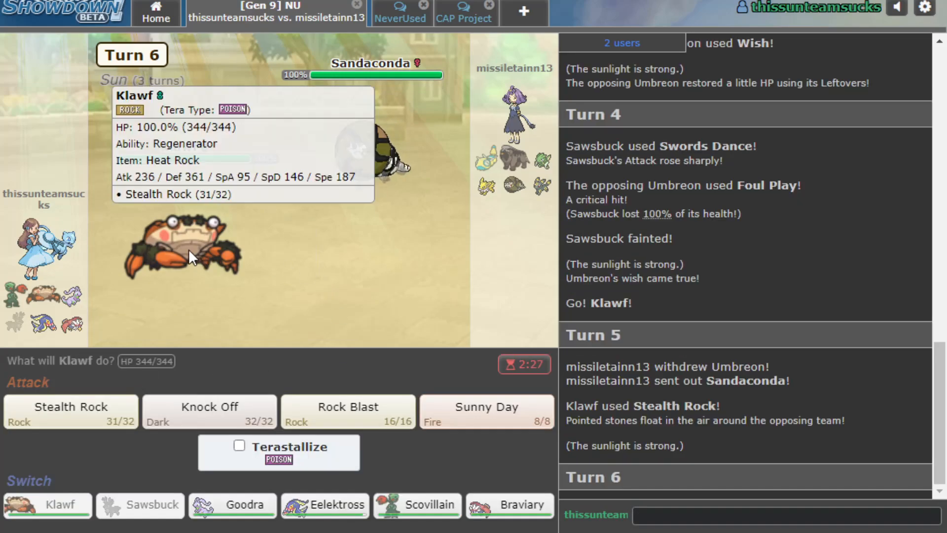
{"action": "mouse_move", "coordinate": [417, 505]}
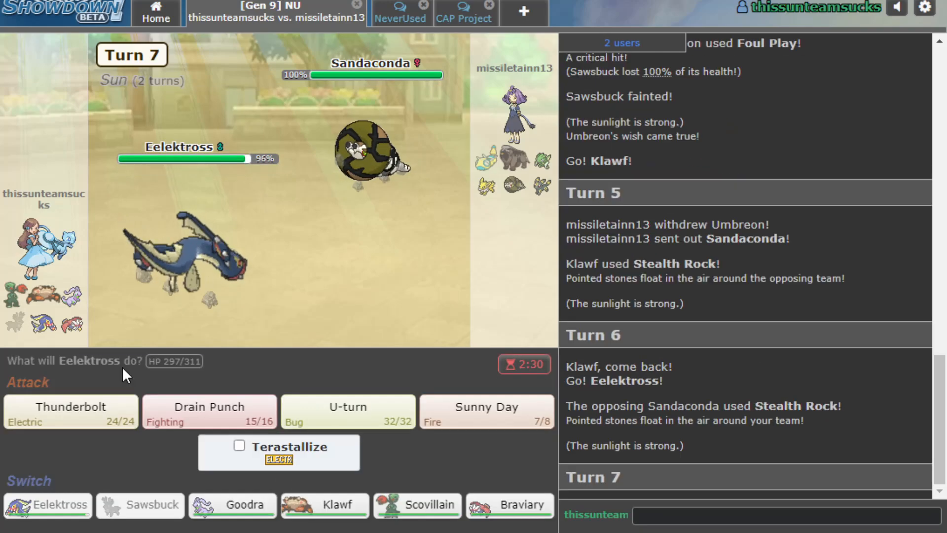
{"action": "mouse_move", "coordinate": [421, 239]}
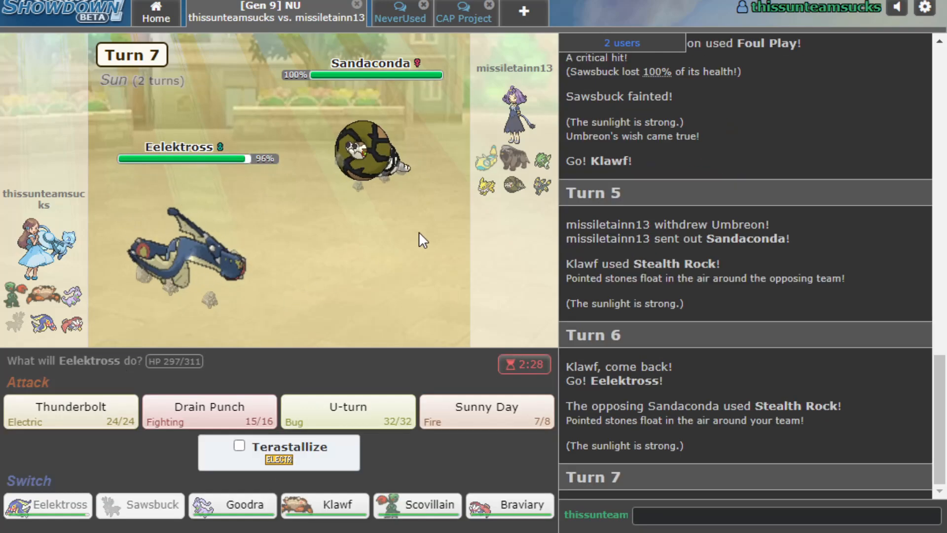
{"action": "left_click", "coordinate": [209, 412]}
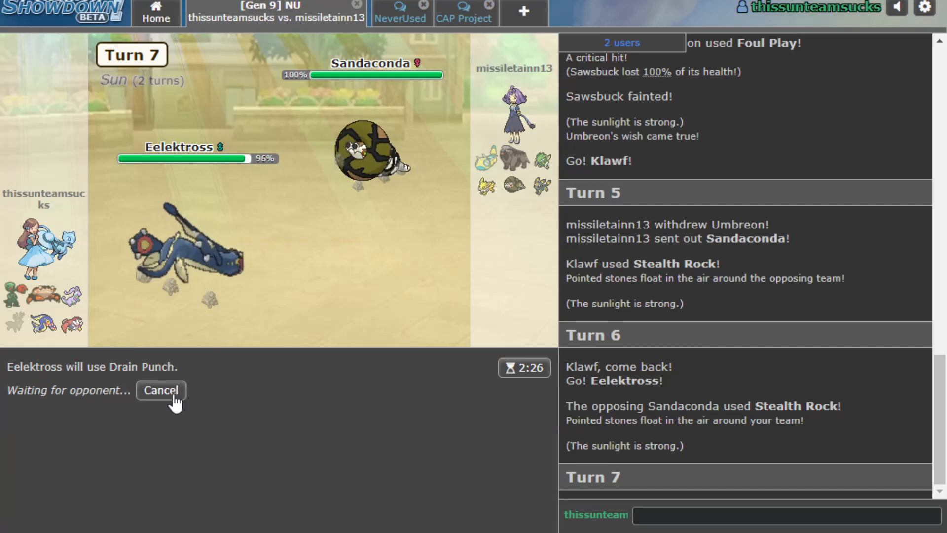
{"action": "mouse_move", "coordinate": [538, 184]}
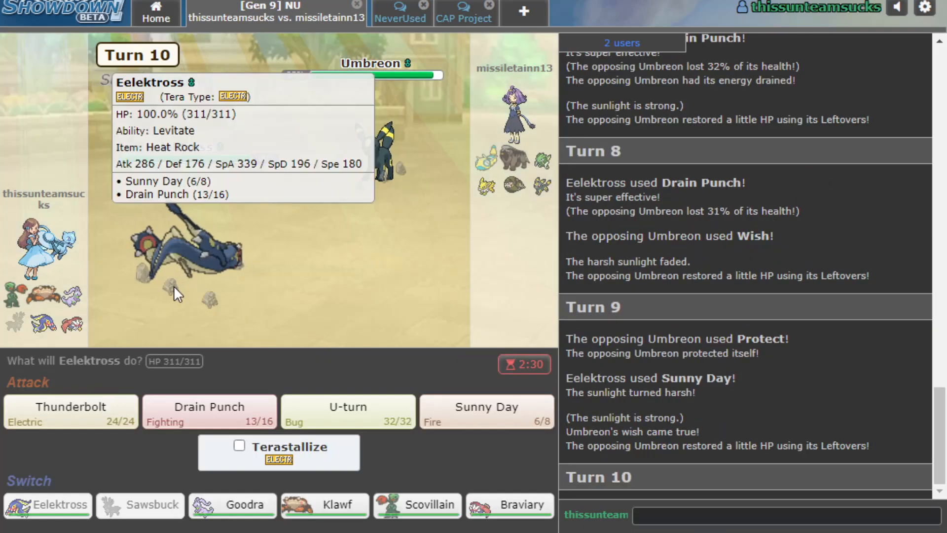
{"action": "left_click", "coordinate": [209, 411]}
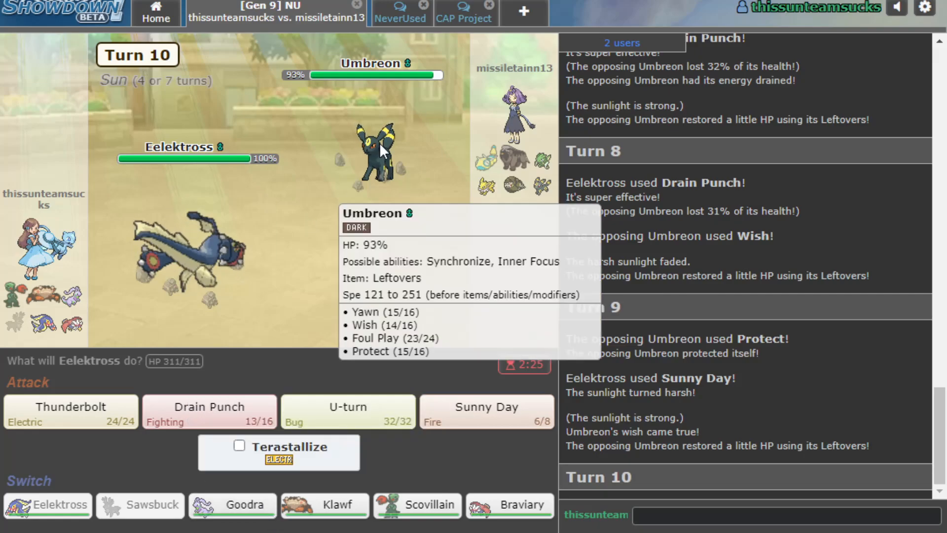
{"action": "left_click", "coordinate": [209, 411]}
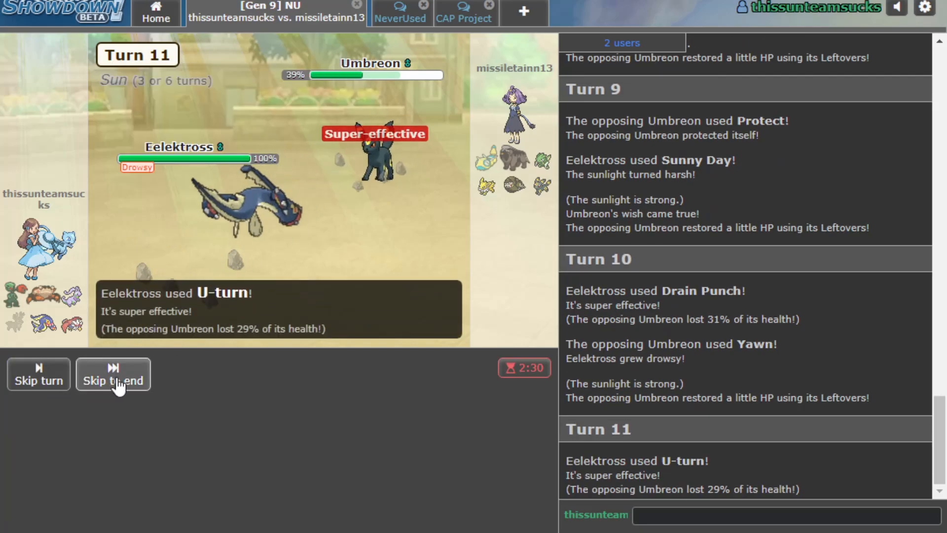
- Terastallize Scovillain into Fire and KO Umbreon with Flamethrower and Overheat
{"action": "left_click", "coordinate": [113, 380]}
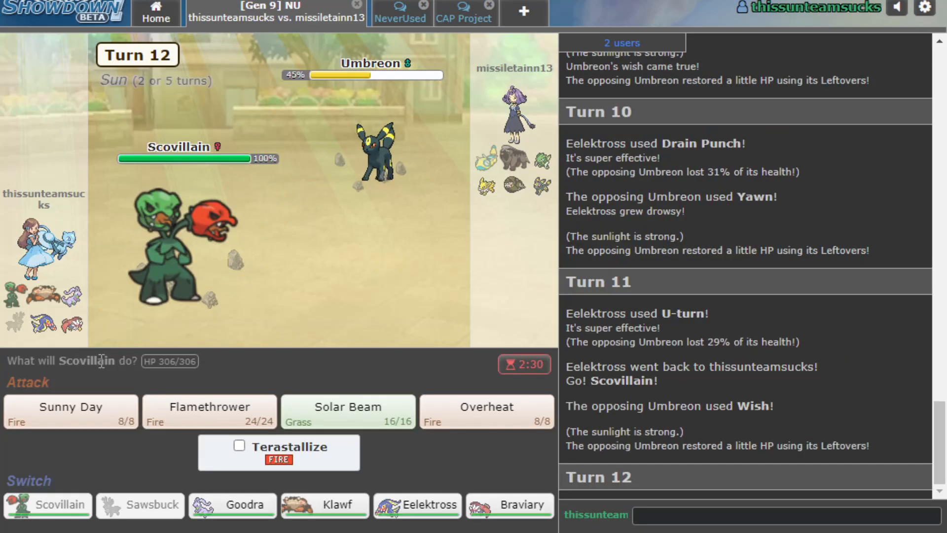
{"action": "mouse_move", "coordinate": [377, 154]}
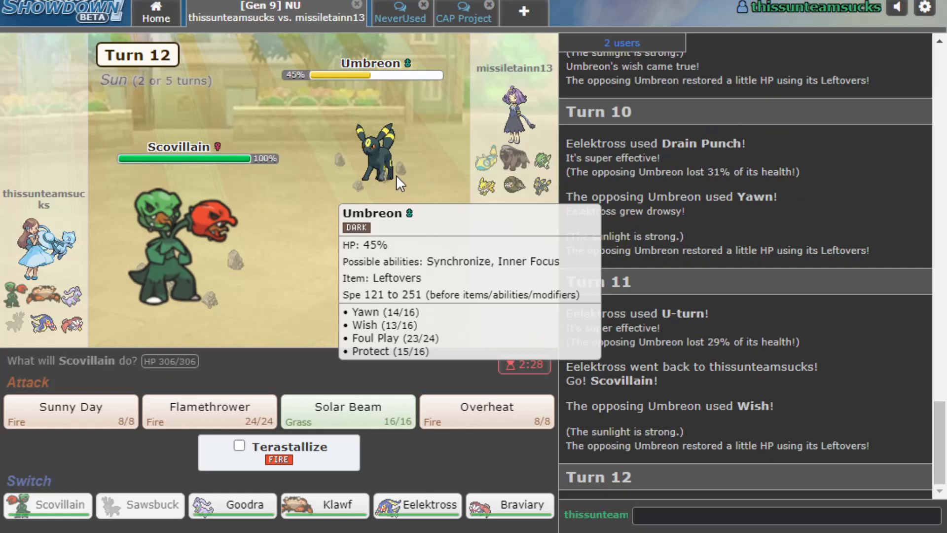
{"action": "left_click", "coordinate": [209, 411]}
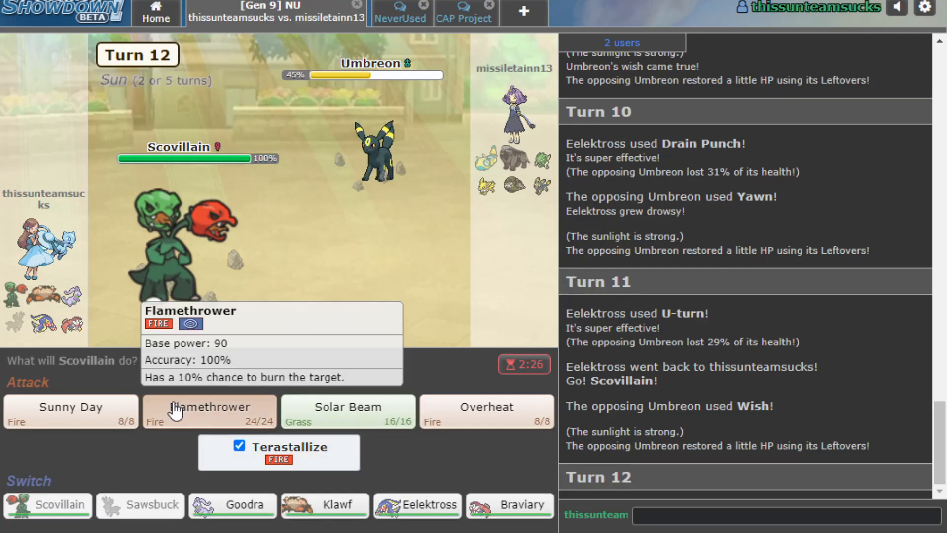
{"action": "left_click", "coordinate": [209, 406]}
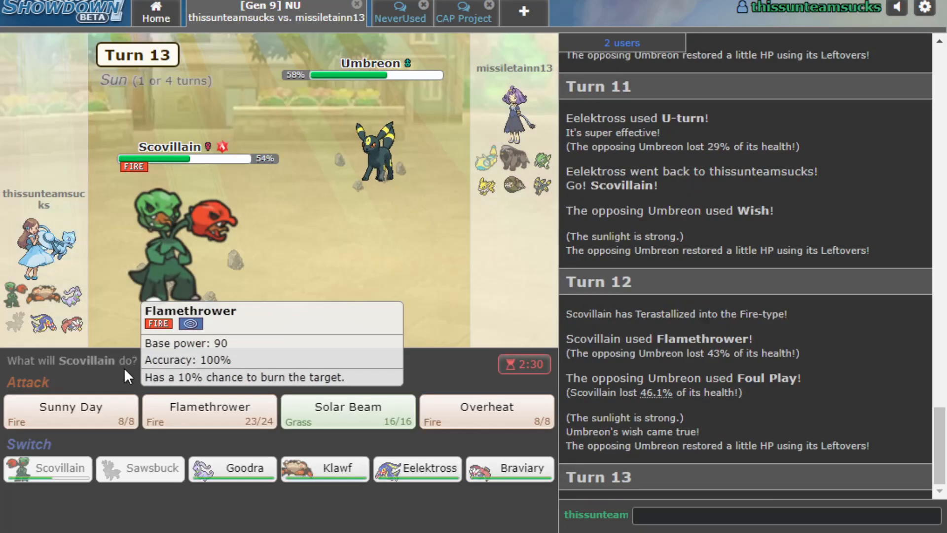
{"action": "left_click", "coordinate": [485, 410]}
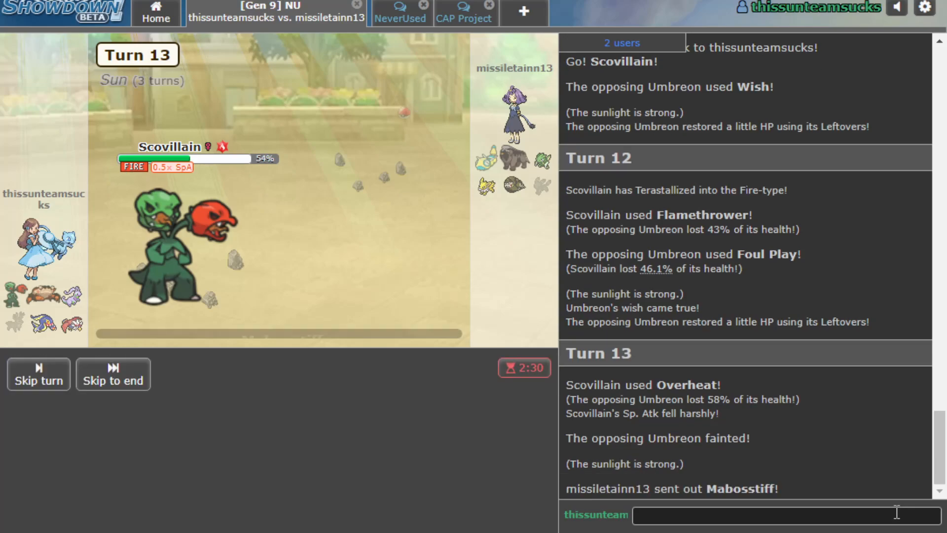
- Switch Scovillain out for Klawf, then lock Scovillain into Overheat again
{"action": "left_click", "coordinate": [112, 373]}
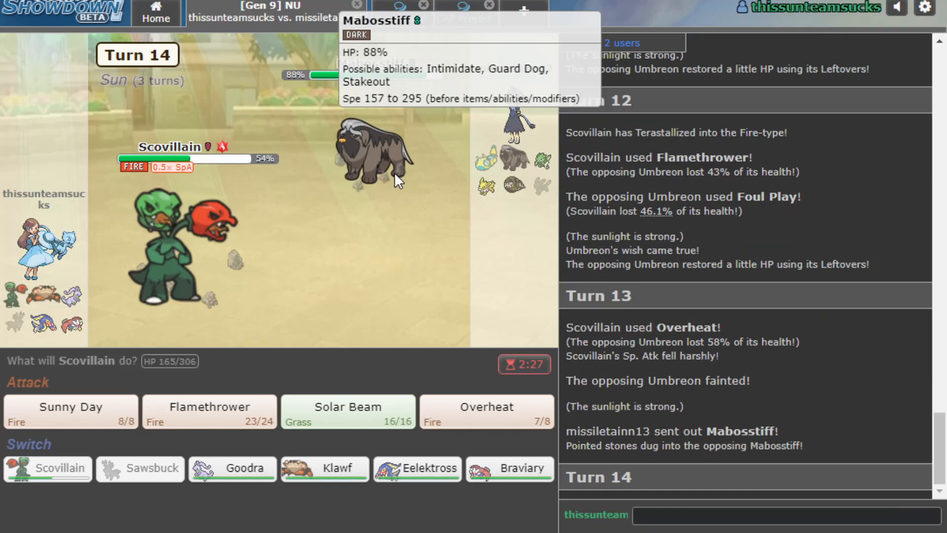
{"action": "mouse_move", "coordinate": [414, 219]}
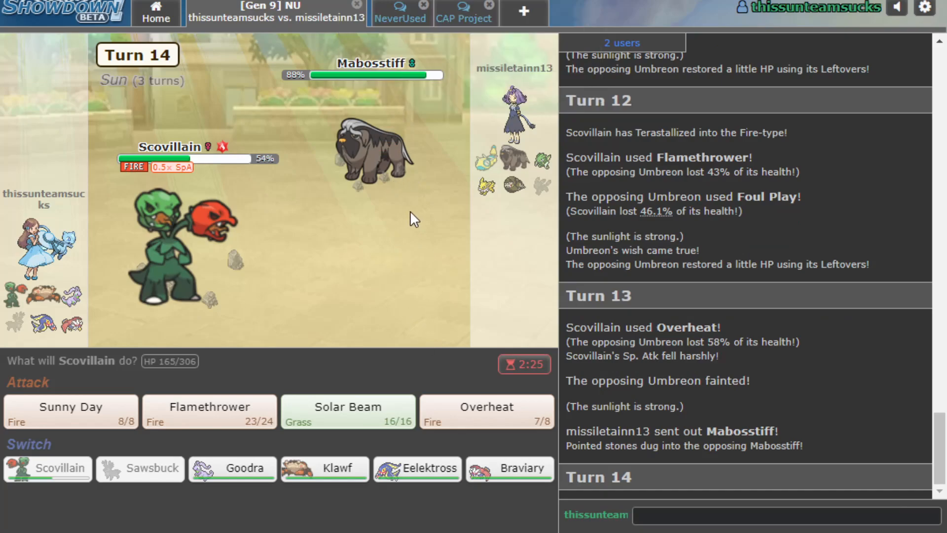
{"action": "mouse_move", "coordinate": [438, 444]}
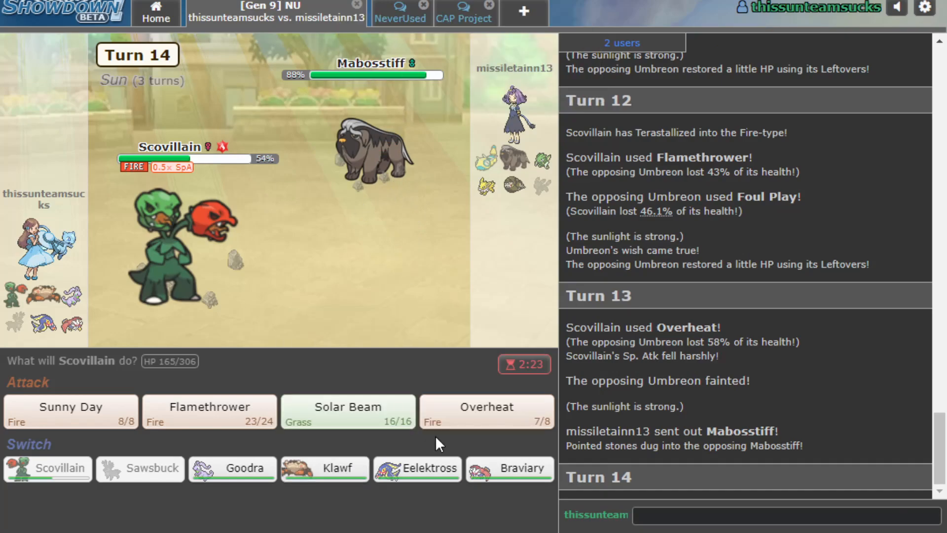
{"action": "left_click", "coordinate": [325, 468]}
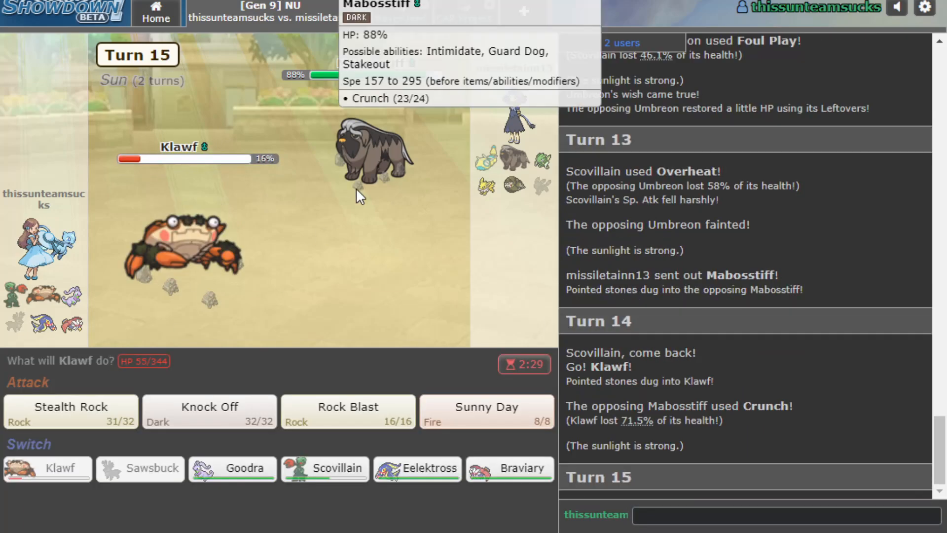
{"action": "mouse_move", "coordinate": [308, 269]}
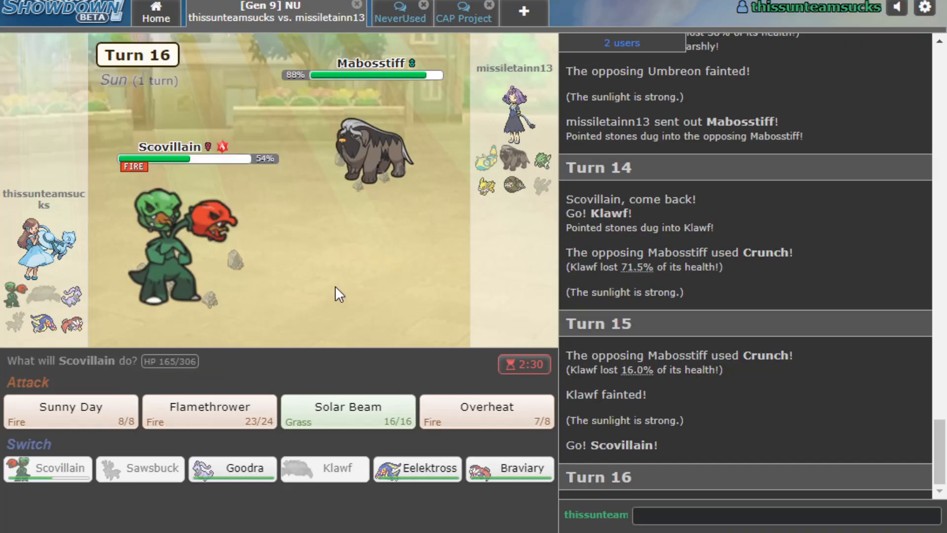
{"action": "left_click", "coordinate": [485, 411]}
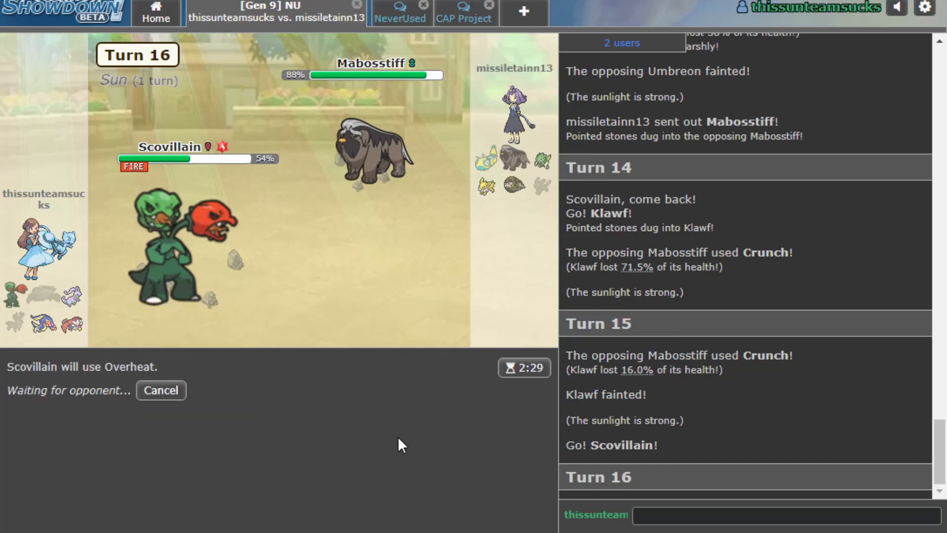
{"action": "mouse_move", "coordinate": [408, 361]}
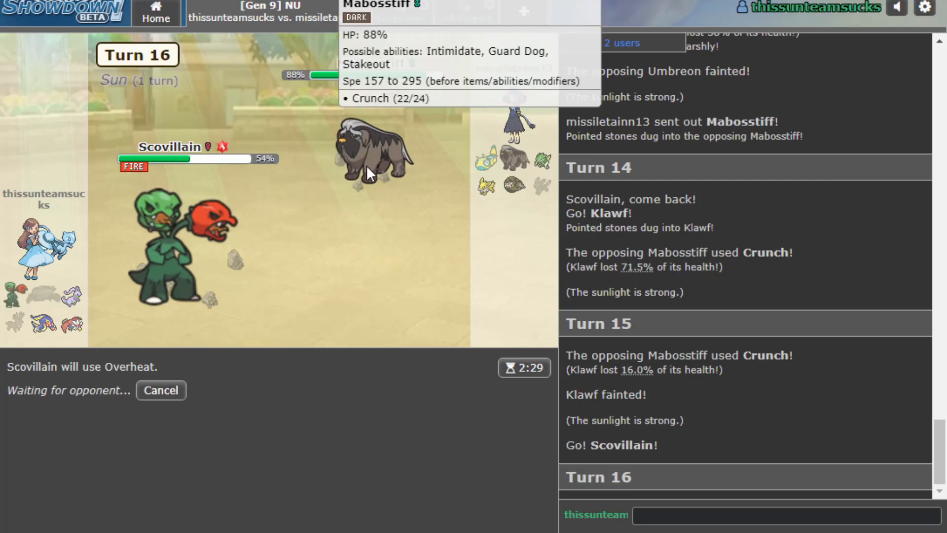
{"action": "mouse_move", "coordinate": [403, 341]}
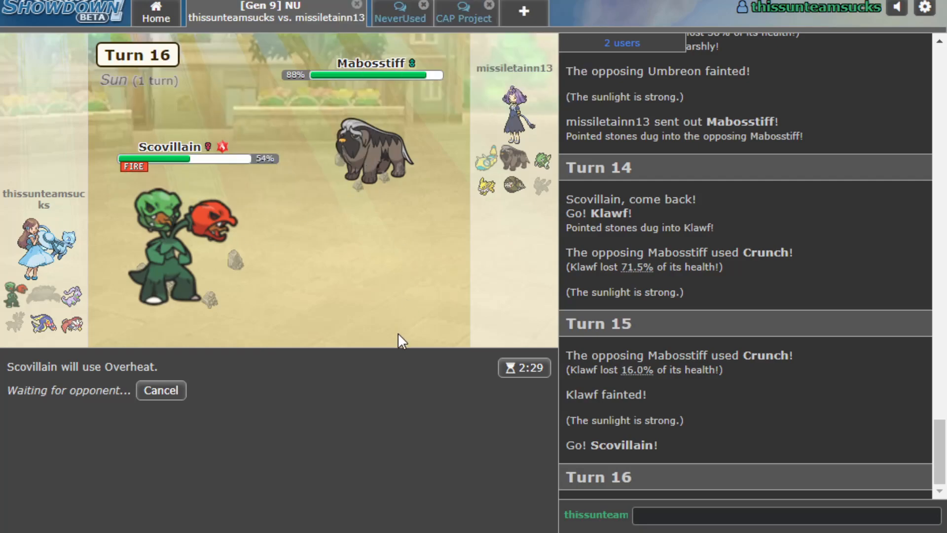
{"action": "mouse_move", "coordinate": [47, 326]}
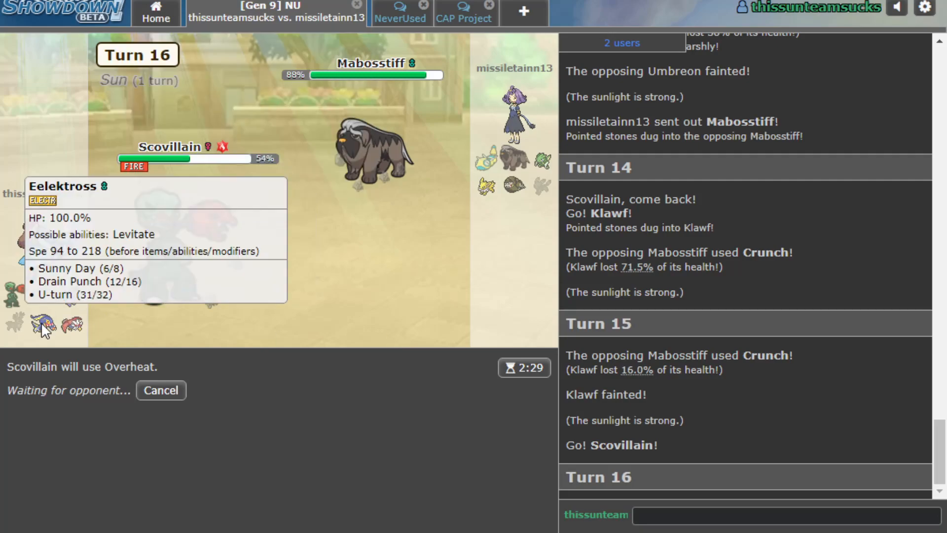
{"action": "mouse_move", "coordinate": [541, 347]}
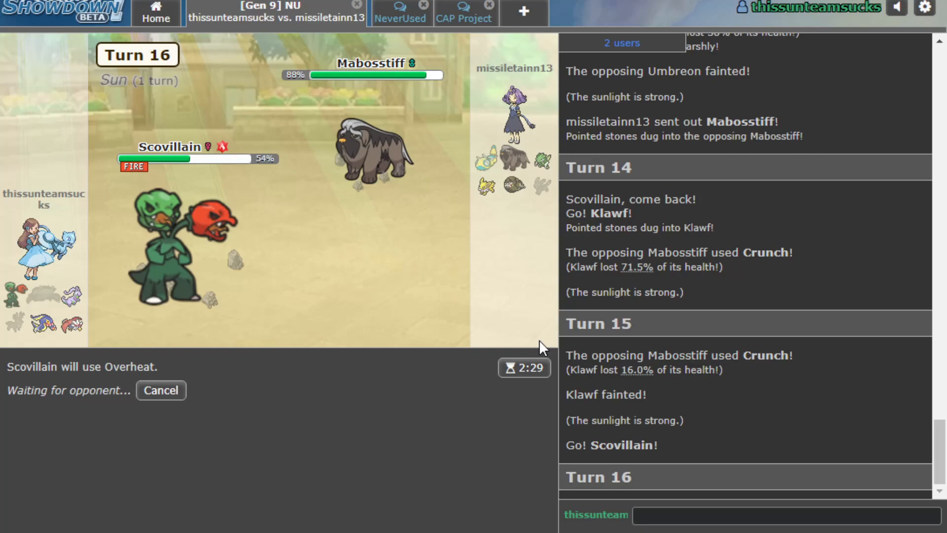
{"action": "mouse_move", "coordinate": [393, 353]}
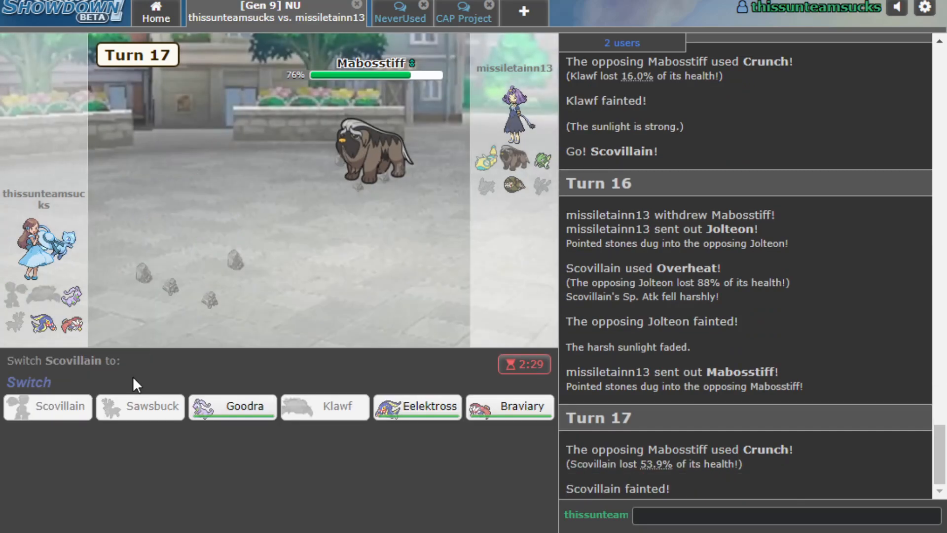
{"action": "mouse_move", "coordinate": [417, 405]}
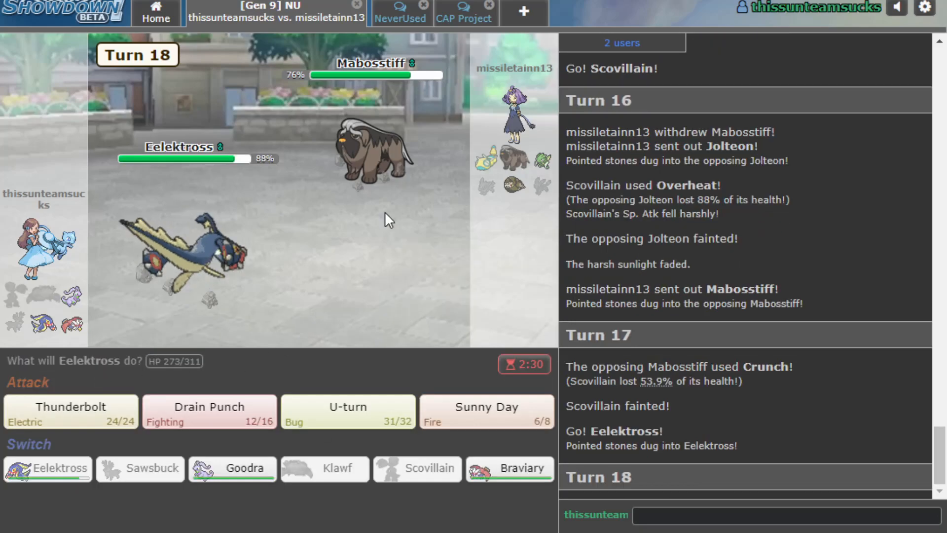
- Pick Eelektross's turn-18 move, forfeit with /forf, and close the finished battle
{"action": "left_click", "coordinate": [70, 411]}
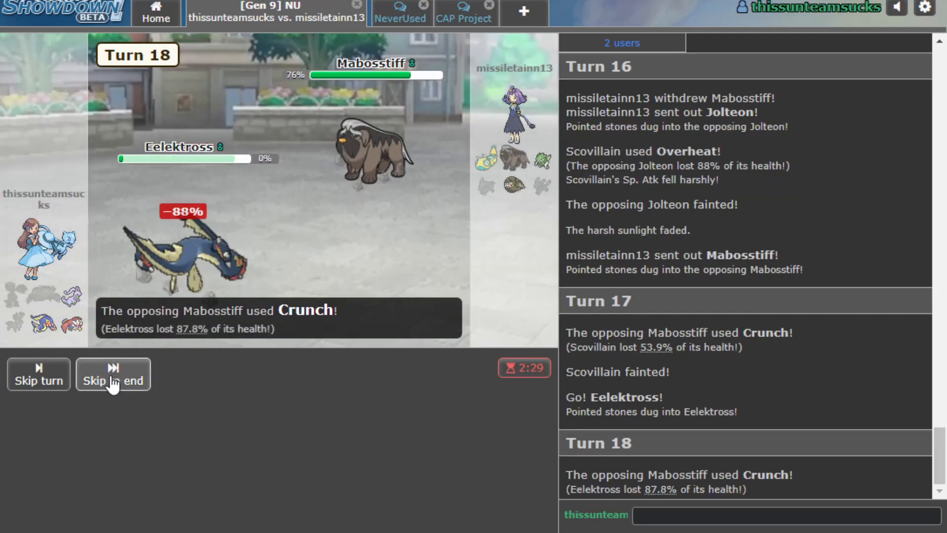
{"action": "left_click", "coordinate": [113, 374]}
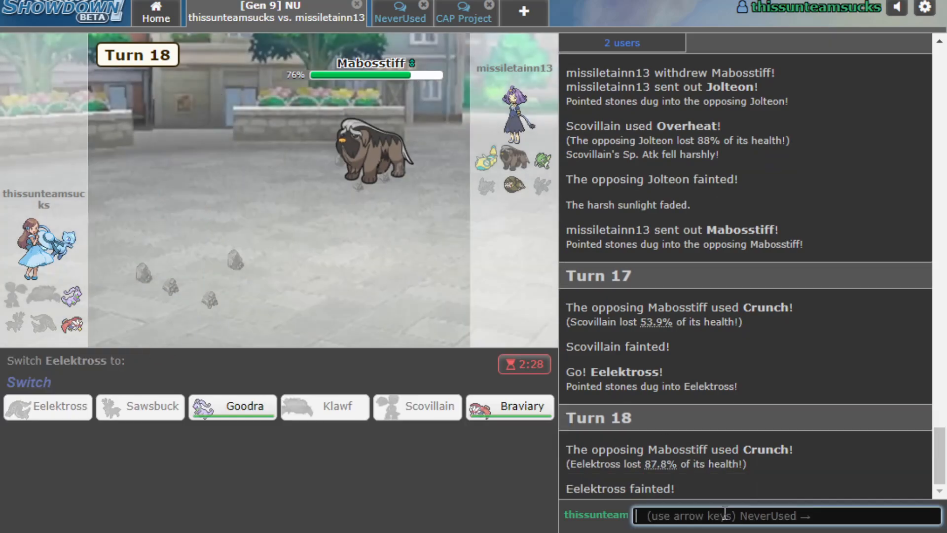
{"action": "type", "text": "/forf"}
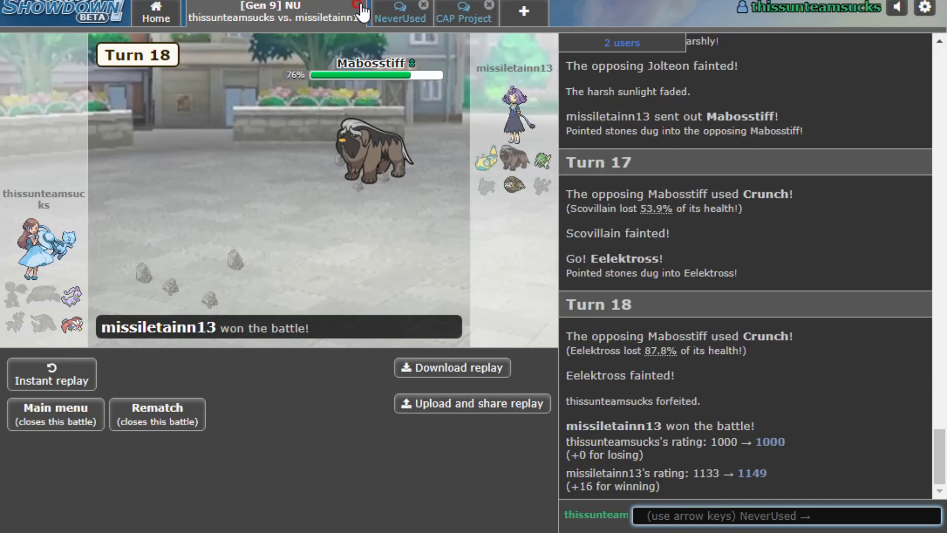
{"action": "left_click", "coordinate": [355, 5]}
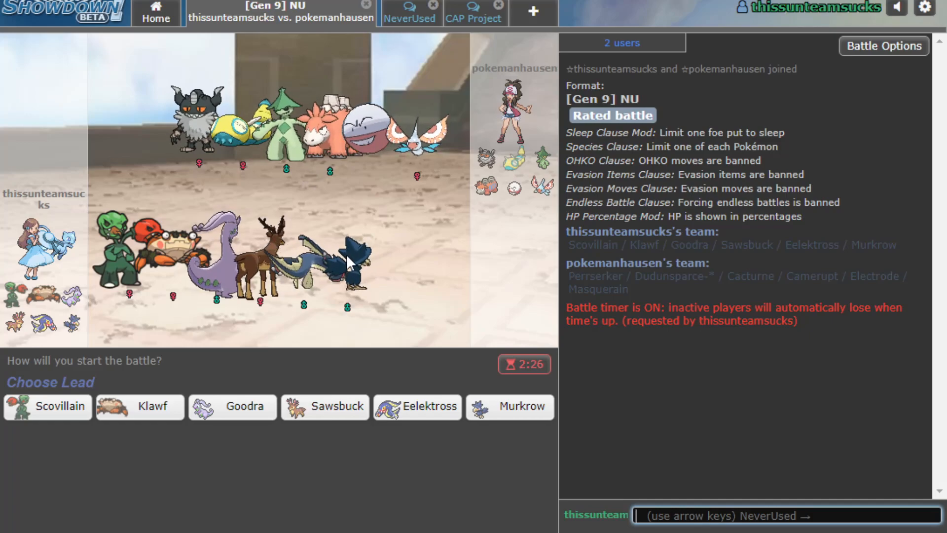
- Lead the battle against pokemanhausen with Klawf
{"action": "left_click", "coordinate": [139, 406]}
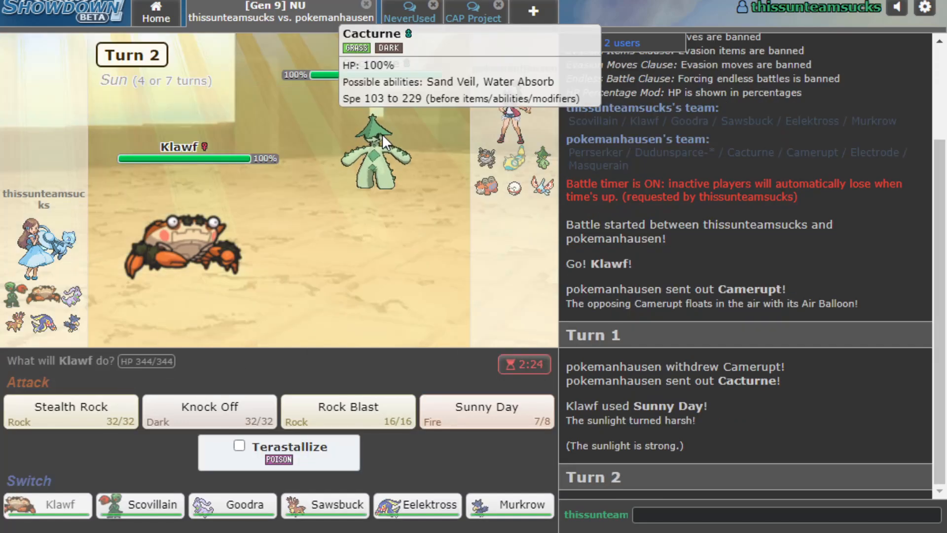
{"action": "mouse_move", "coordinate": [231, 505]}
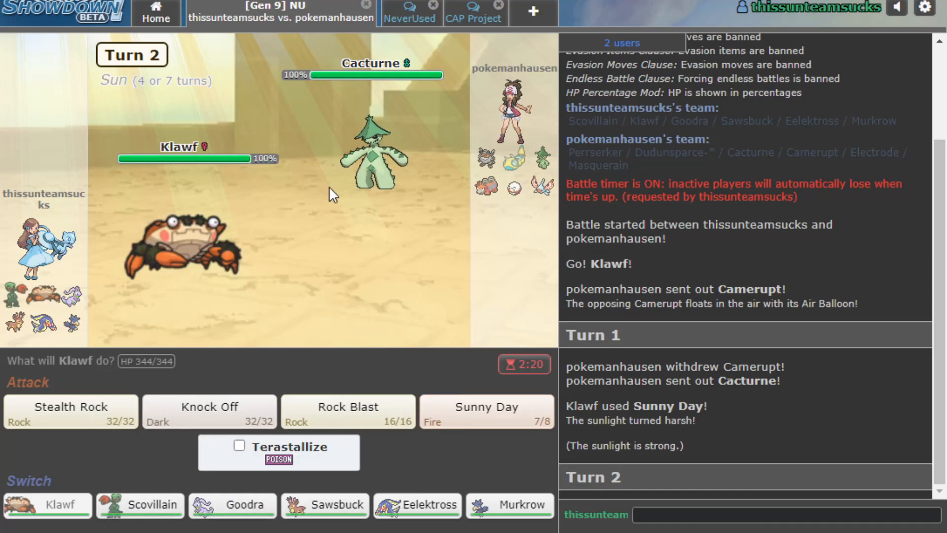
{"action": "mouse_move", "coordinate": [209, 412]}
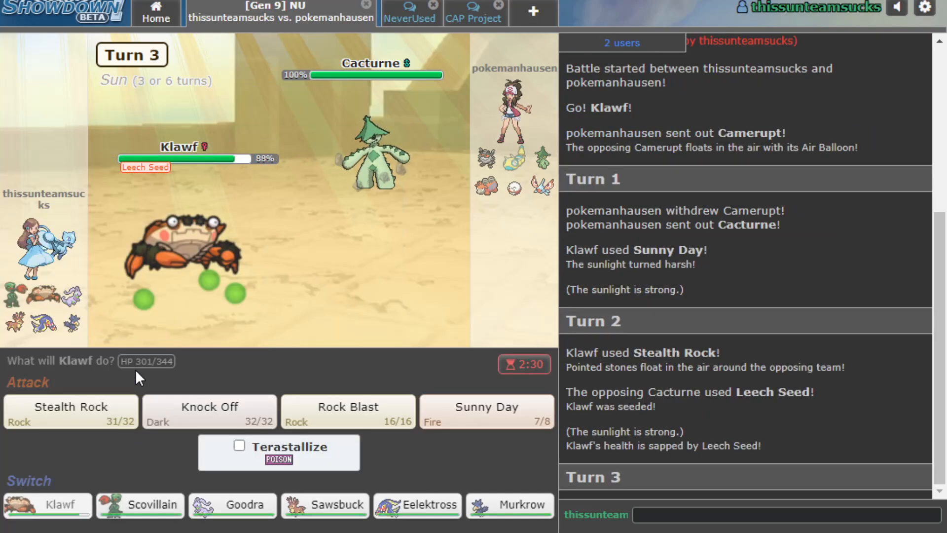
- Switch Klawf out for Scovillain and use Flamethrower on Masquerain
{"action": "left_click", "coordinate": [140, 505]}
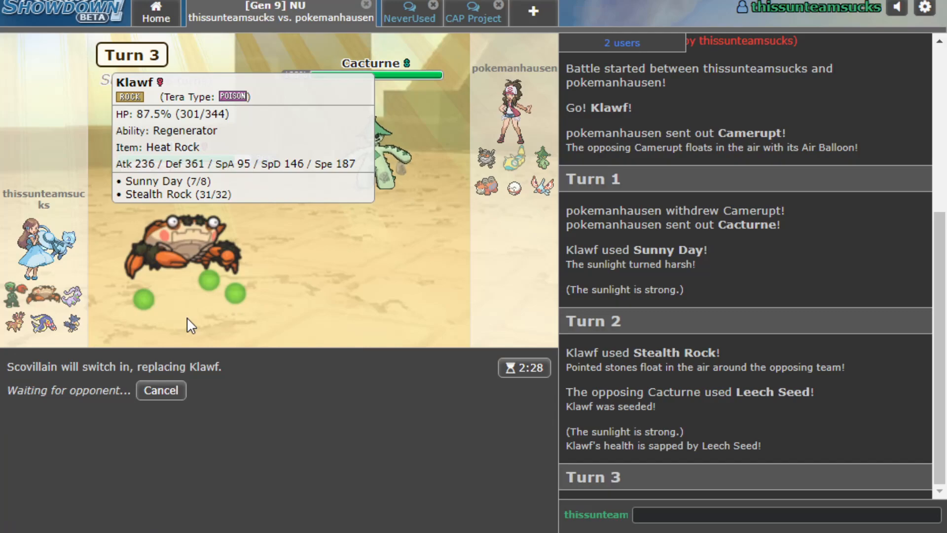
{"action": "mouse_move", "coordinate": [178, 384]}
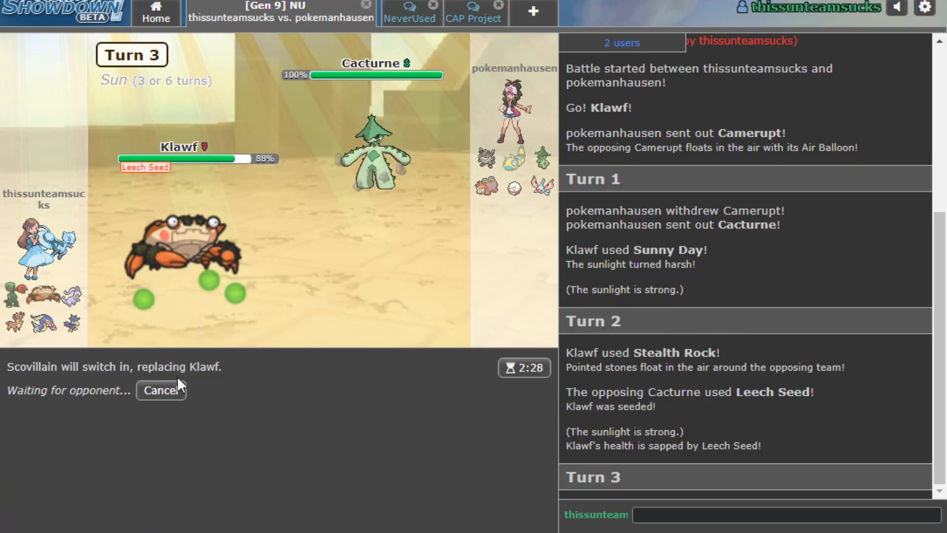
{"action": "mouse_move", "coordinate": [484, 189]}
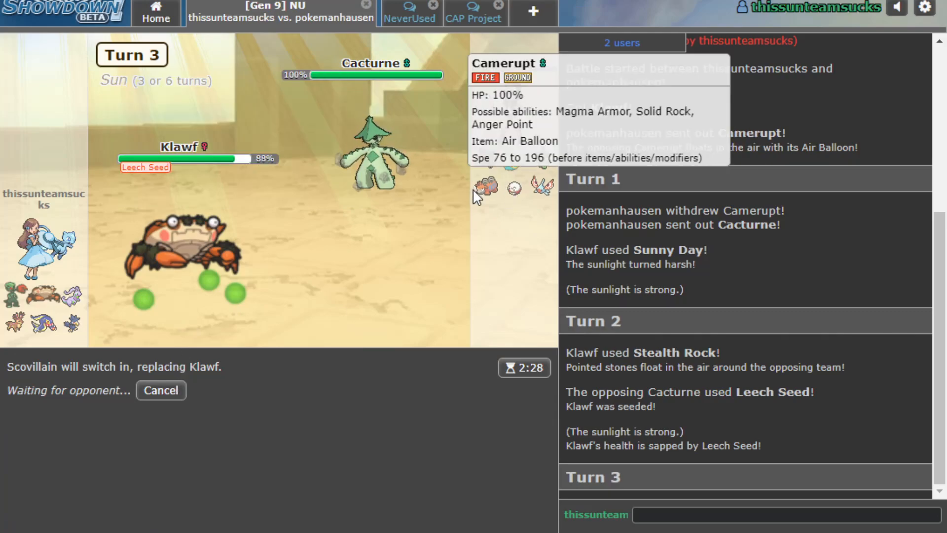
{"action": "mouse_move", "coordinate": [221, 272]}
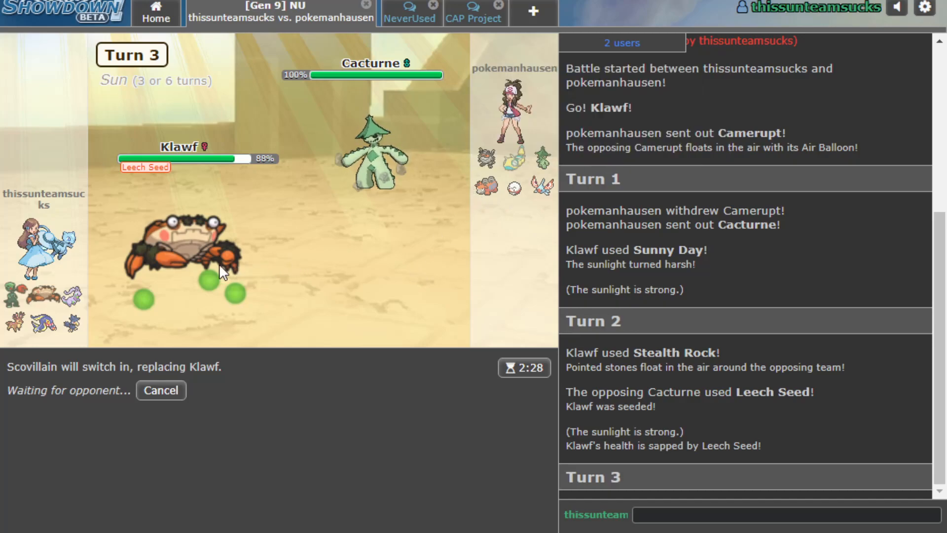
{"action": "mouse_move", "coordinate": [308, 225]}
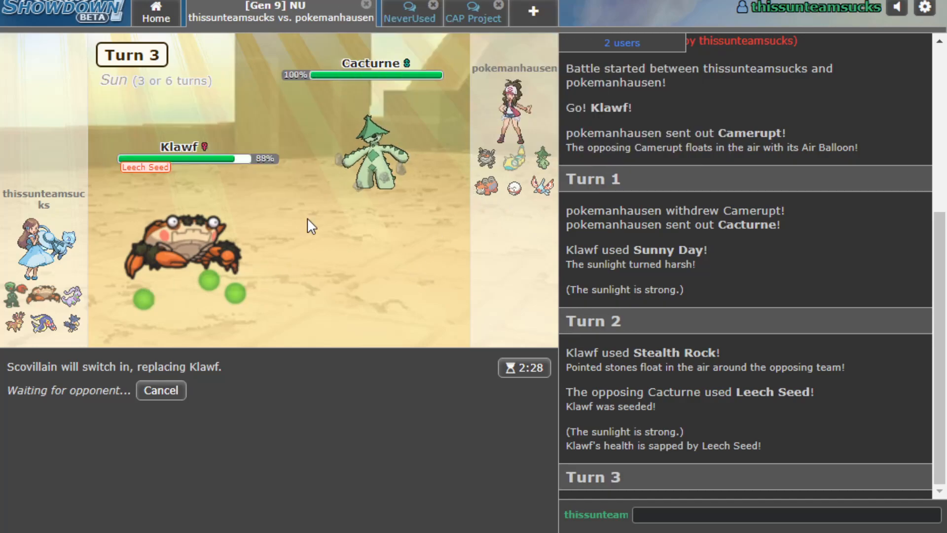
{"action": "mouse_move", "coordinate": [116, 336]}
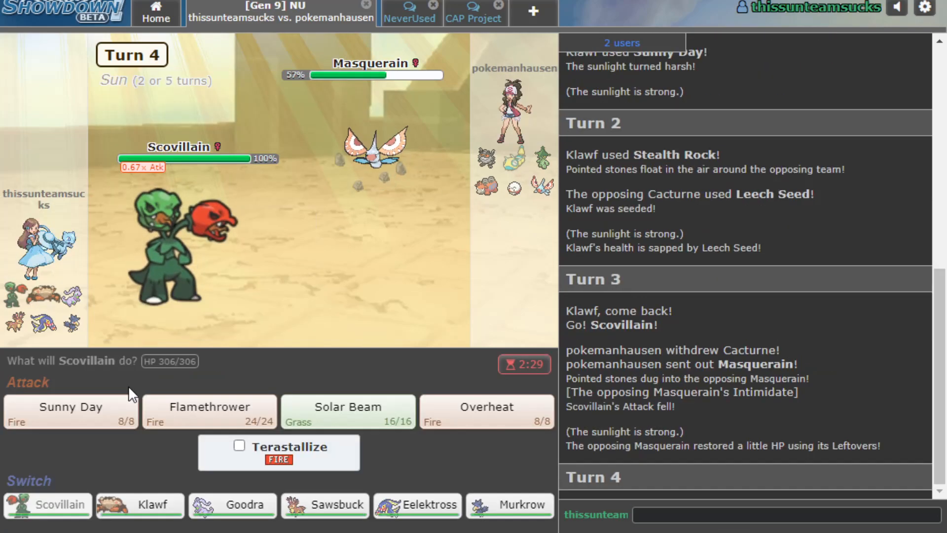
{"action": "mouse_move", "coordinate": [374, 156]}
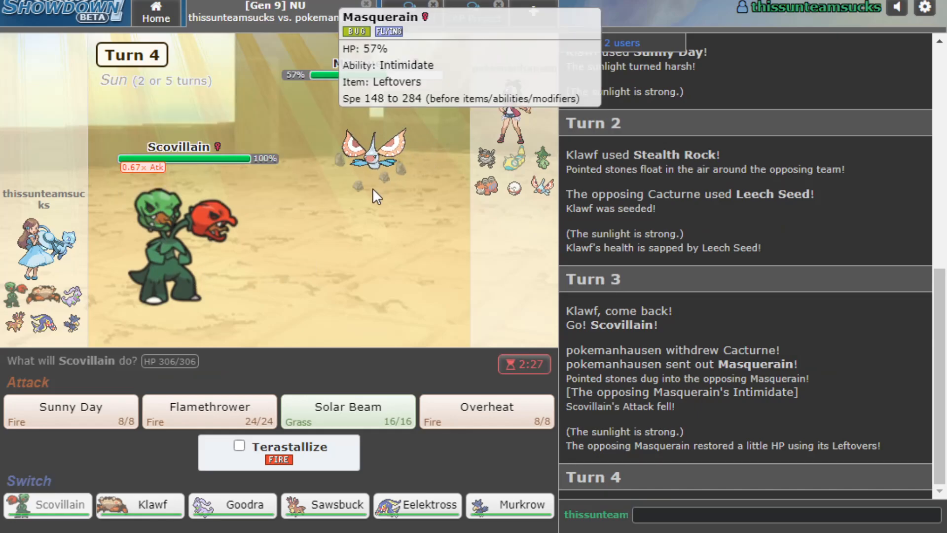
{"action": "left_click", "coordinate": [209, 412]}
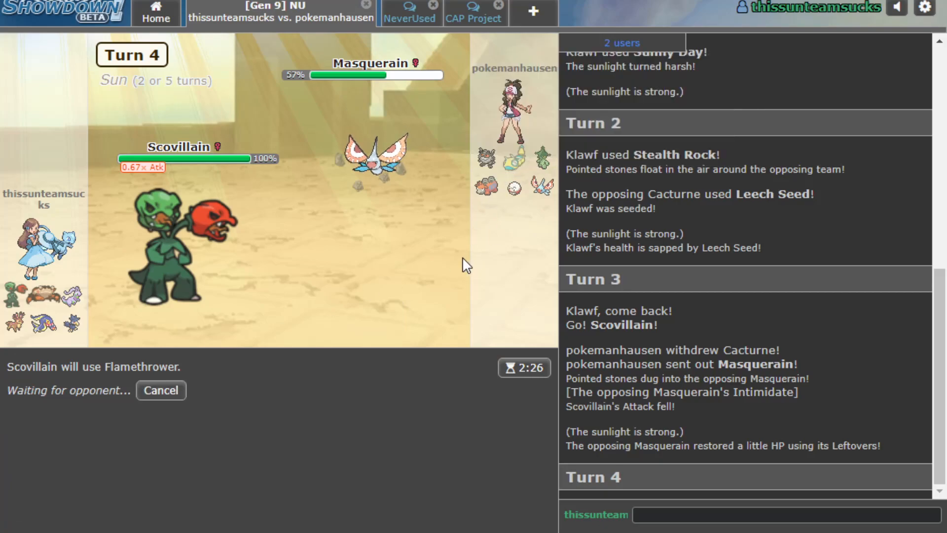
{"action": "mouse_move", "coordinate": [175, 266]}
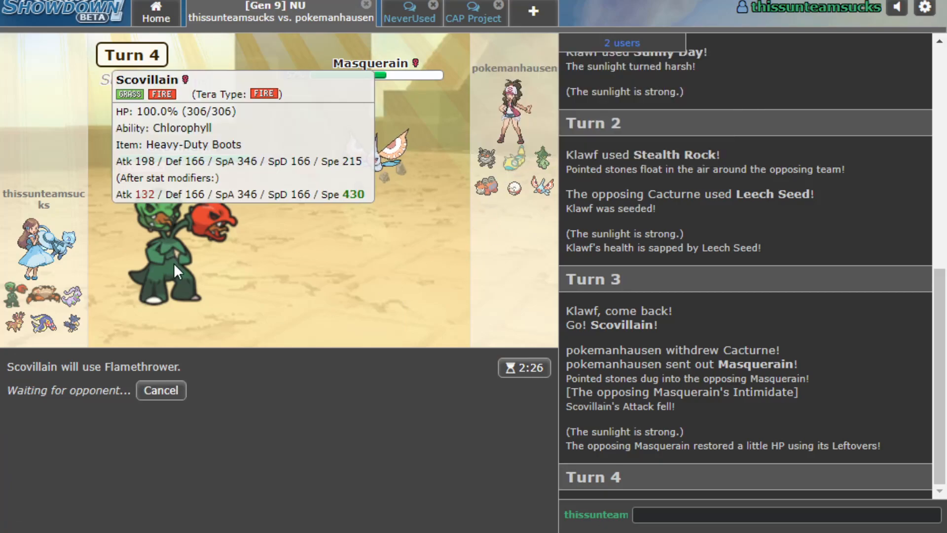
{"action": "mouse_move", "coordinate": [331, 331]}
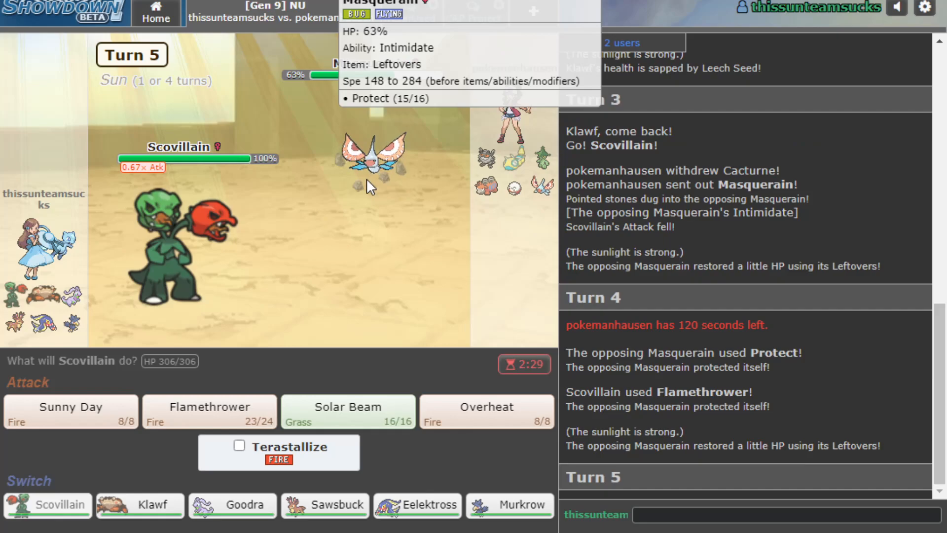
- Choose Scovillain's Flamethrower against Masquerain again for turn 5
{"action": "left_click", "coordinate": [209, 411]}
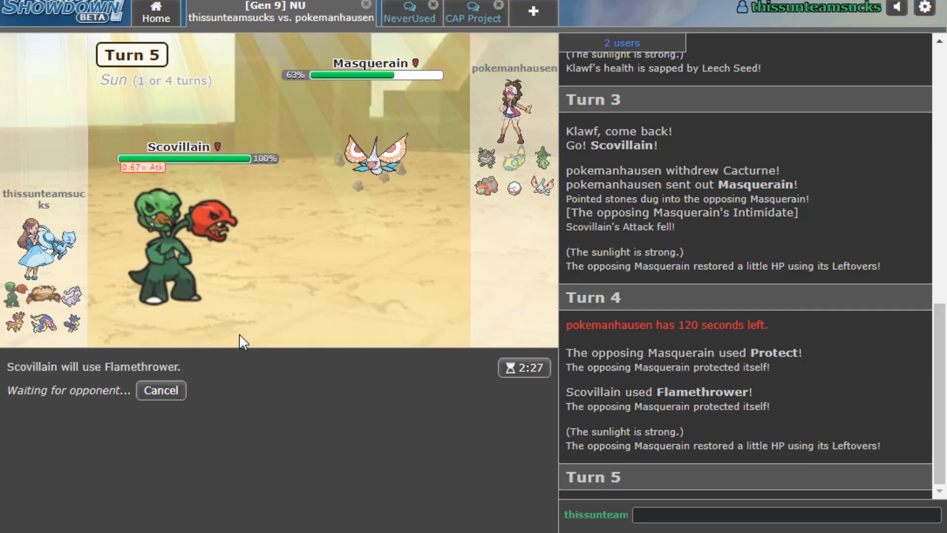
{"action": "mouse_move", "coordinate": [371, 210]}
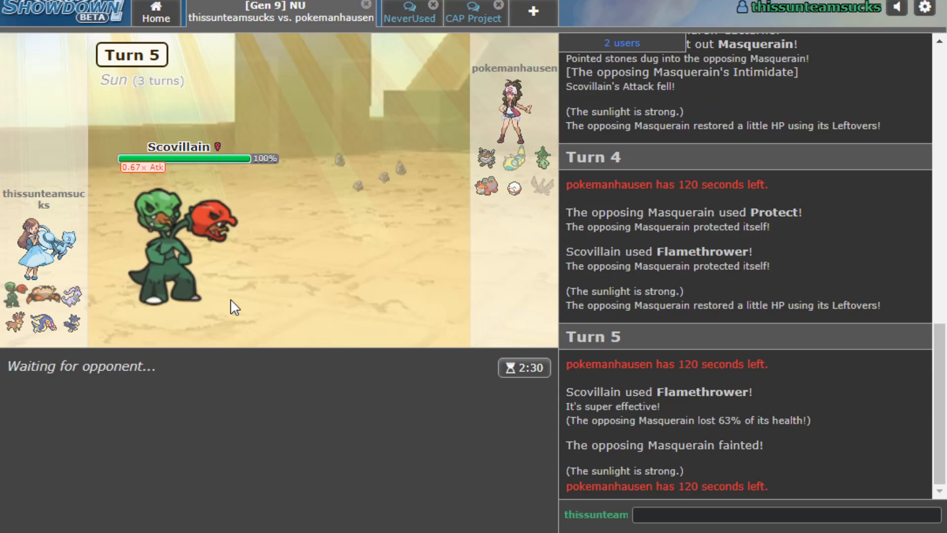
{"action": "mouse_move", "coordinate": [264, 288]}
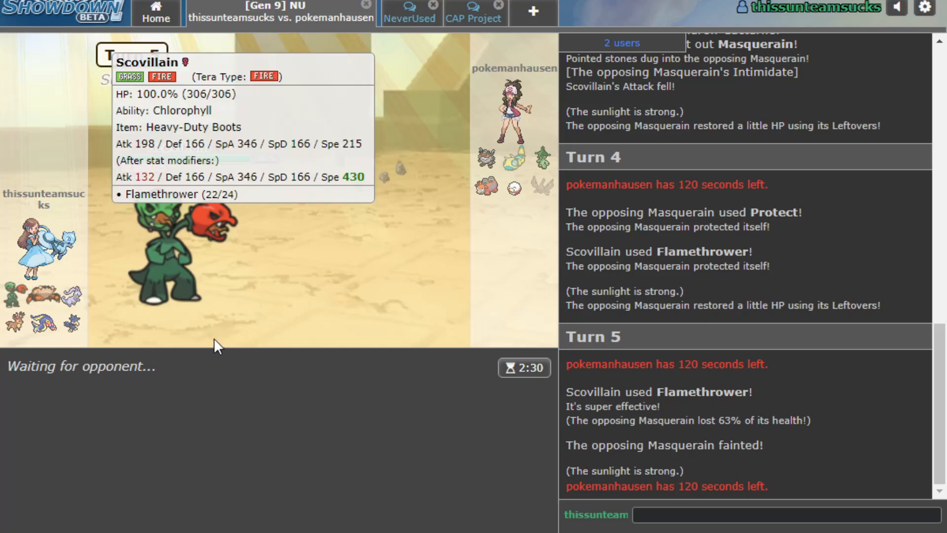
{"action": "mouse_move", "coordinate": [218, 344]}
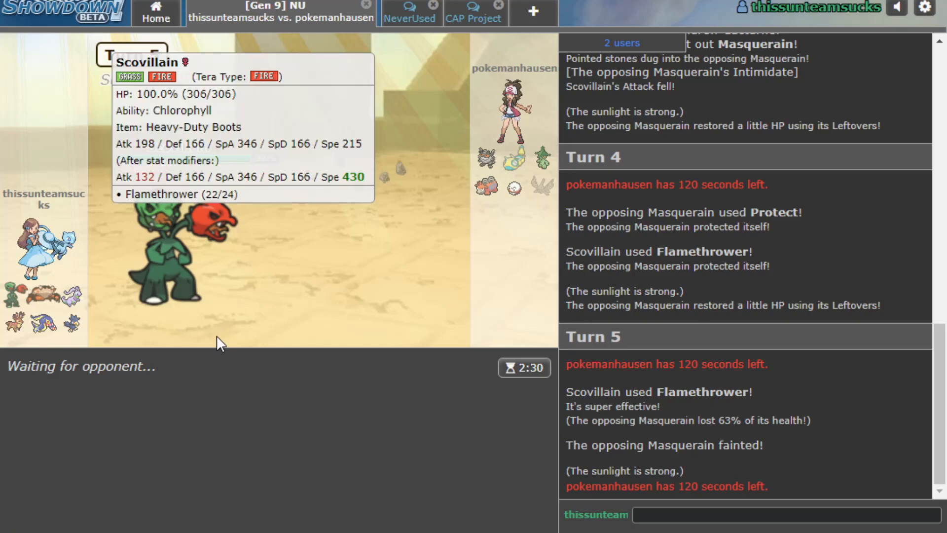
{"action": "mouse_move", "coordinate": [258, 357]}
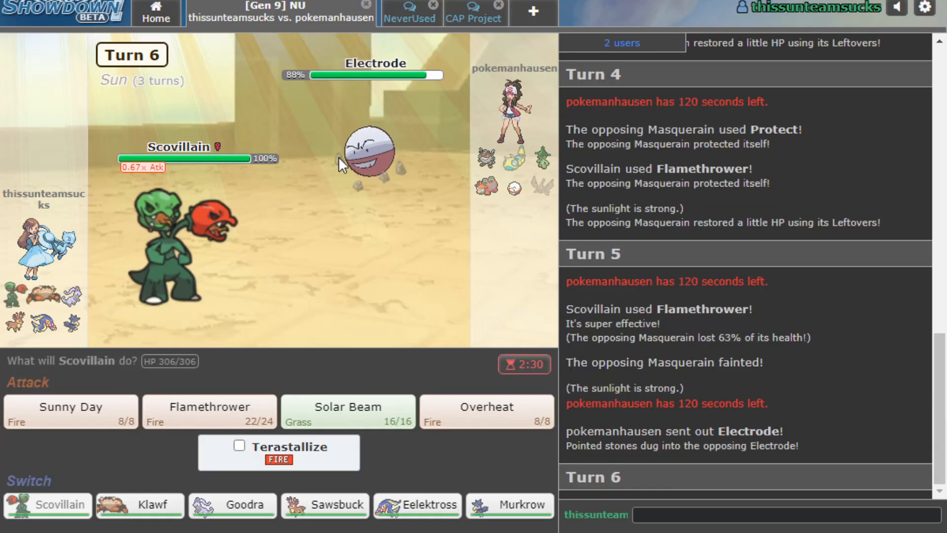
{"action": "mouse_move", "coordinate": [411, 396]}
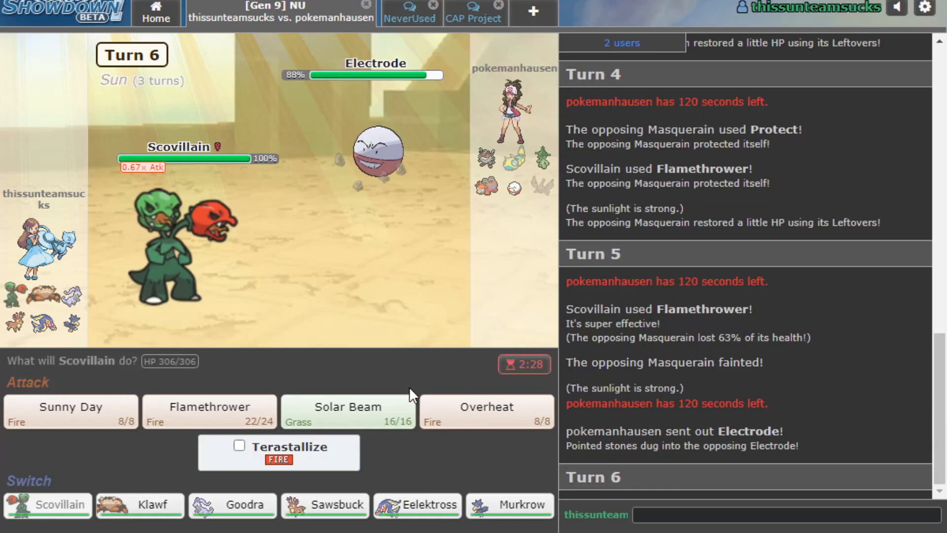
{"action": "mouse_move", "coordinate": [486, 406]}
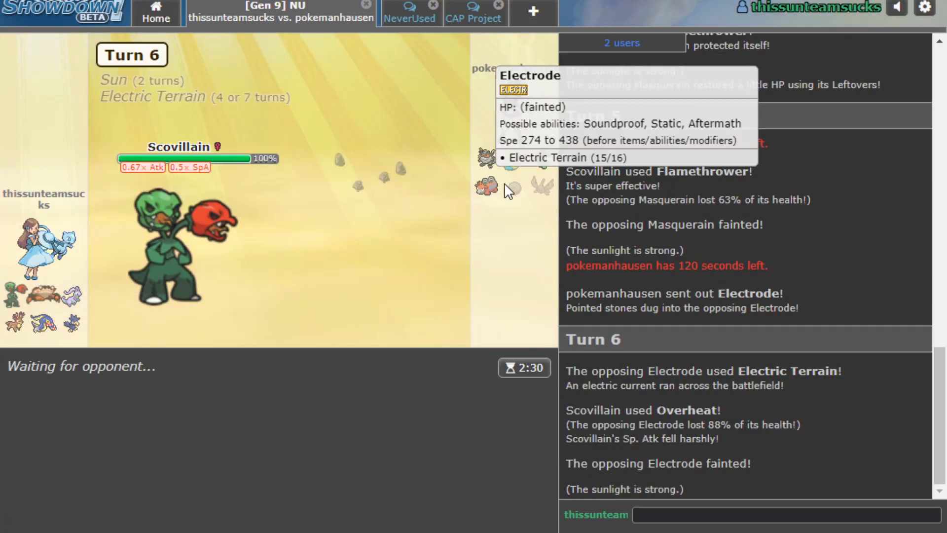
{"action": "mouse_move", "coordinate": [536, 296]}
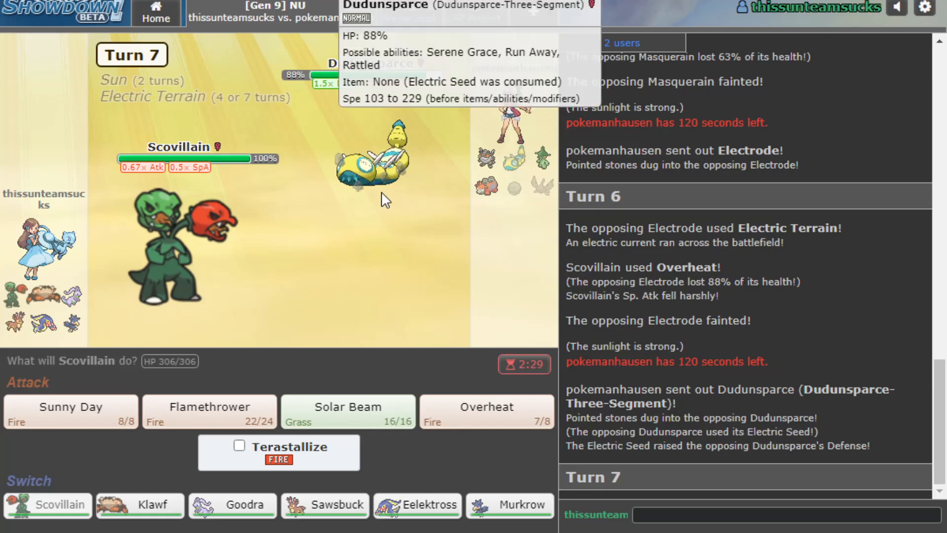
{"action": "mouse_move", "coordinate": [509, 505]}
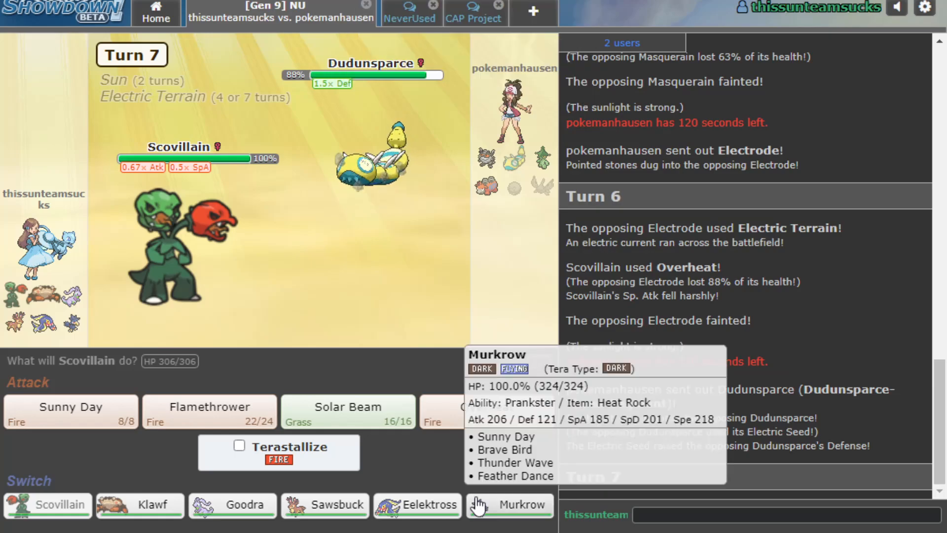
{"action": "mouse_move", "coordinate": [325, 505]}
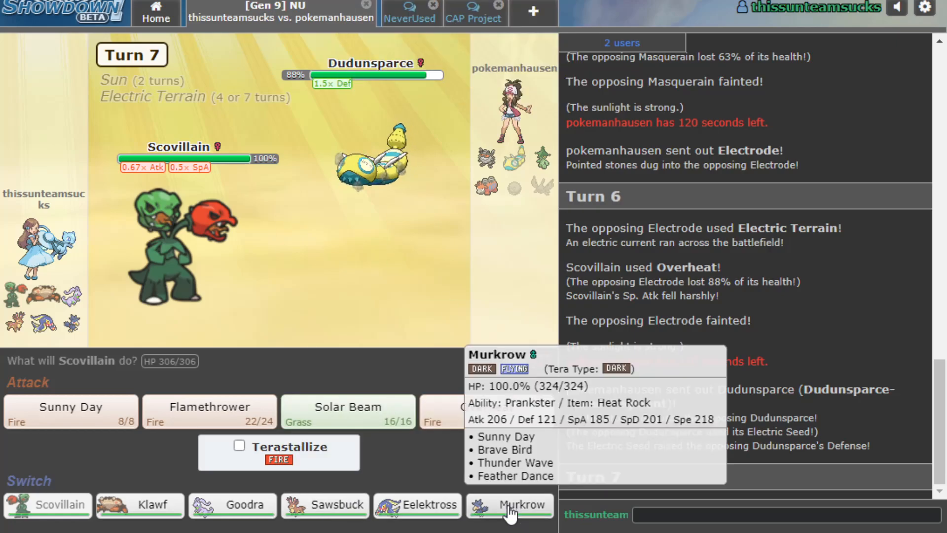
- Bring in Murkrow, Thunder Wave Dudunsparce, Brave Bird it three times, then return Scovillain
{"action": "left_click", "coordinate": [509, 504]}
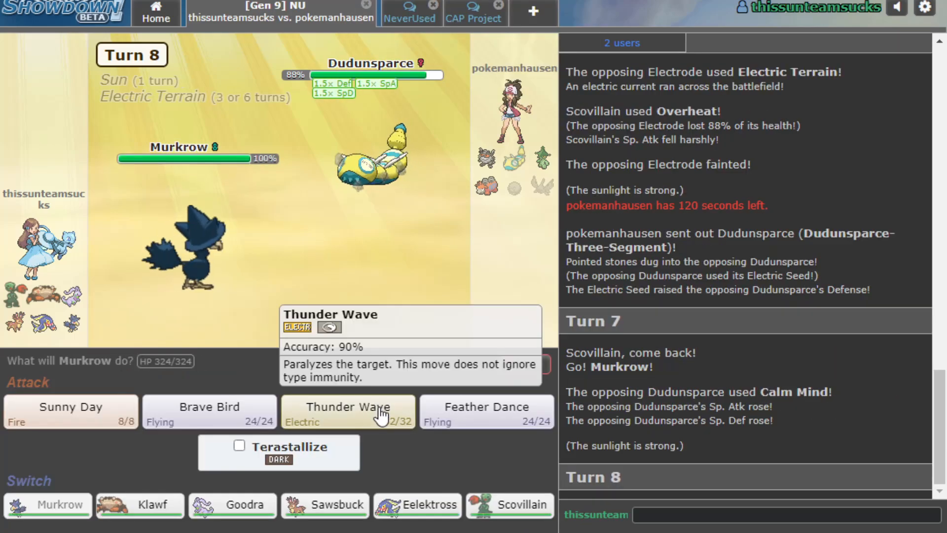
{"action": "left_click", "coordinate": [347, 410]}
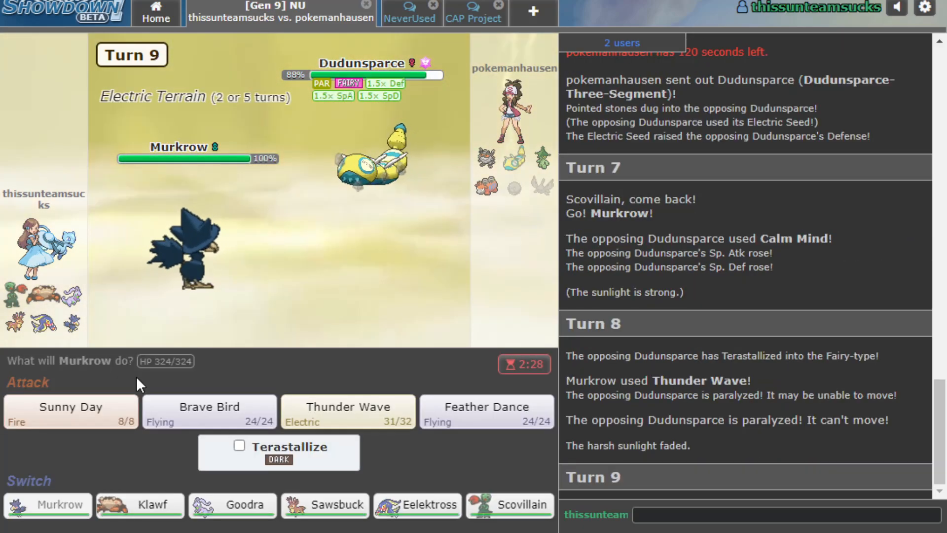
{"action": "mouse_move", "coordinate": [187, 247]}
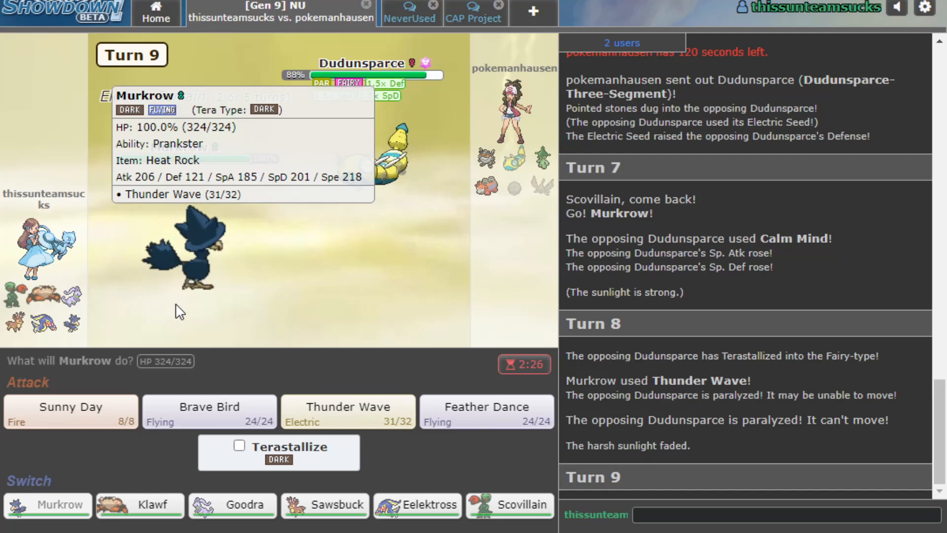
{"action": "mouse_move", "coordinate": [423, 160]}
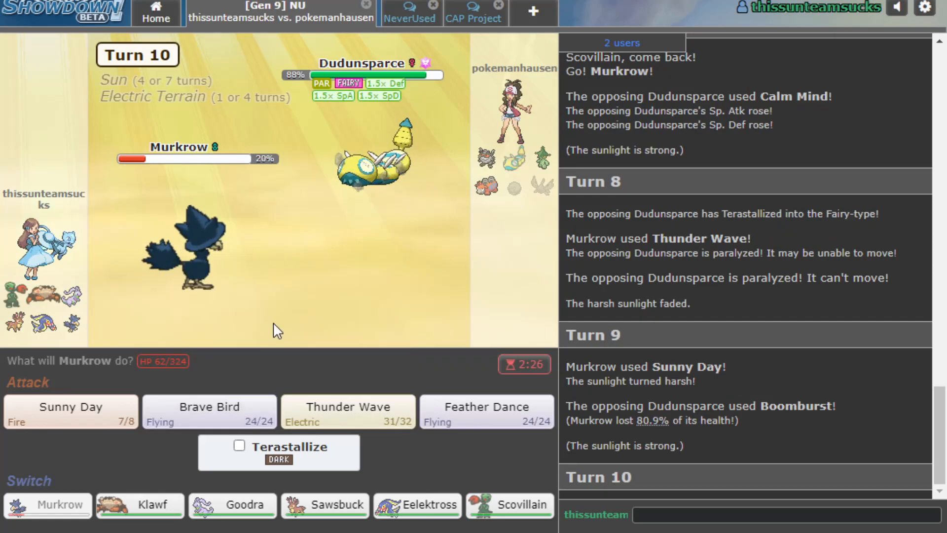
{"action": "left_click", "coordinate": [208, 411]}
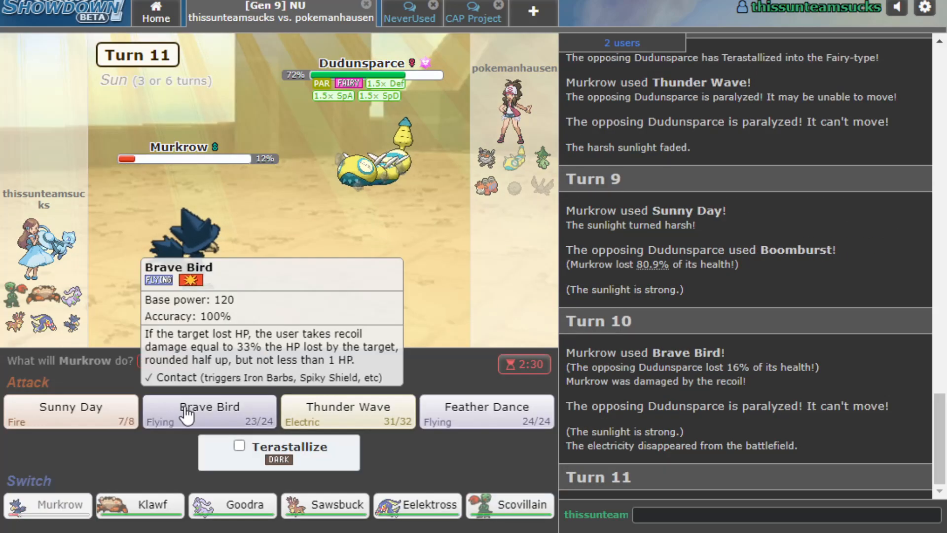
{"action": "left_click", "coordinate": [208, 412]}
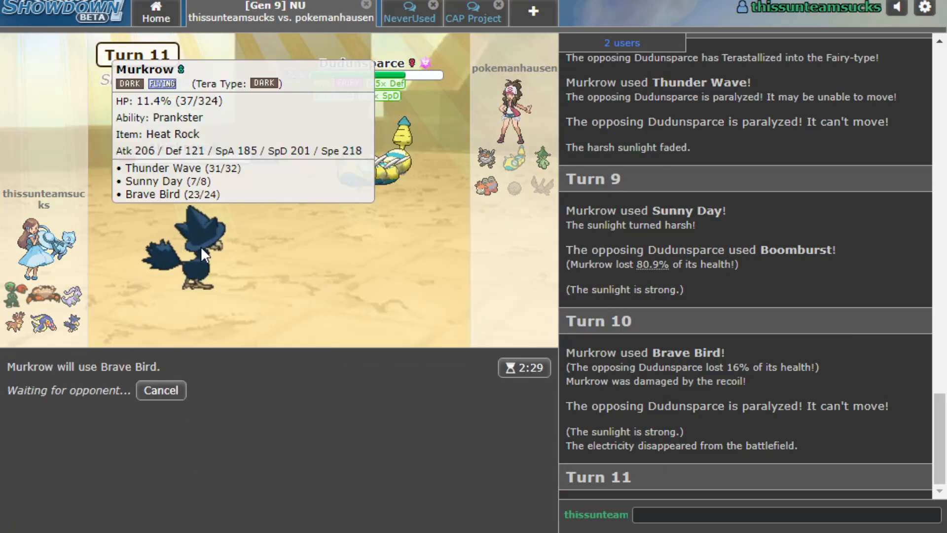
{"action": "mouse_move", "coordinate": [5, 344]}
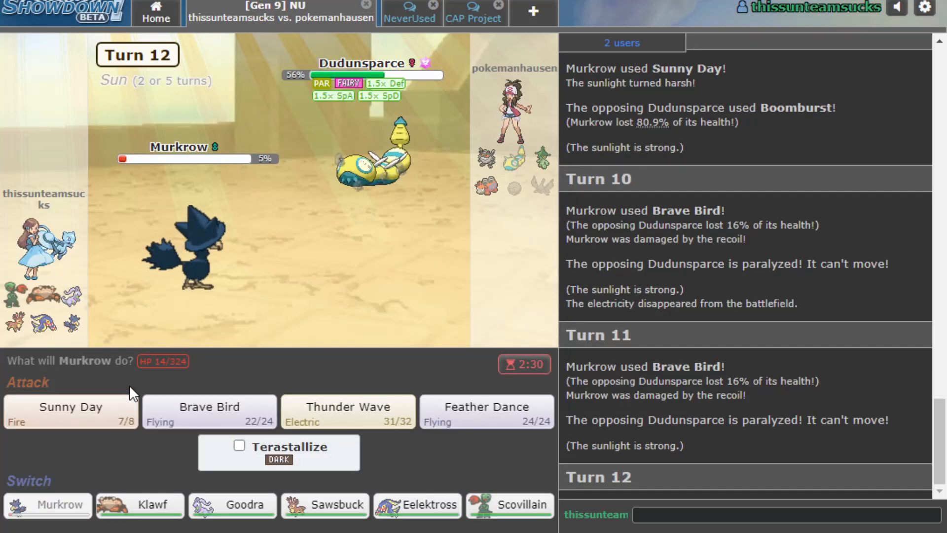
{"action": "left_click", "coordinate": [208, 412]}
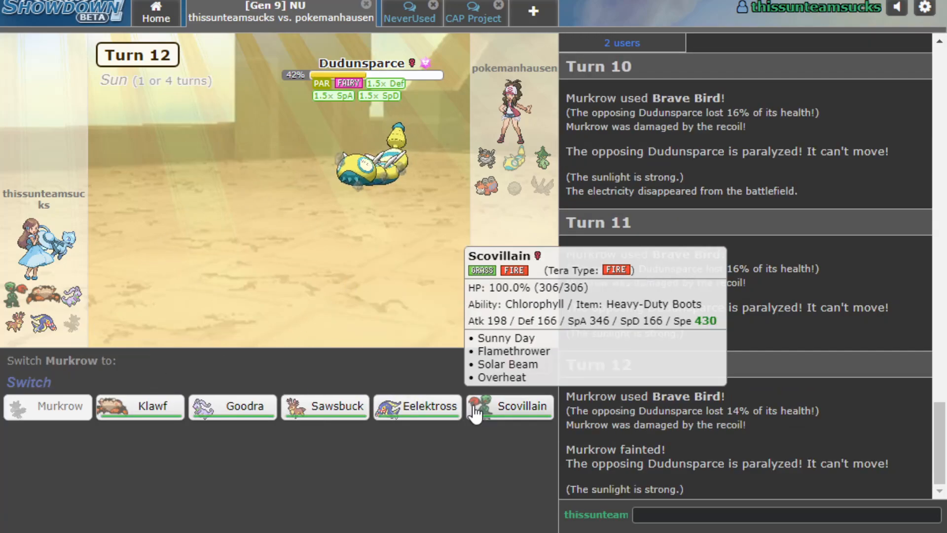
{"action": "left_click", "coordinate": [509, 406]}
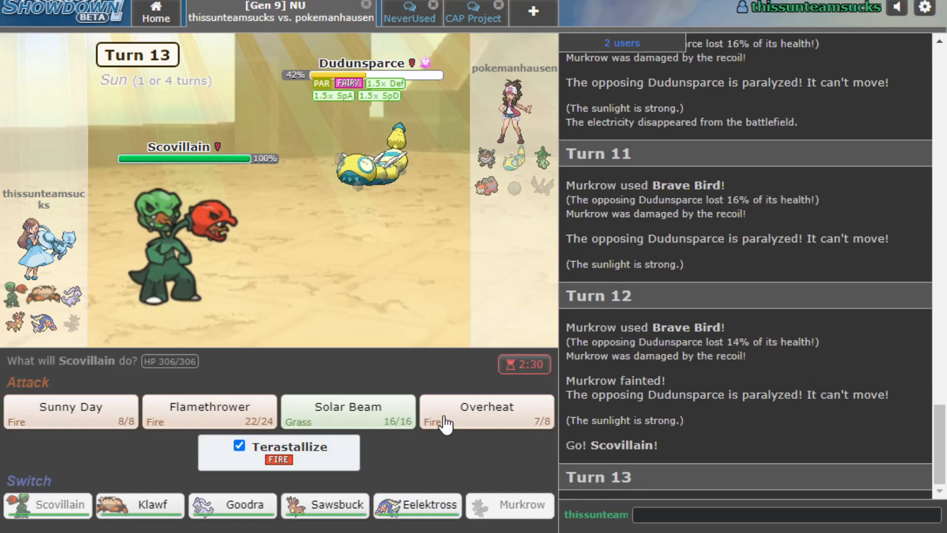
- Terastallize Scovillain to Fire and finish Dudunsparce with Overheat
{"action": "left_click", "coordinate": [486, 406]}
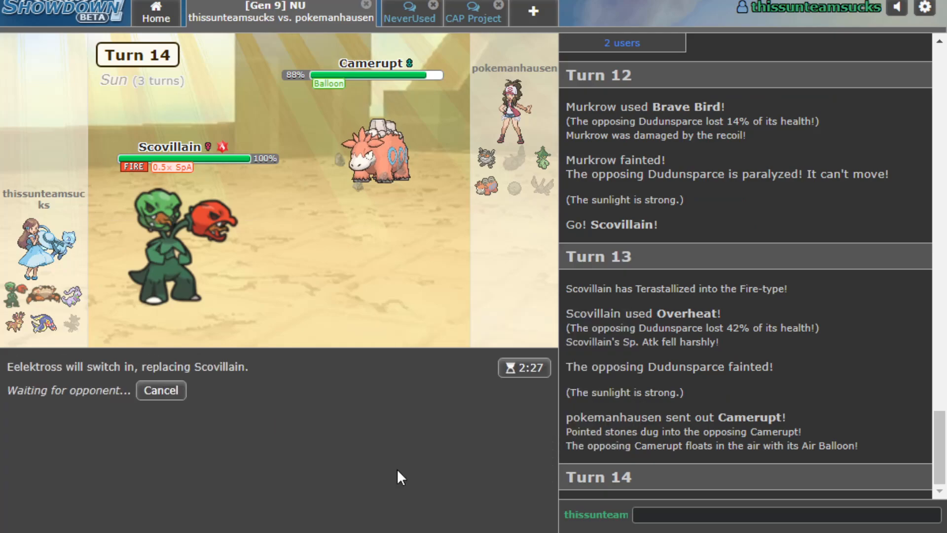
{"action": "mouse_move", "coordinate": [134, 419]}
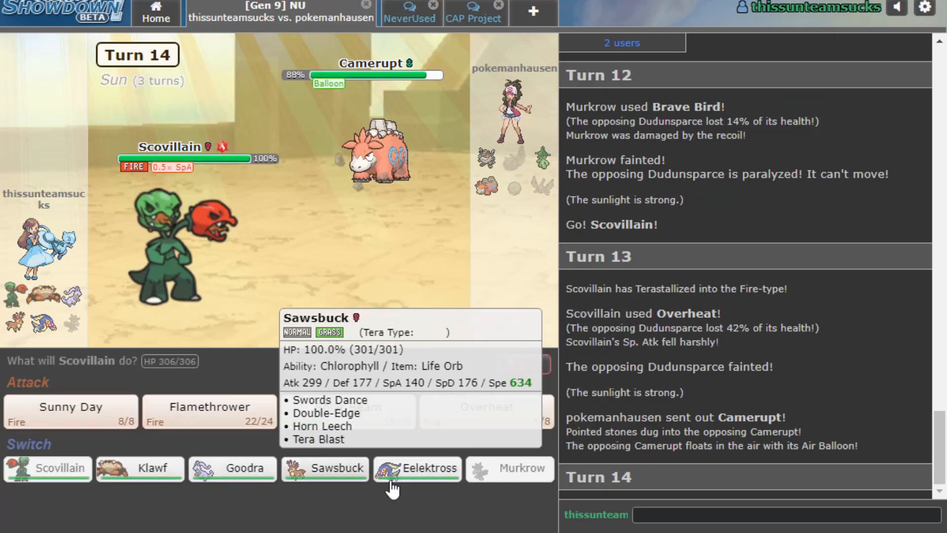
- Switch to Eelektross and hit Camerupt with two Drain Punches and a Thunderbolt
{"action": "left_click", "coordinate": [416, 467]}
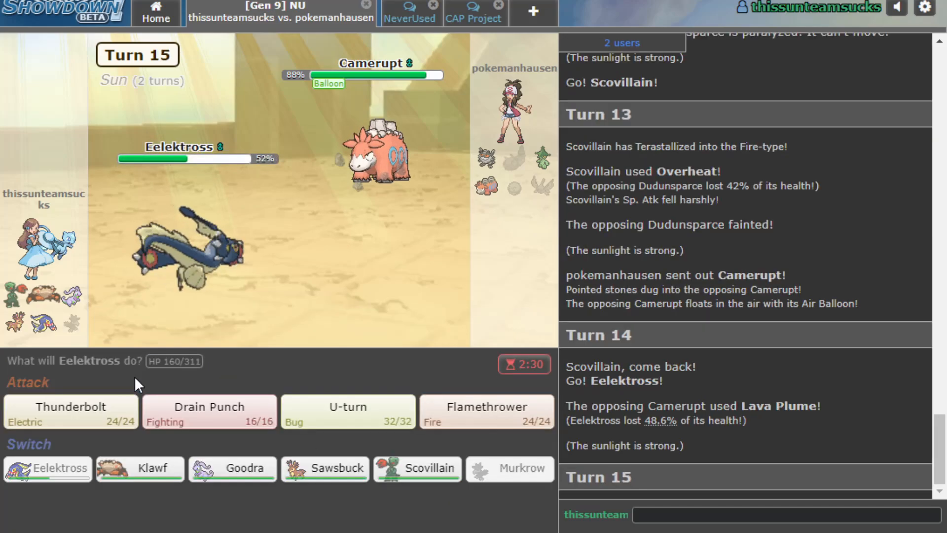
{"action": "mouse_move", "coordinate": [210, 411]}
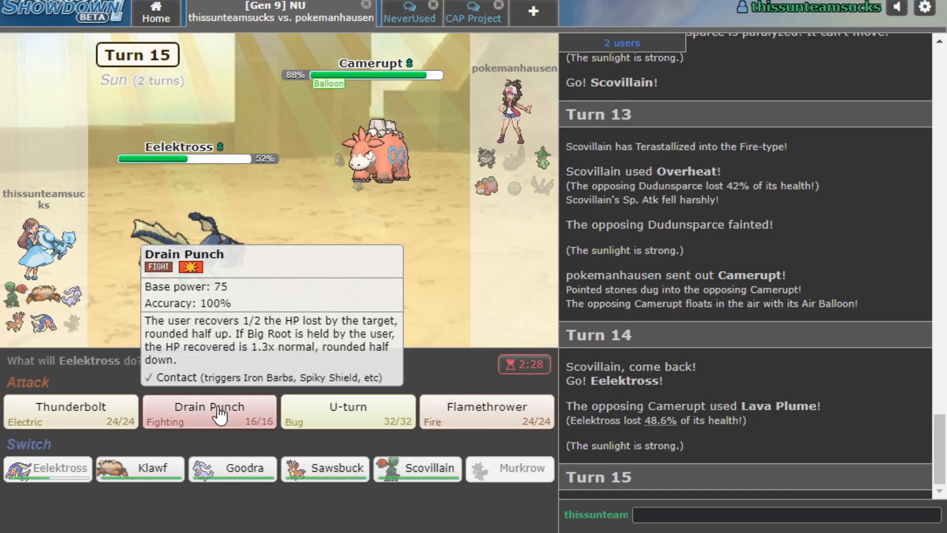
{"action": "left_click", "coordinate": [209, 411]}
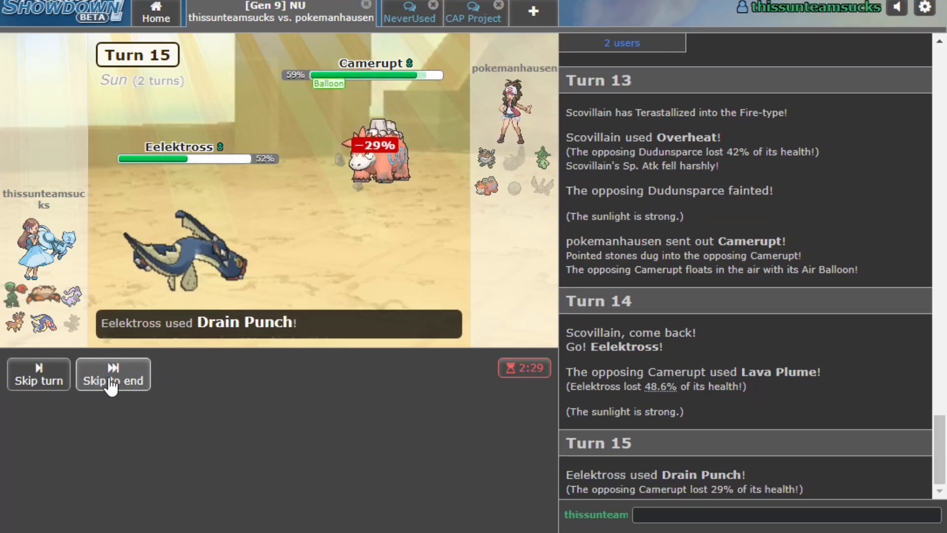
{"action": "left_click", "coordinate": [112, 373]}
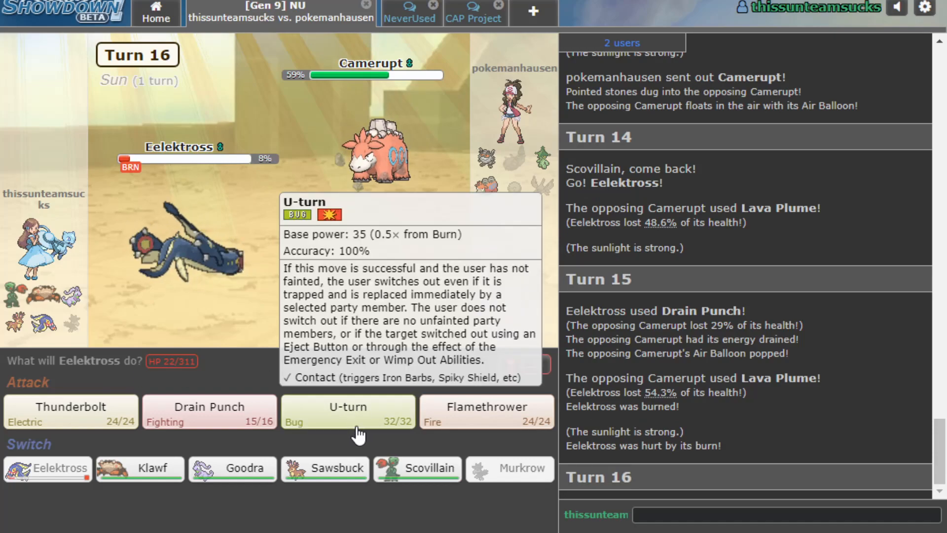
{"action": "mouse_move", "coordinate": [141, 468]}
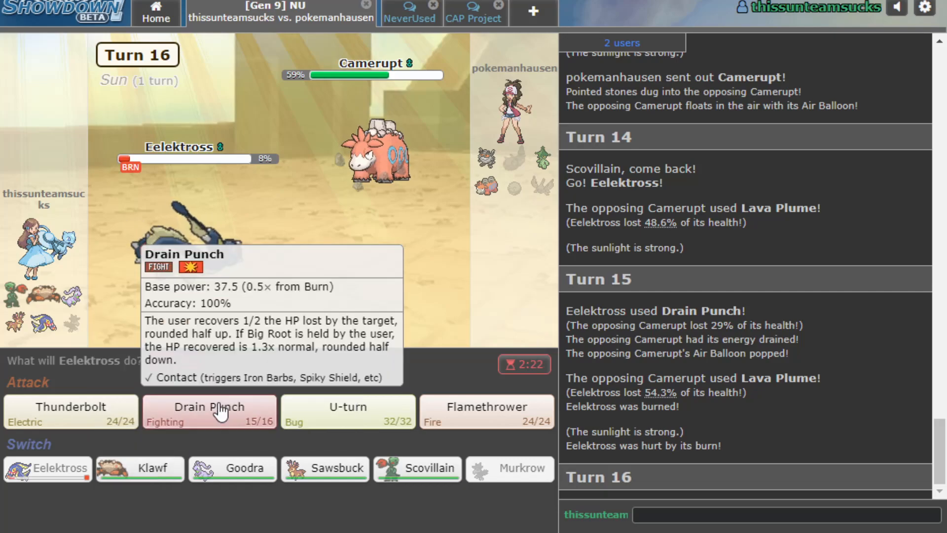
{"action": "left_click", "coordinate": [209, 411]}
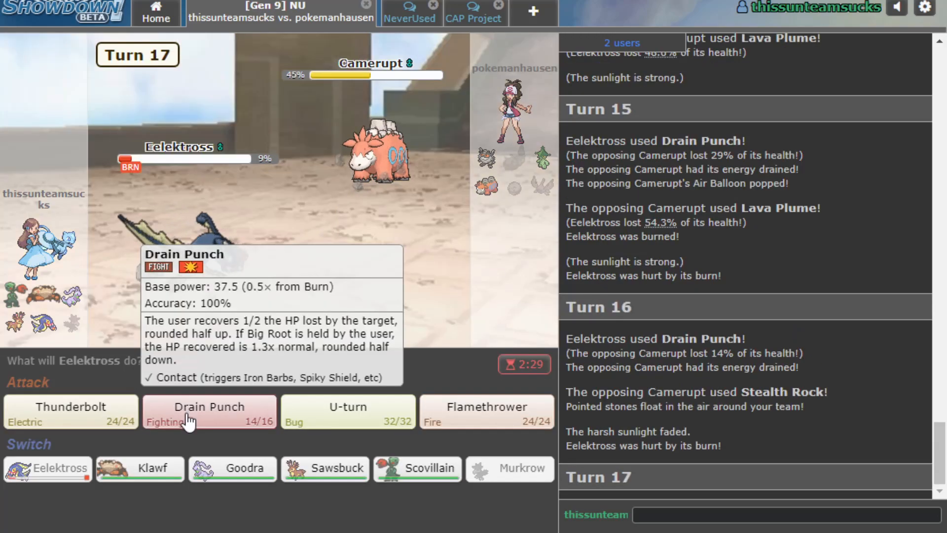
{"action": "left_click", "coordinate": [209, 412]}
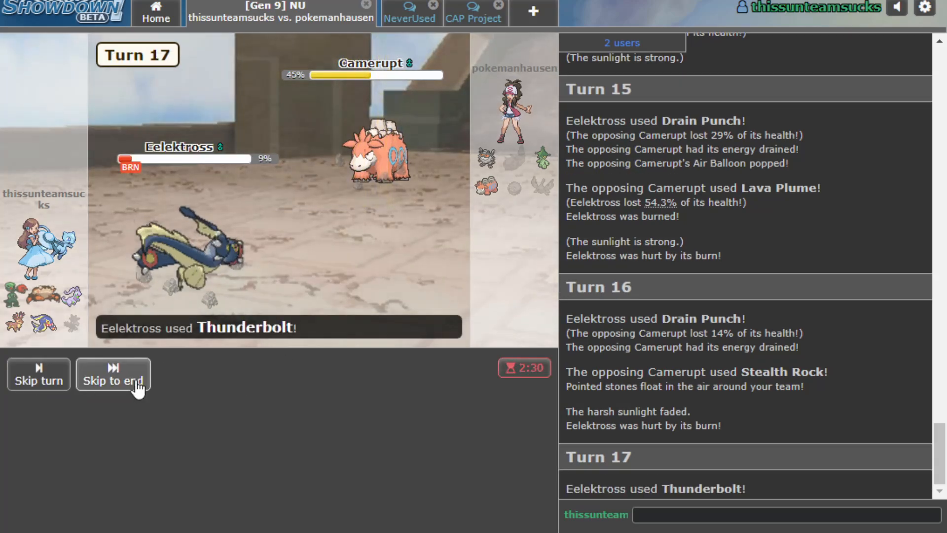
{"action": "left_click", "coordinate": [113, 373]}
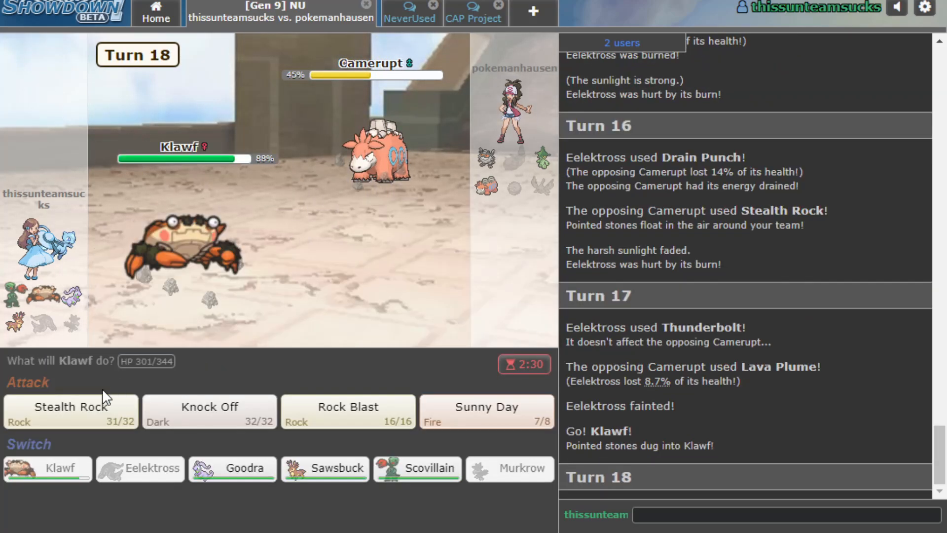
- With Klawf, set harsh sunlight and Knock Off Camerupt to 24%, then switch to Scovillain
{"action": "left_click", "coordinate": [69, 411]}
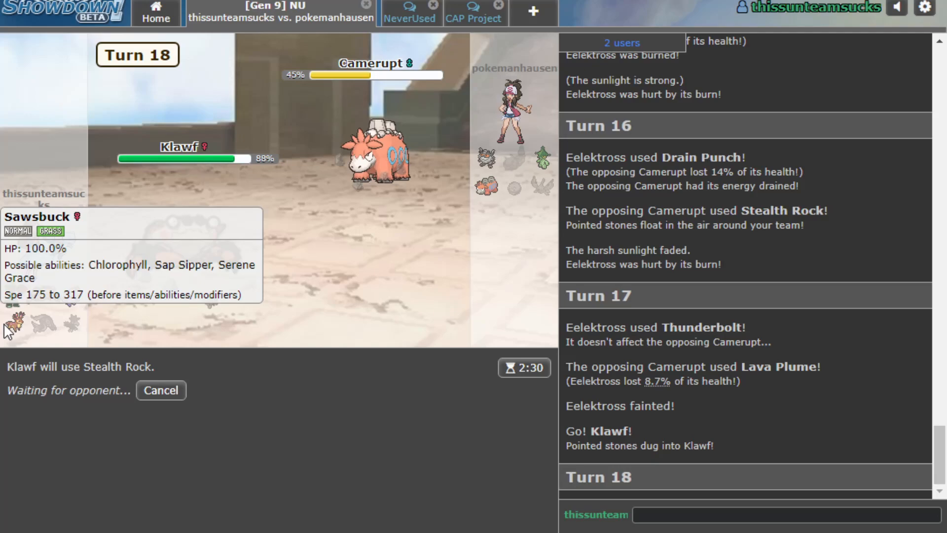
{"action": "mouse_move", "coordinate": [468, 221]}
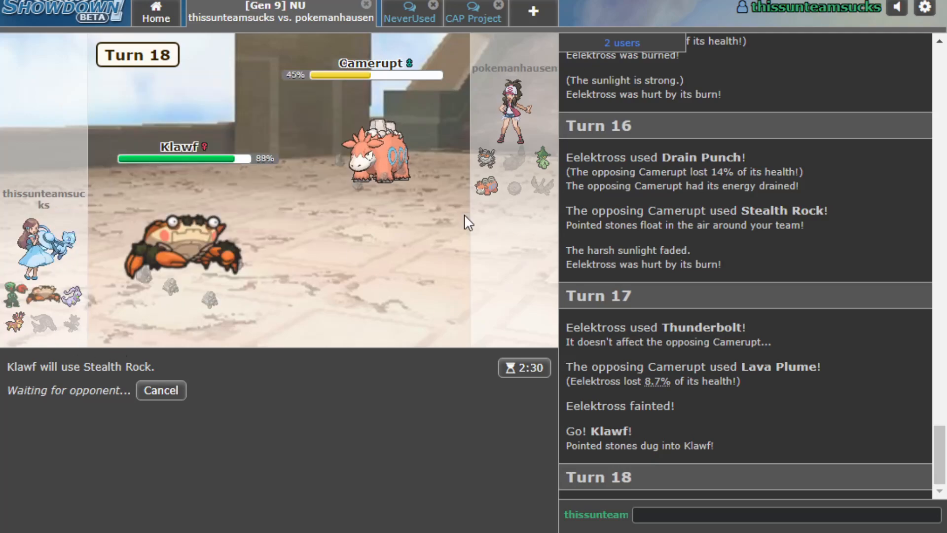
{"action": "mouse_move", "coordinate": [161, 390]}
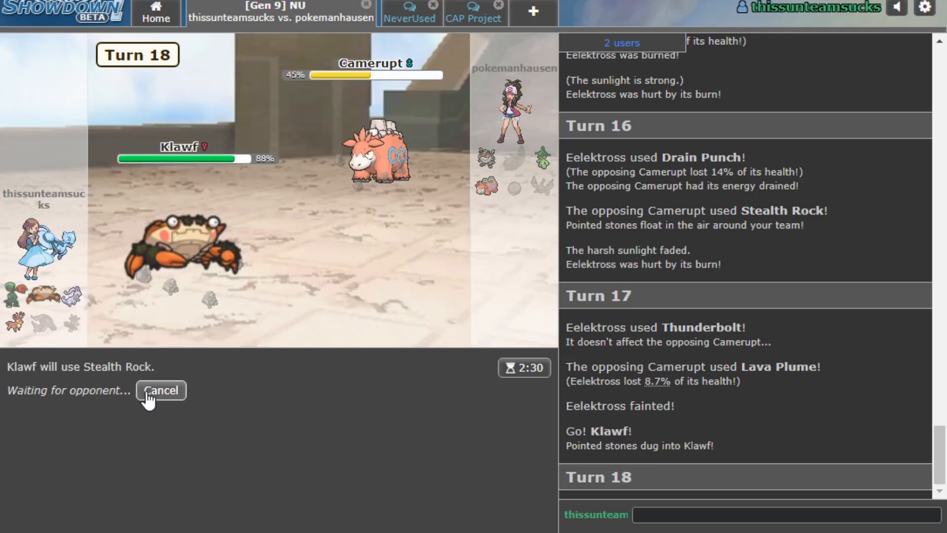
{"action": "left_click", "coordinate": [160, 390]}
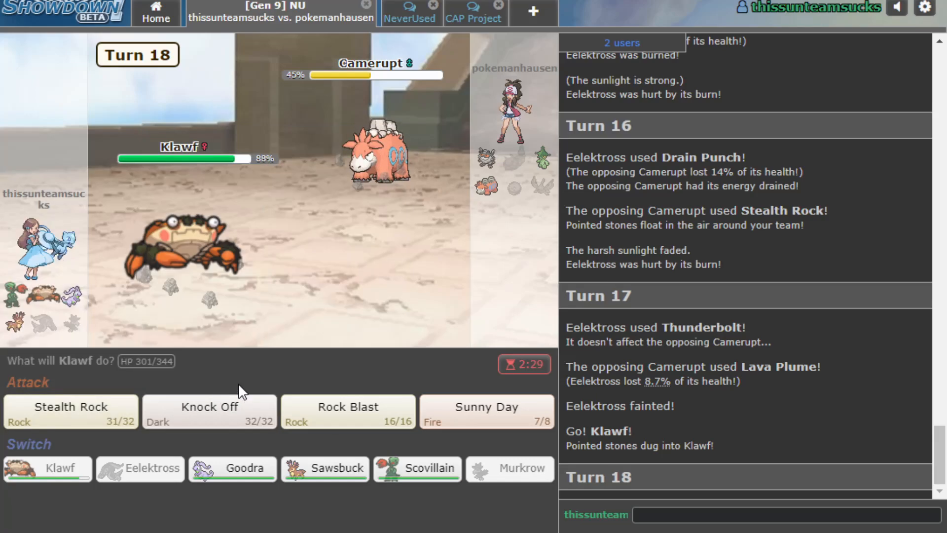
{"action": "left_click", "coordinate": [486, 411]}
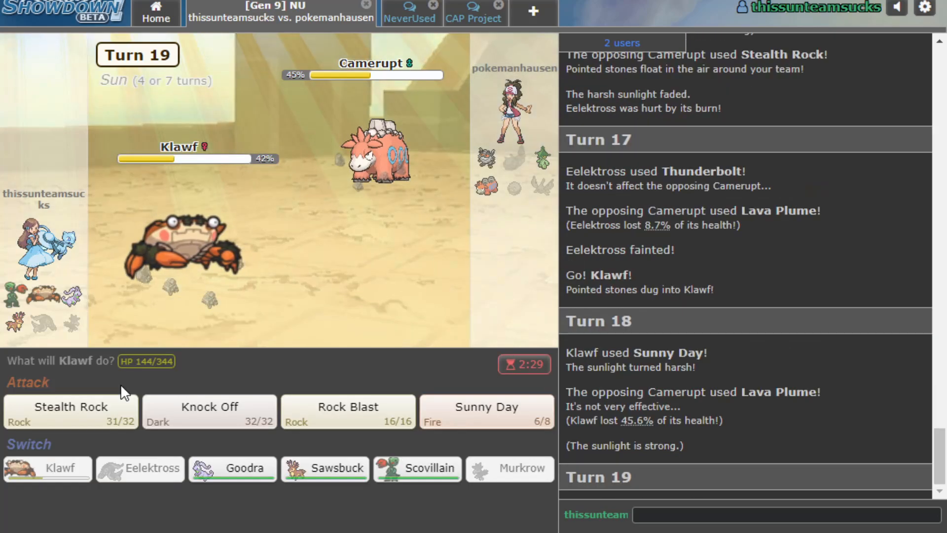
{"action": "left_click", "coordinate": [208, 411]}
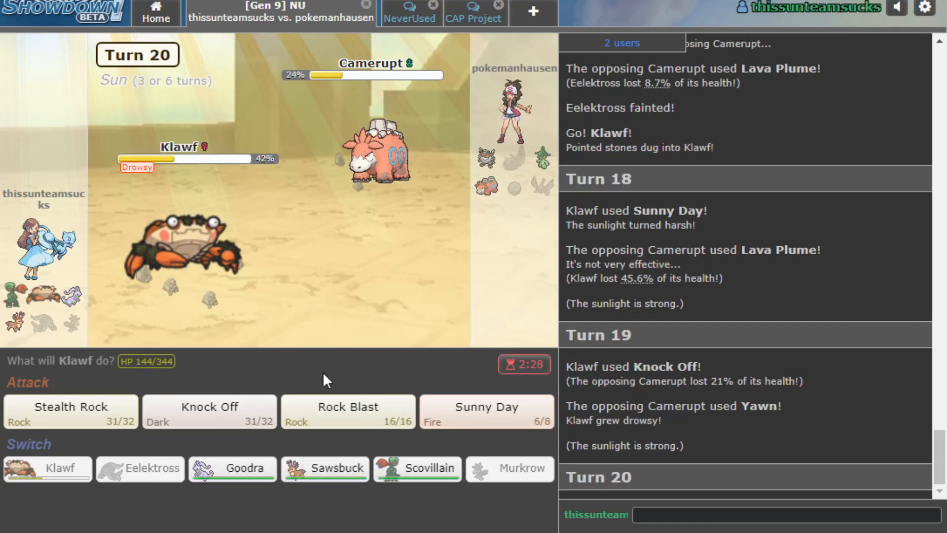
{"action": "mouse_move", "coordinate": [392, 323]}
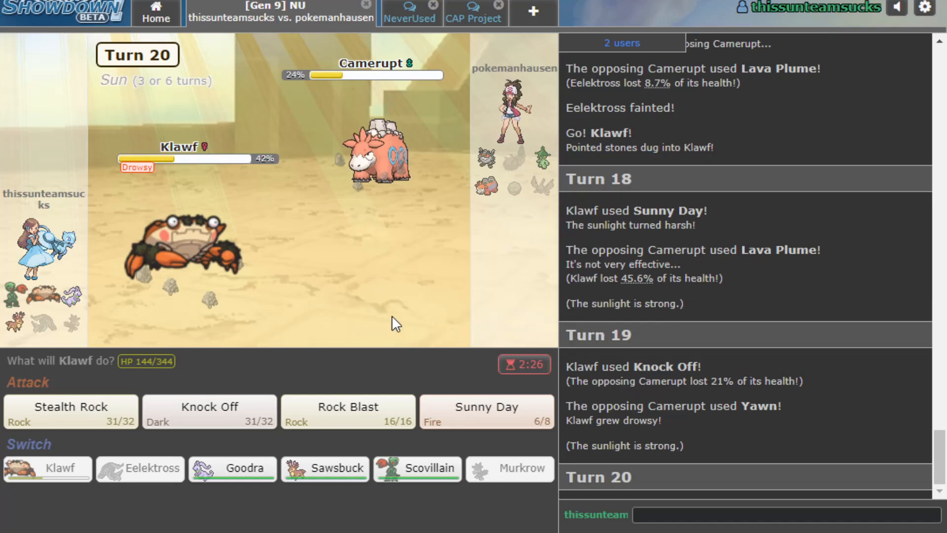
{"action": "left_click", "coordinate": [417, 468]}
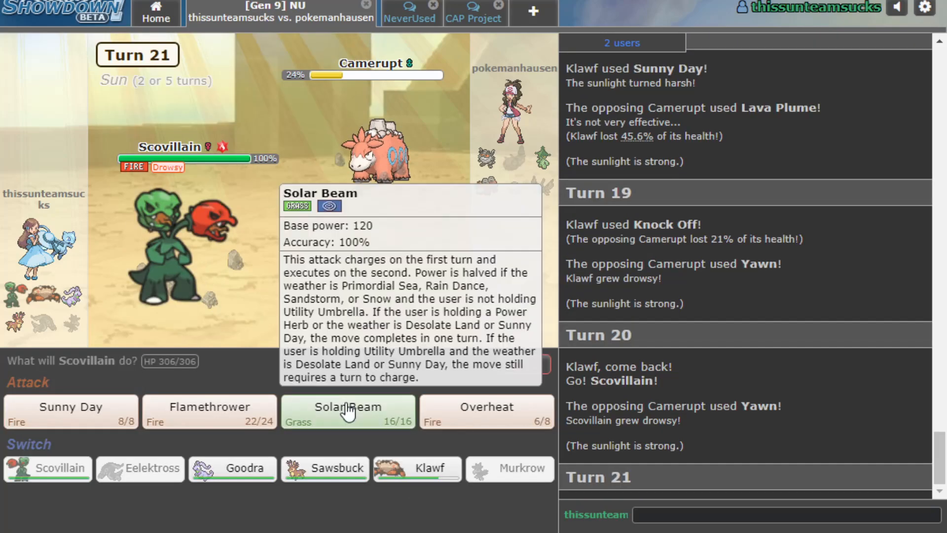
- KO Camerupt with Solar Beam, then cancel the planned switch to Klawf
{"action": "left_click", "coordinate": [347, 411]}
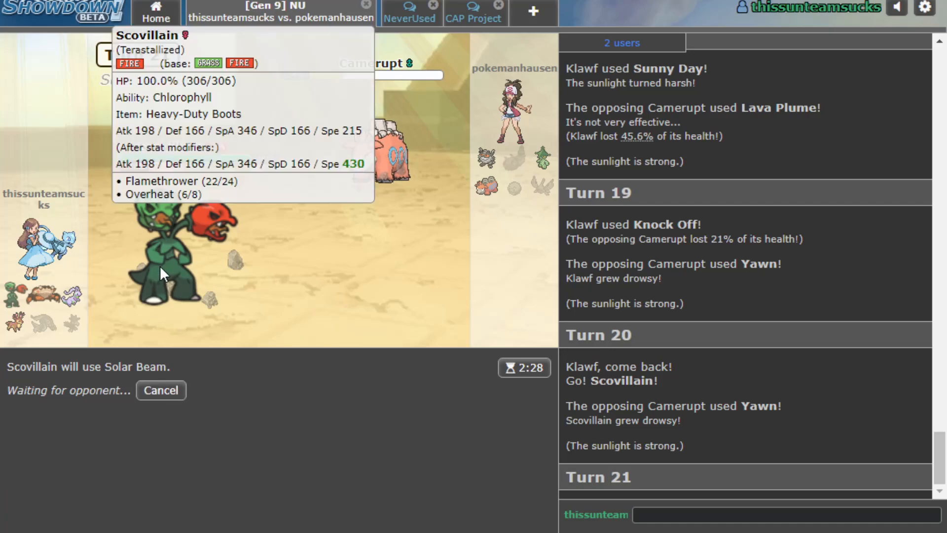
{"action": "mouse_move", "coordinate": [218, 433]}
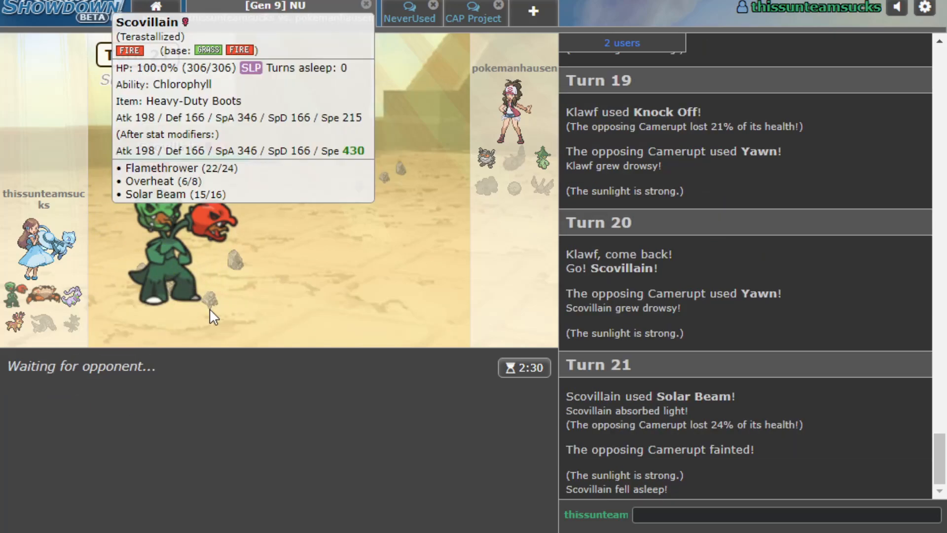
{"action": "mouse_move", "coordinate": [490, 166]}
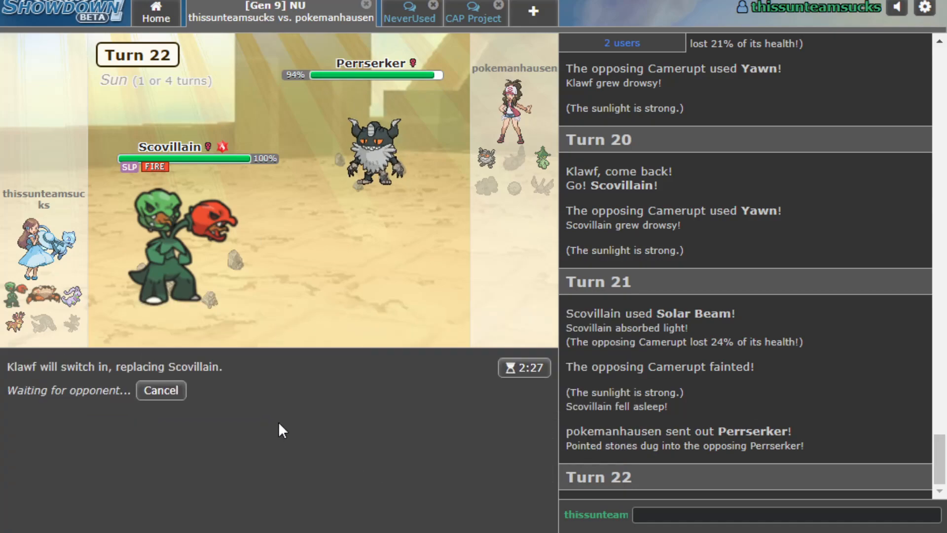
{"action": "mouse_move", "coordinate": [183, 411]}
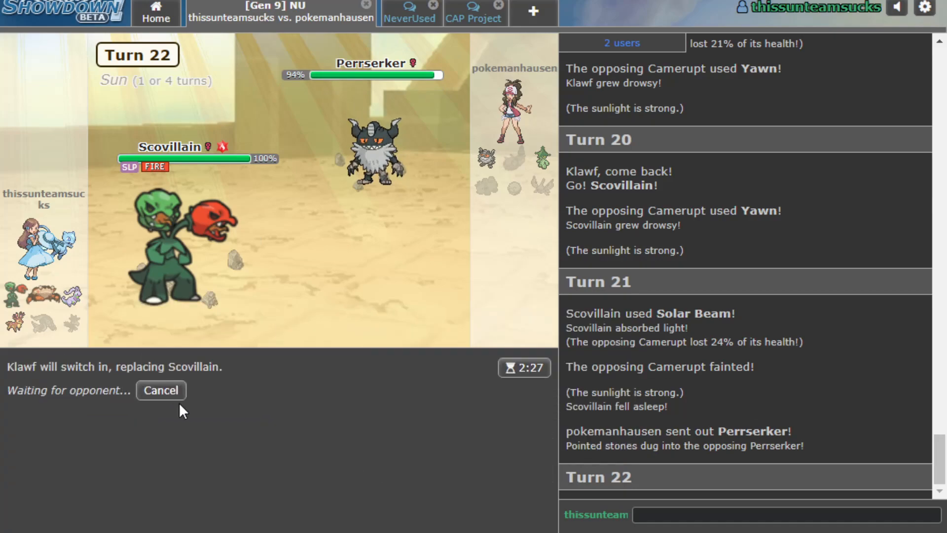
{"action": "left_click", "coordinate": [160, 390]}
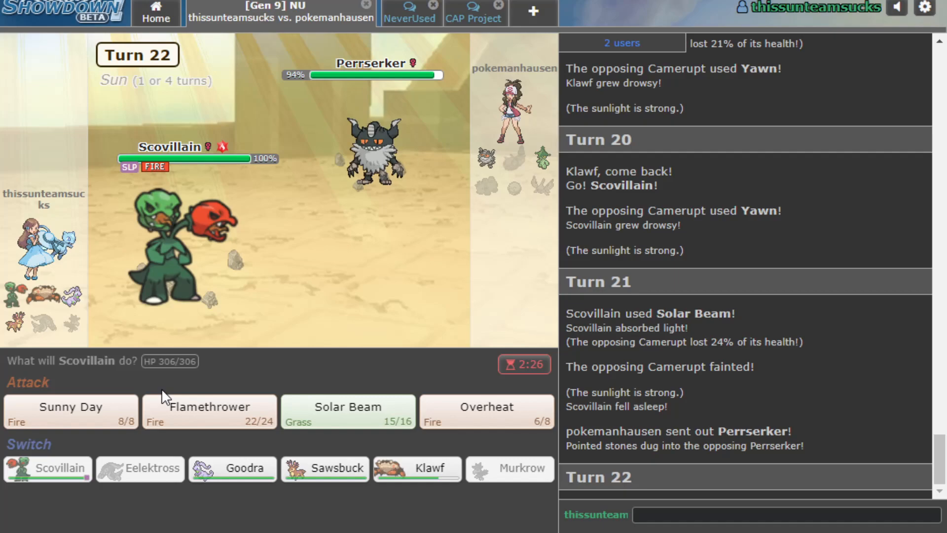
- Switch Scovillain out for Sawsbuck, then send Goodra in after Sawsbuck faints
{"action": "left_click", "coordinate": [325, 468]}
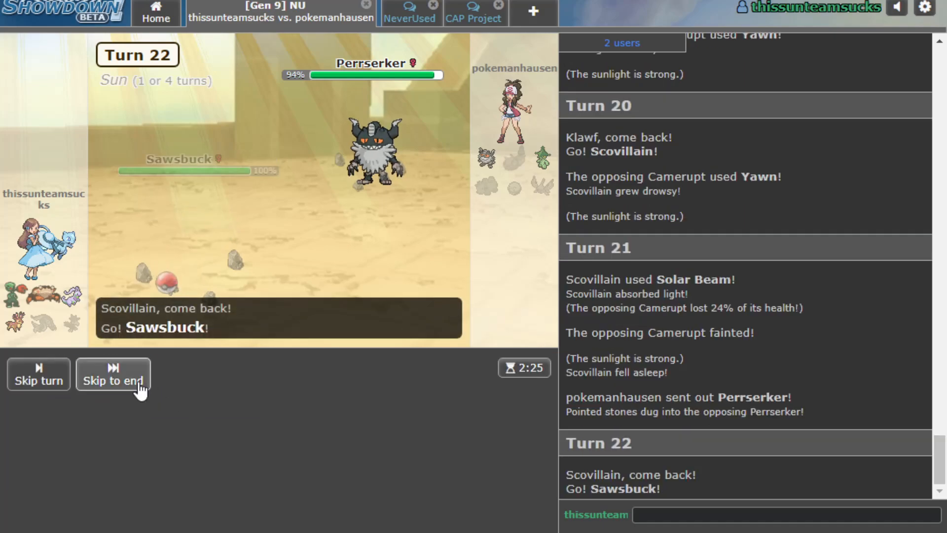
{"action": "left_click", "coordinate": [112, 373]}
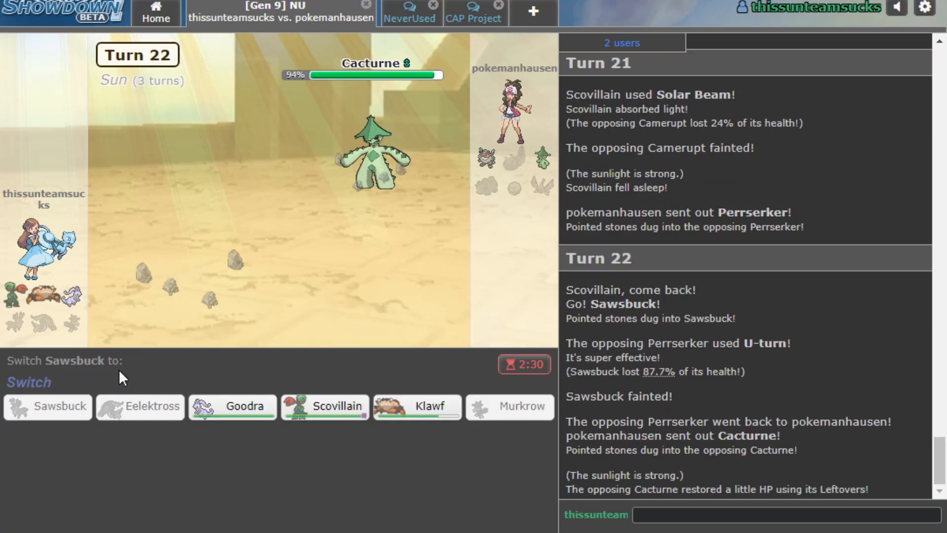
{"action": "left_click", "coordinate": [48, 406]}
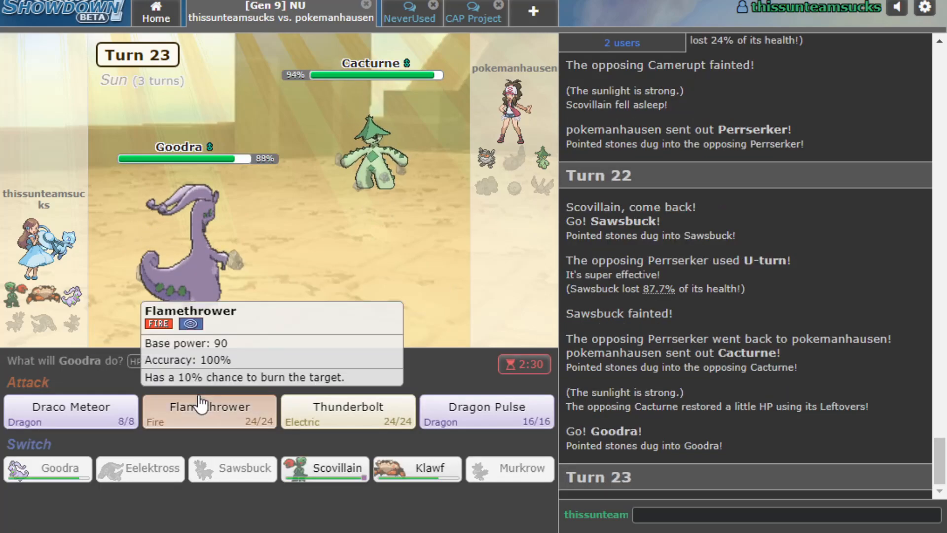
- Use Goodra's Flamethrower over three turns to KO Cacturne and Perrserker
{"action": "left_click", "coordinate": [208, 411]}
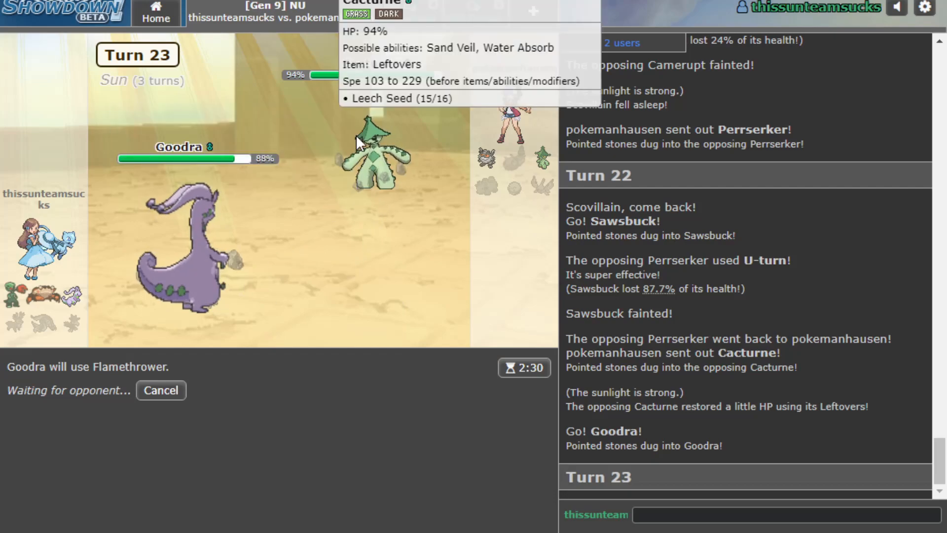
{"action": "mouse_move", "coordinate": [402, 355]}
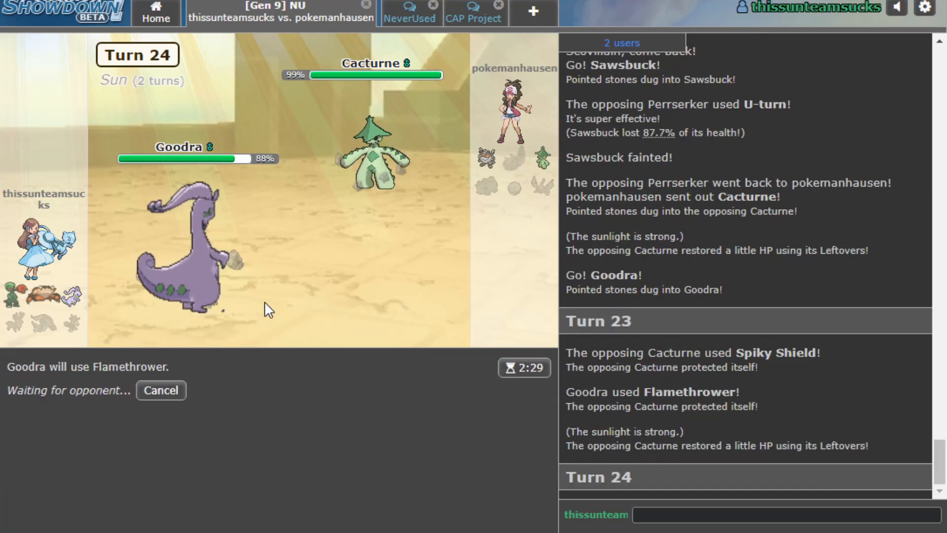
{"action": "mouse_move", "coordinate": [285, 313]}
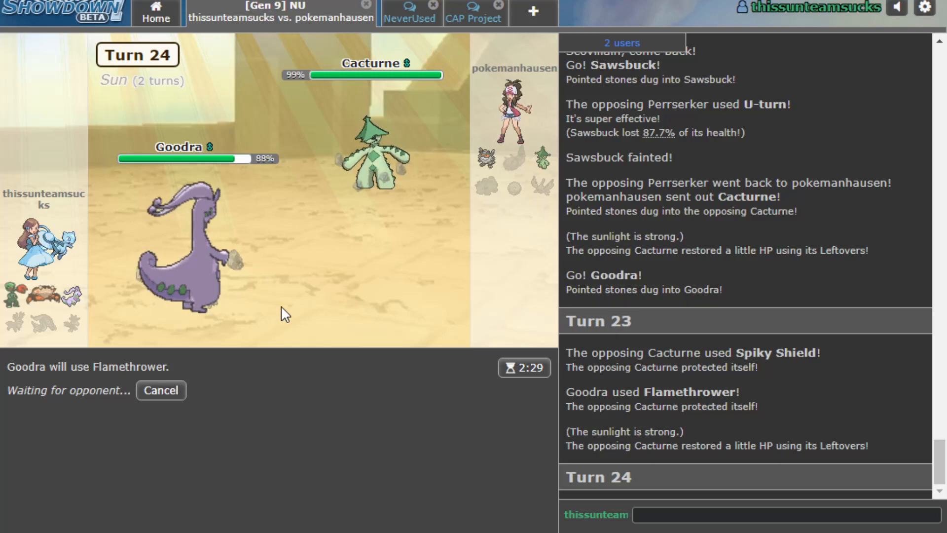
{"action": "mouse_move", "coordinate": [346, 404]}
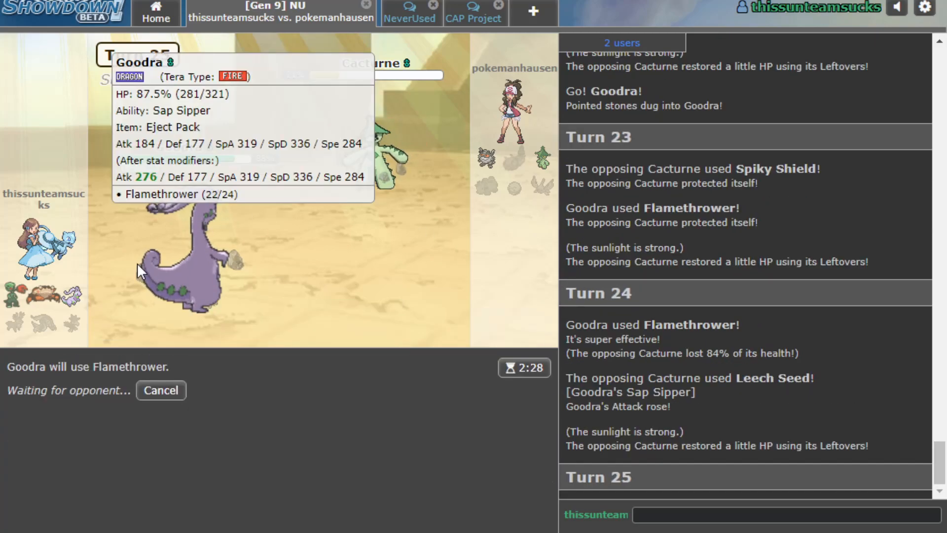
{"action": "mouse_move", "coordinate": [220, 253]}
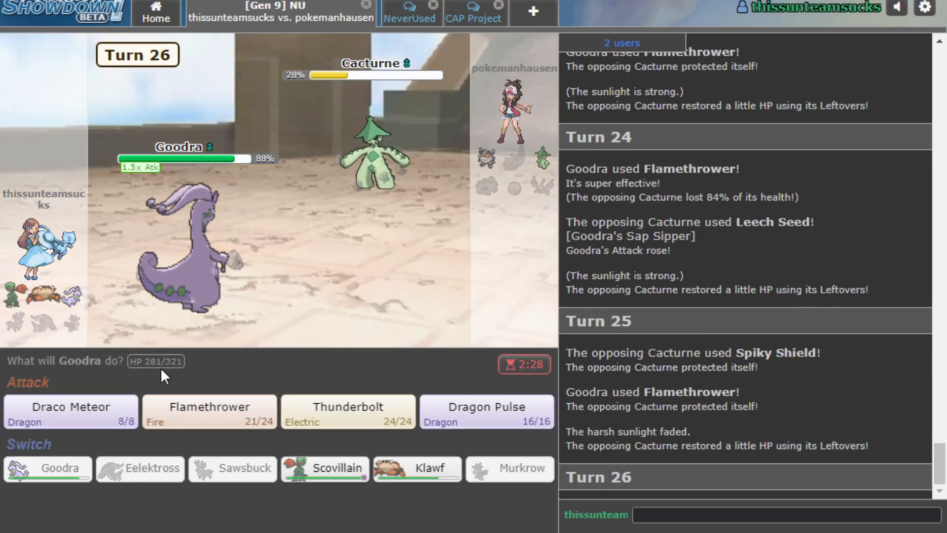
{"action": "left_click", "coordinate": [208, 411]}
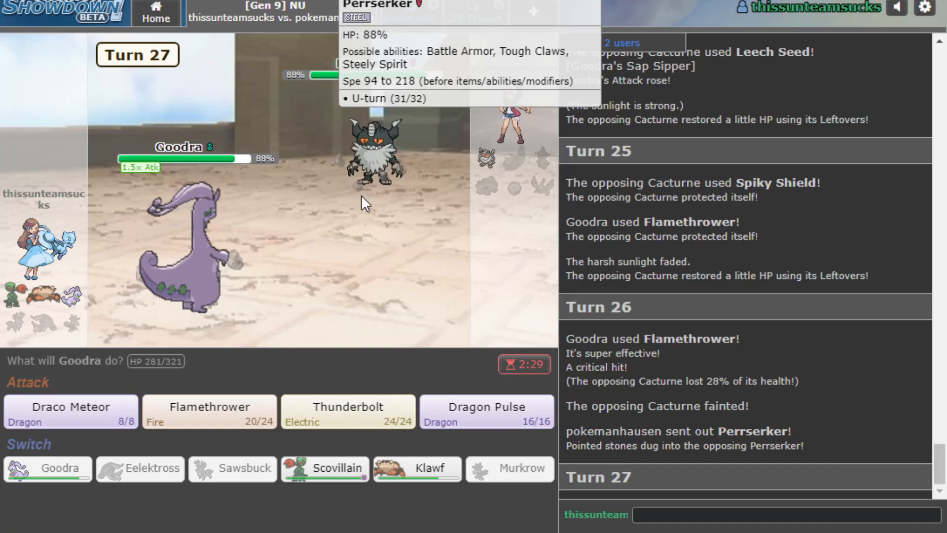
{"action": "left_click", "coordinate": [209, 411]}
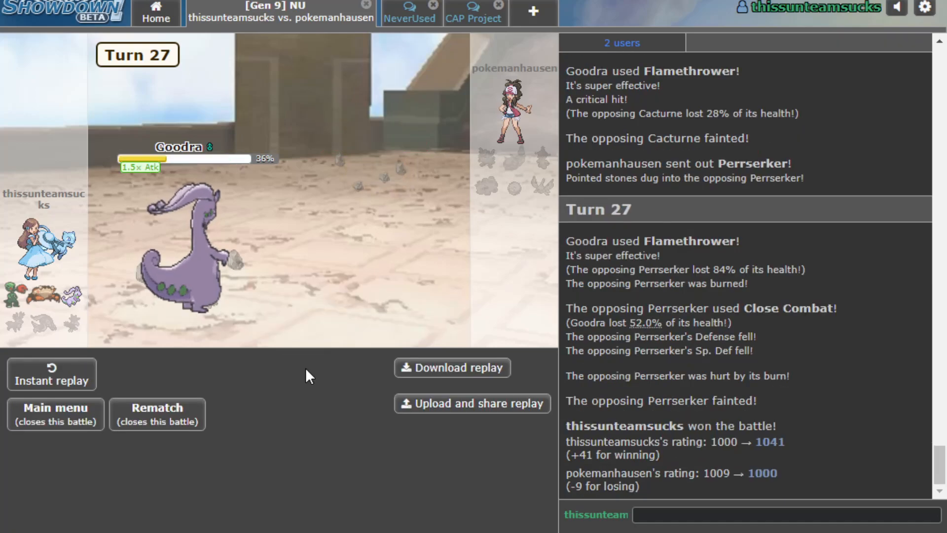
{"action": "mouse_move", "coordinate": [311, 339]}
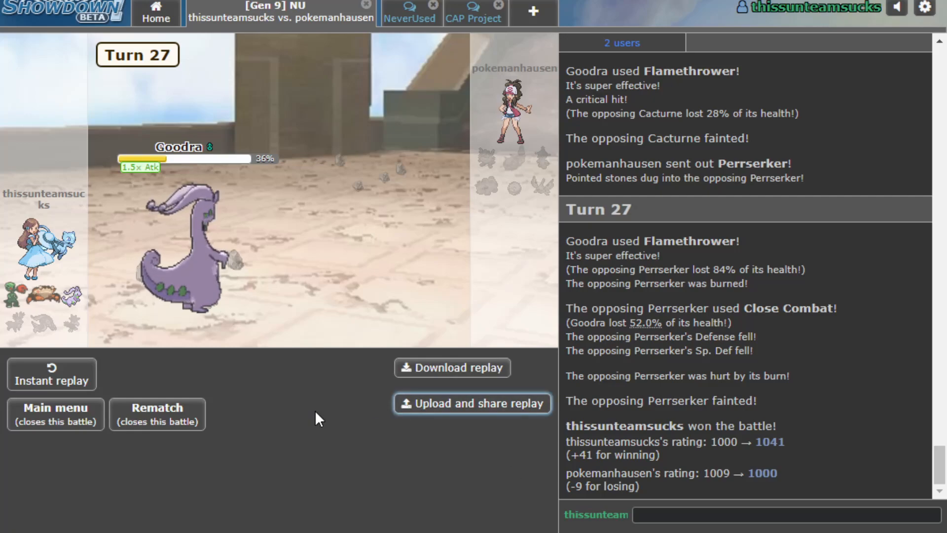
- Upload and share the won battle's replay, then close the confirmation popup
{"action": "left_click", "coordinate": [471, 403]}
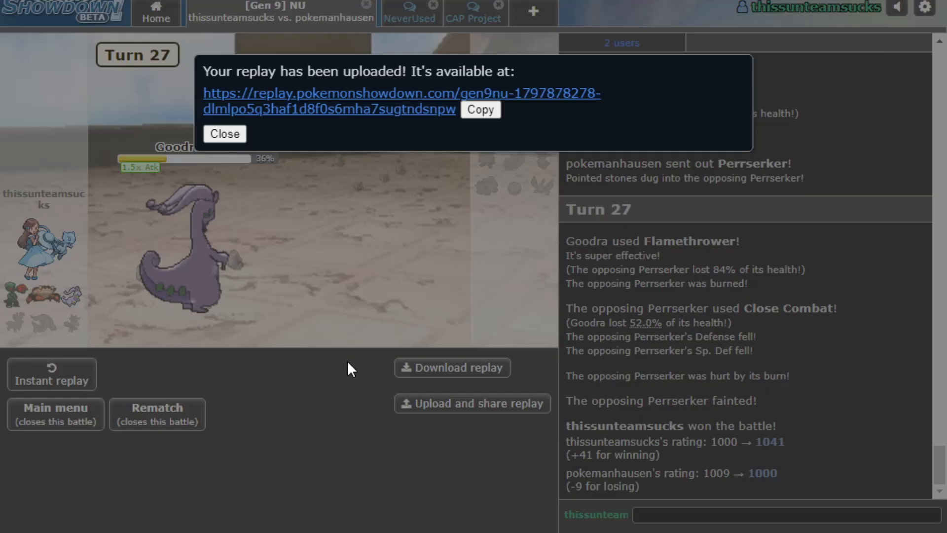
{"action": "left_click", "coordinate": [224, 134]}
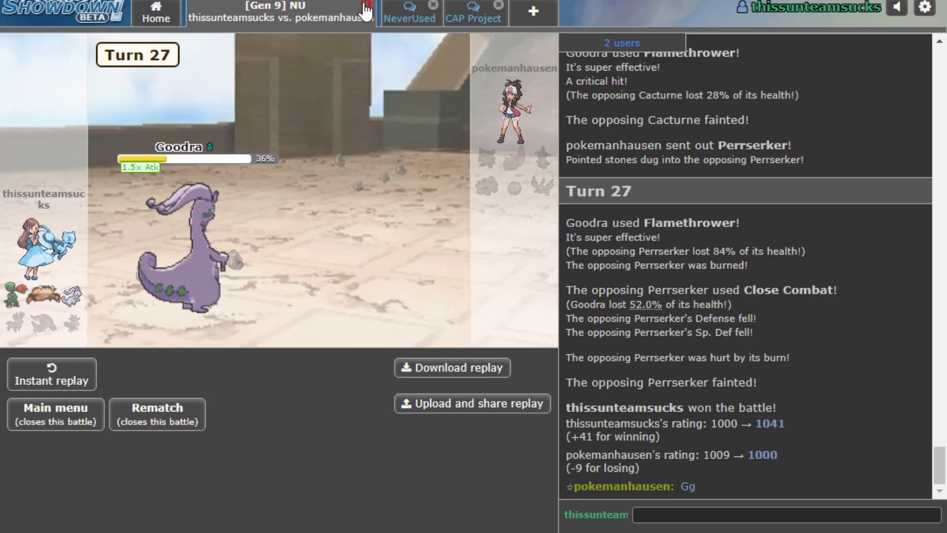
{"action": "mouse_move", "coordinate": [347, 190]}
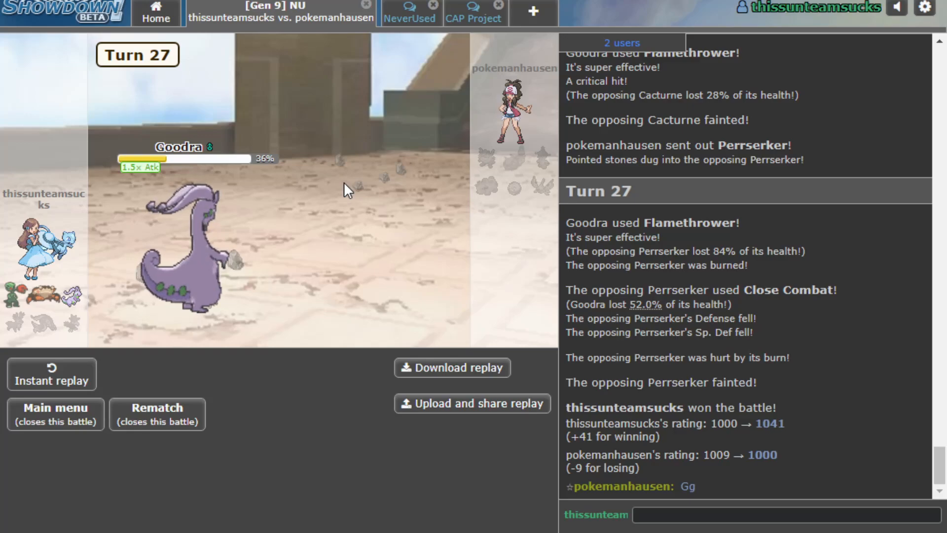
{"action": "mouse_move", "coordinate": [357, 175]}
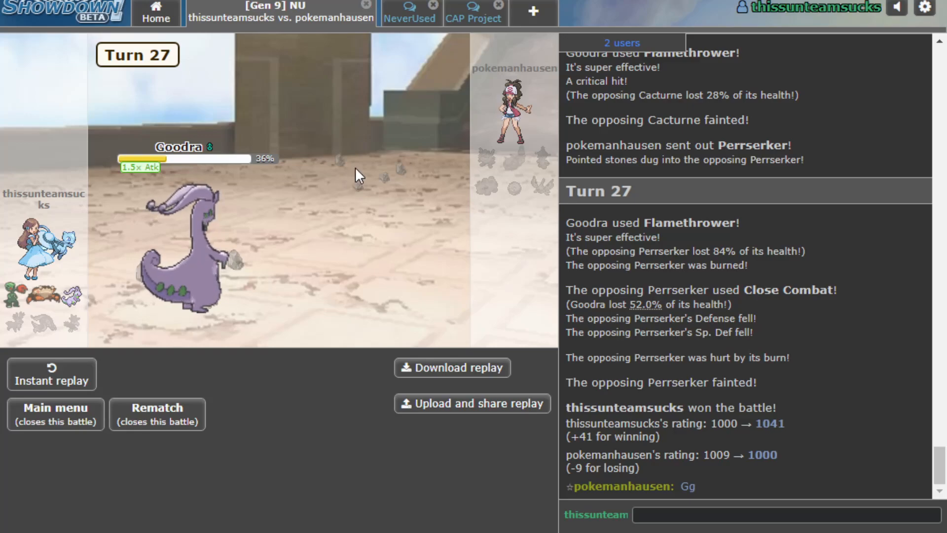